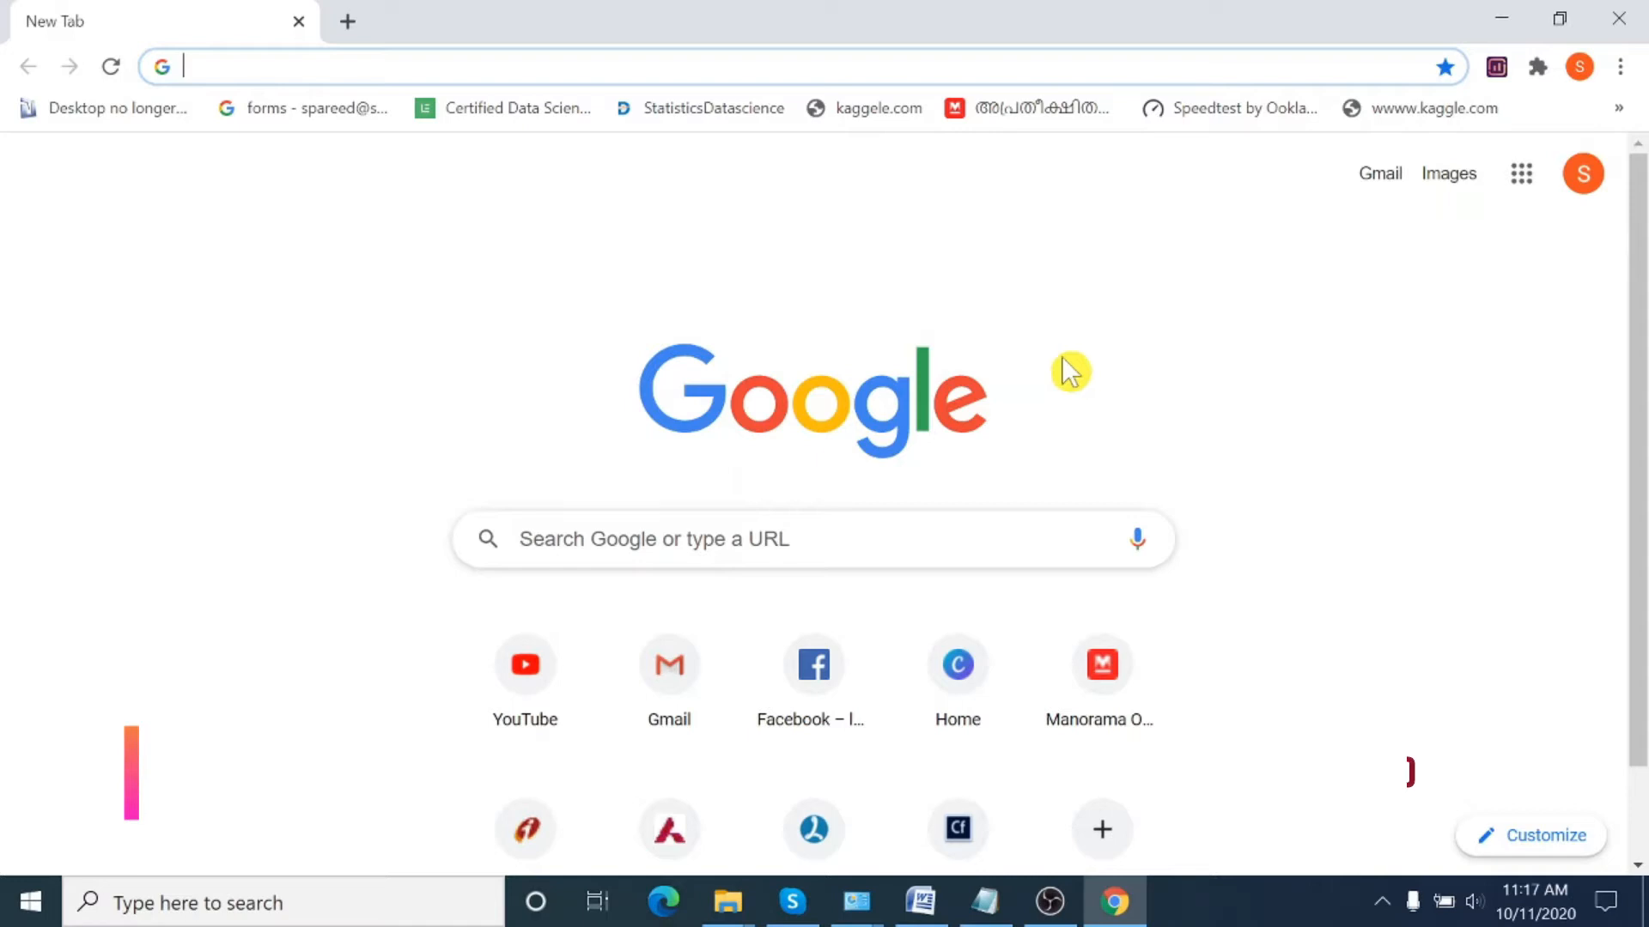
Open Local Disk (C:) in File Explorer and select the inetpub folder.
click(29, 903)
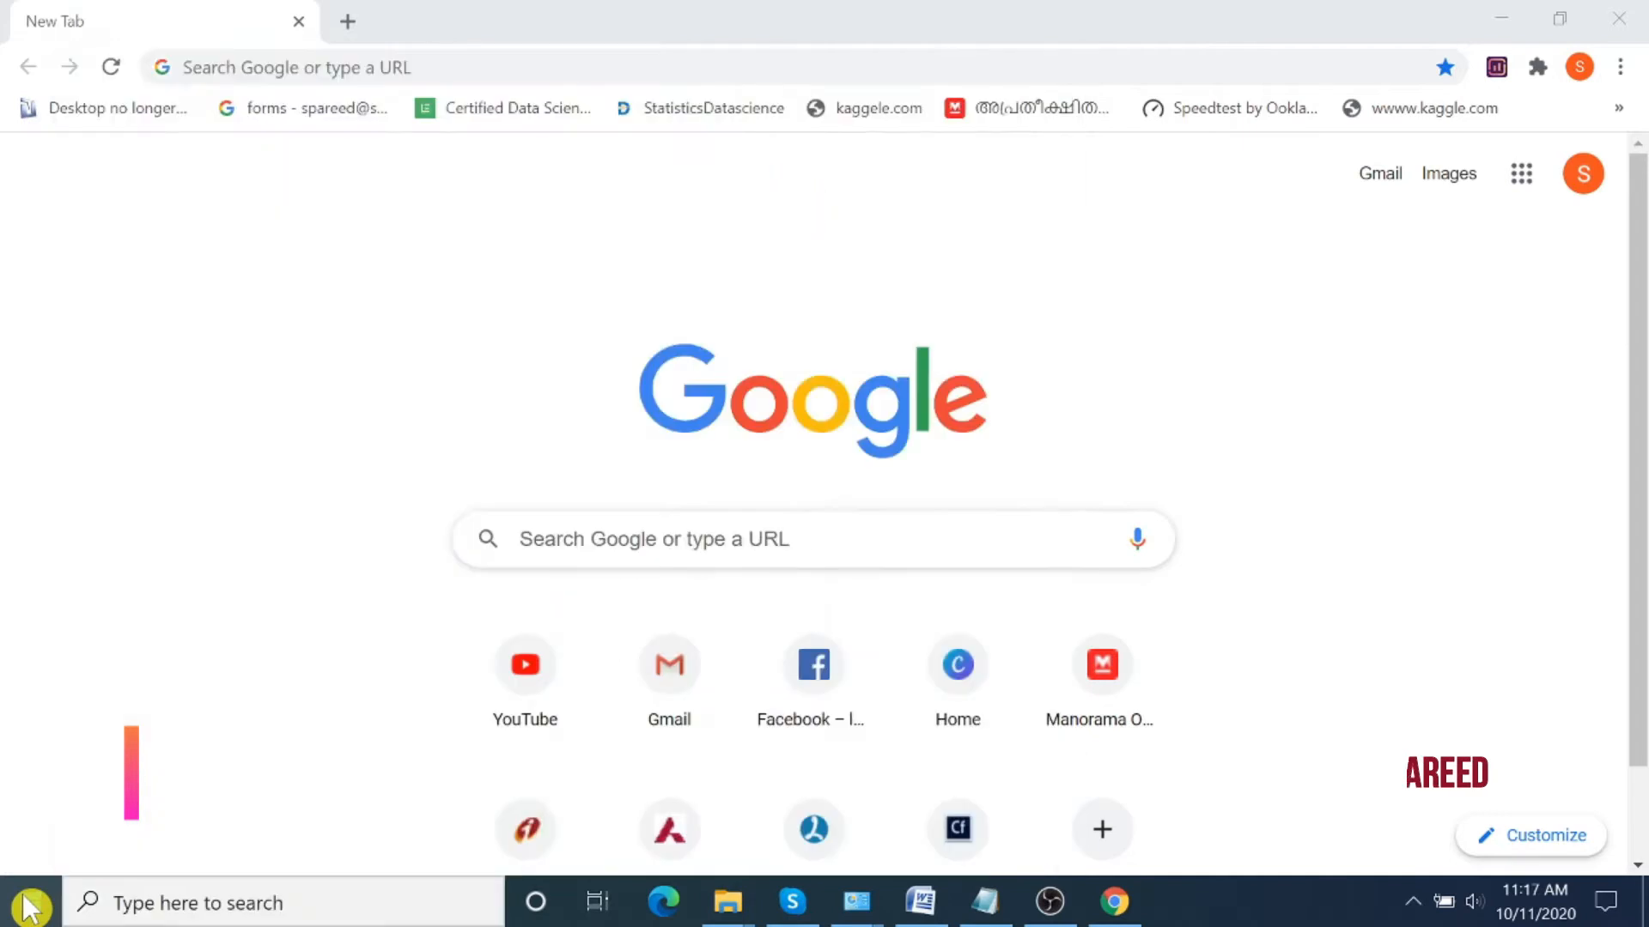
click(727, 902)
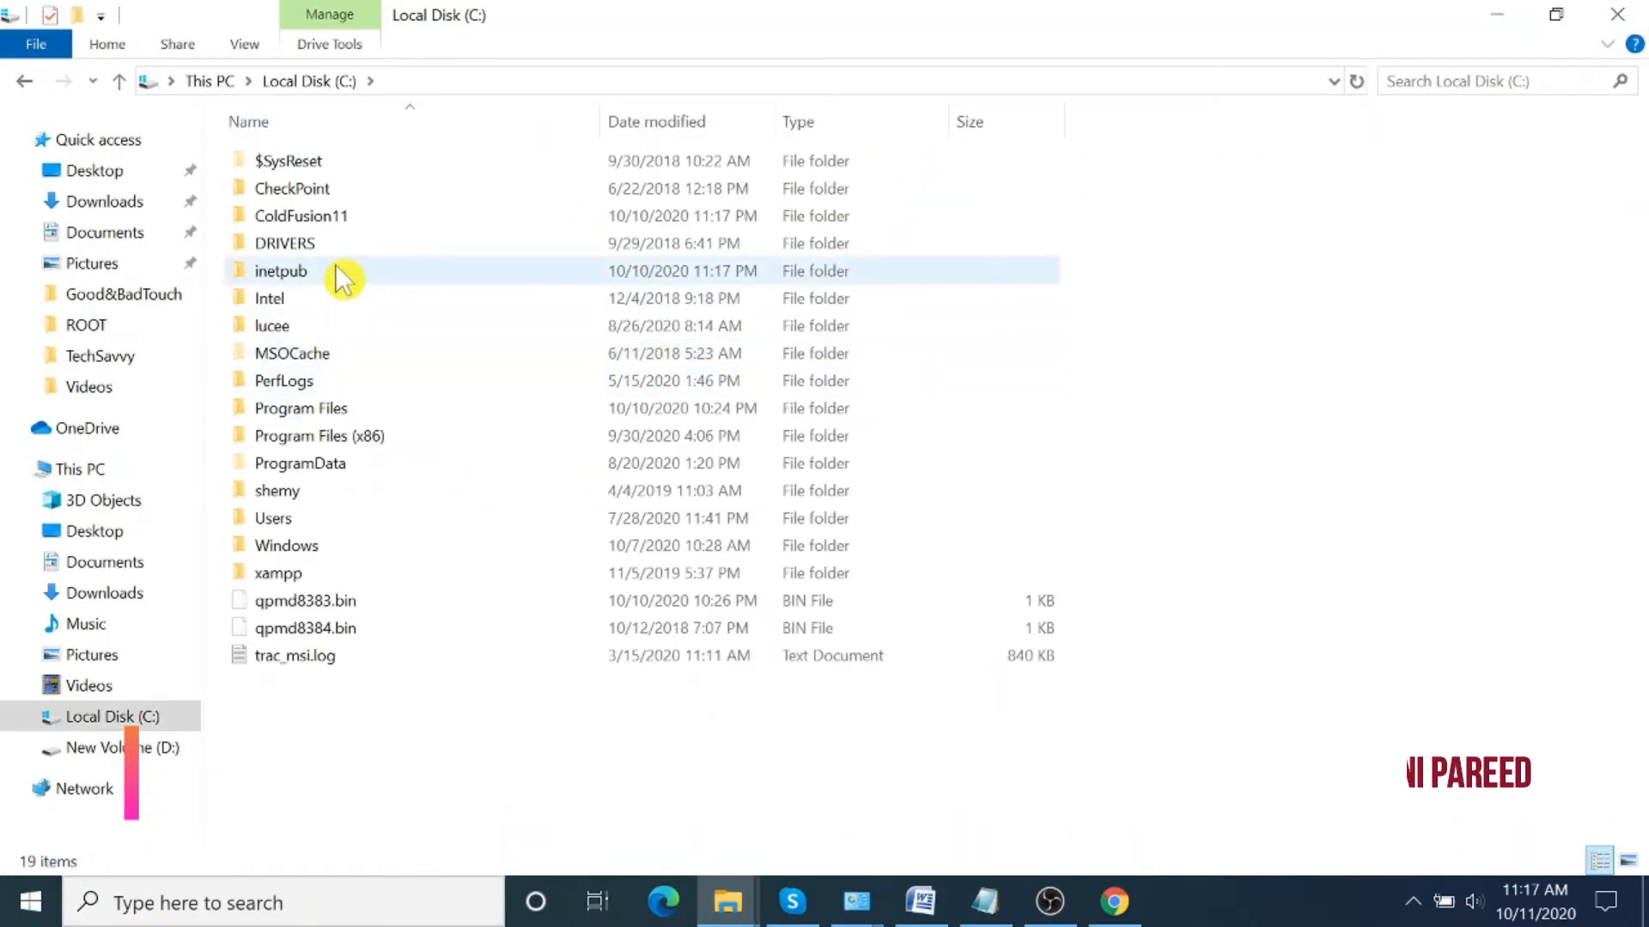
click(281, 271)
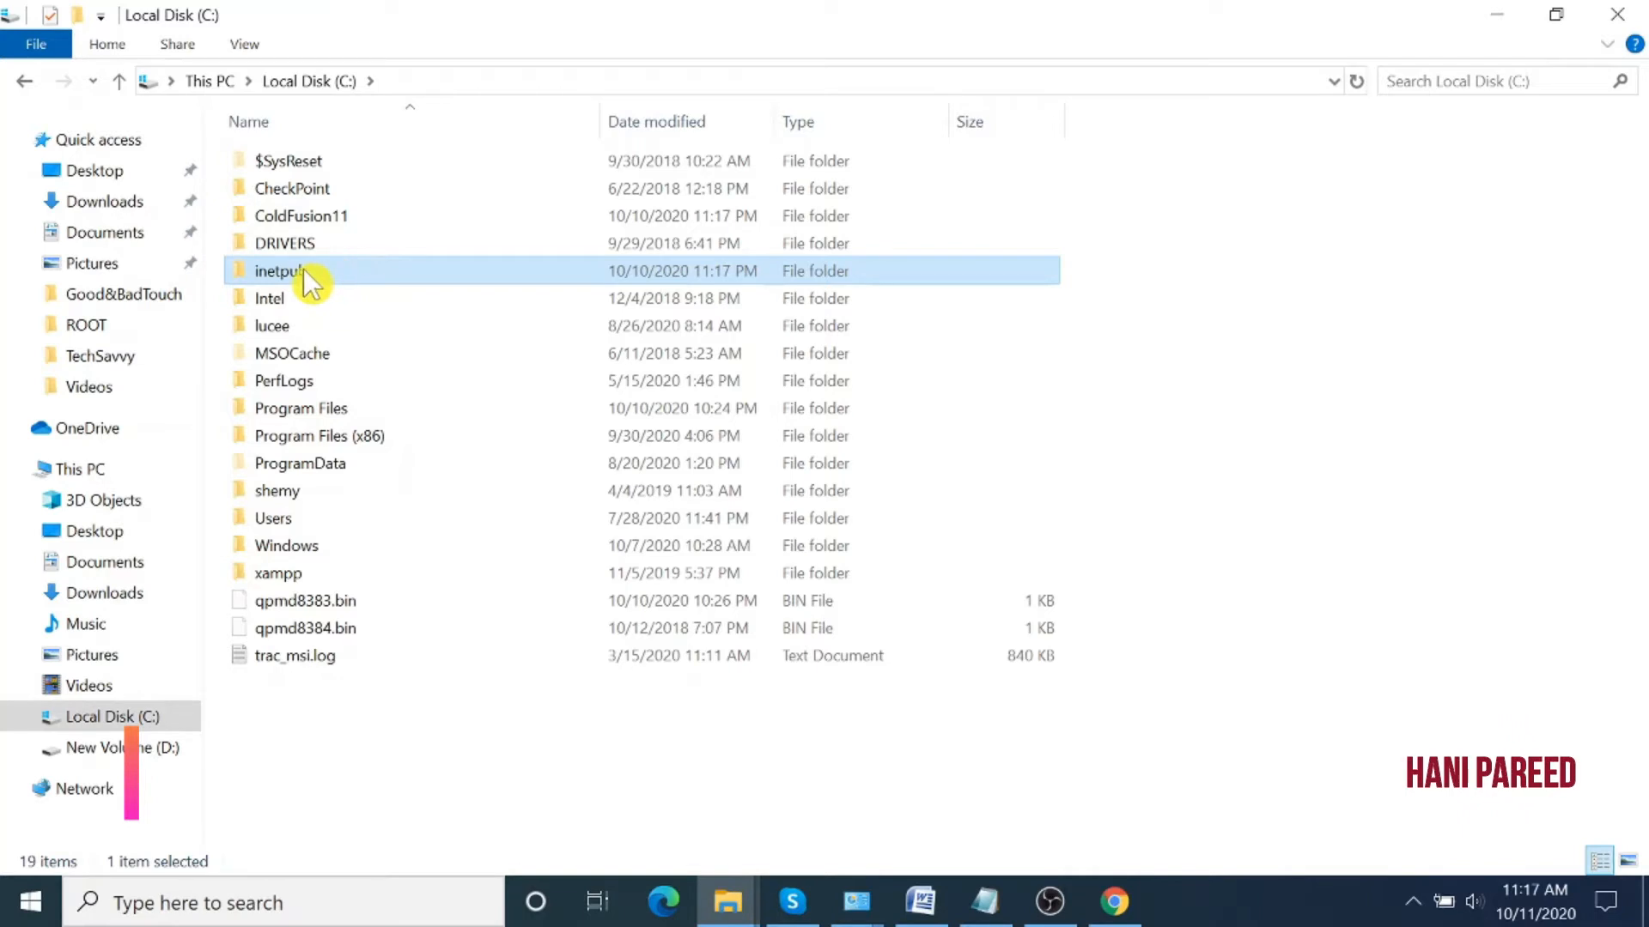
right_click(304, 271)
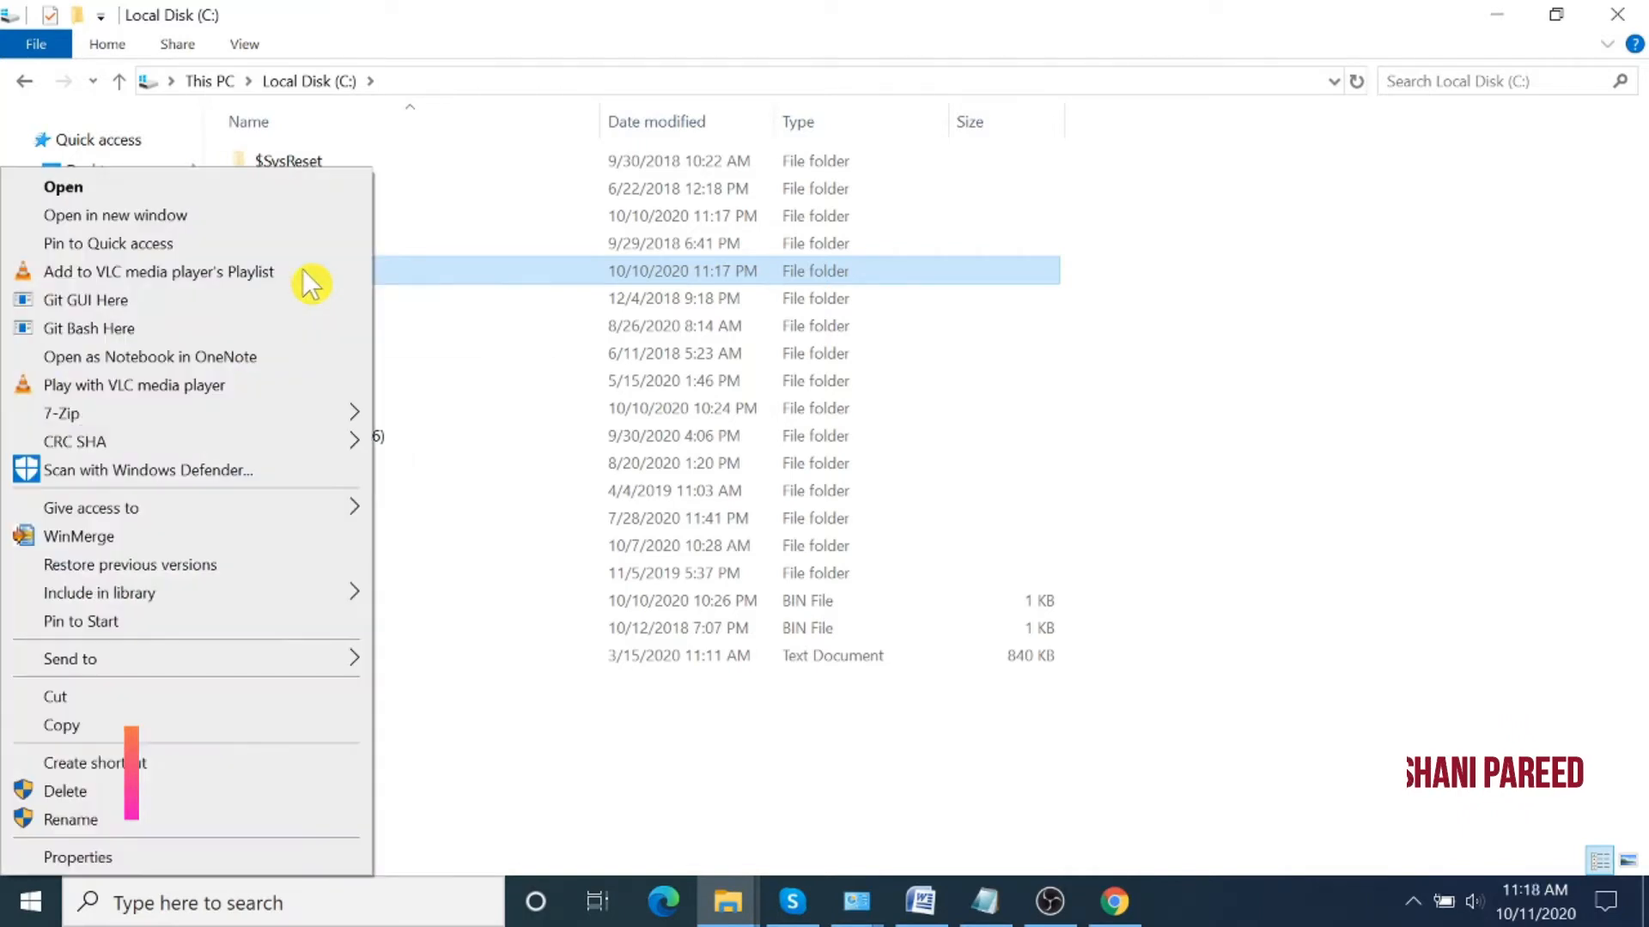
mouse_move(168, 801)
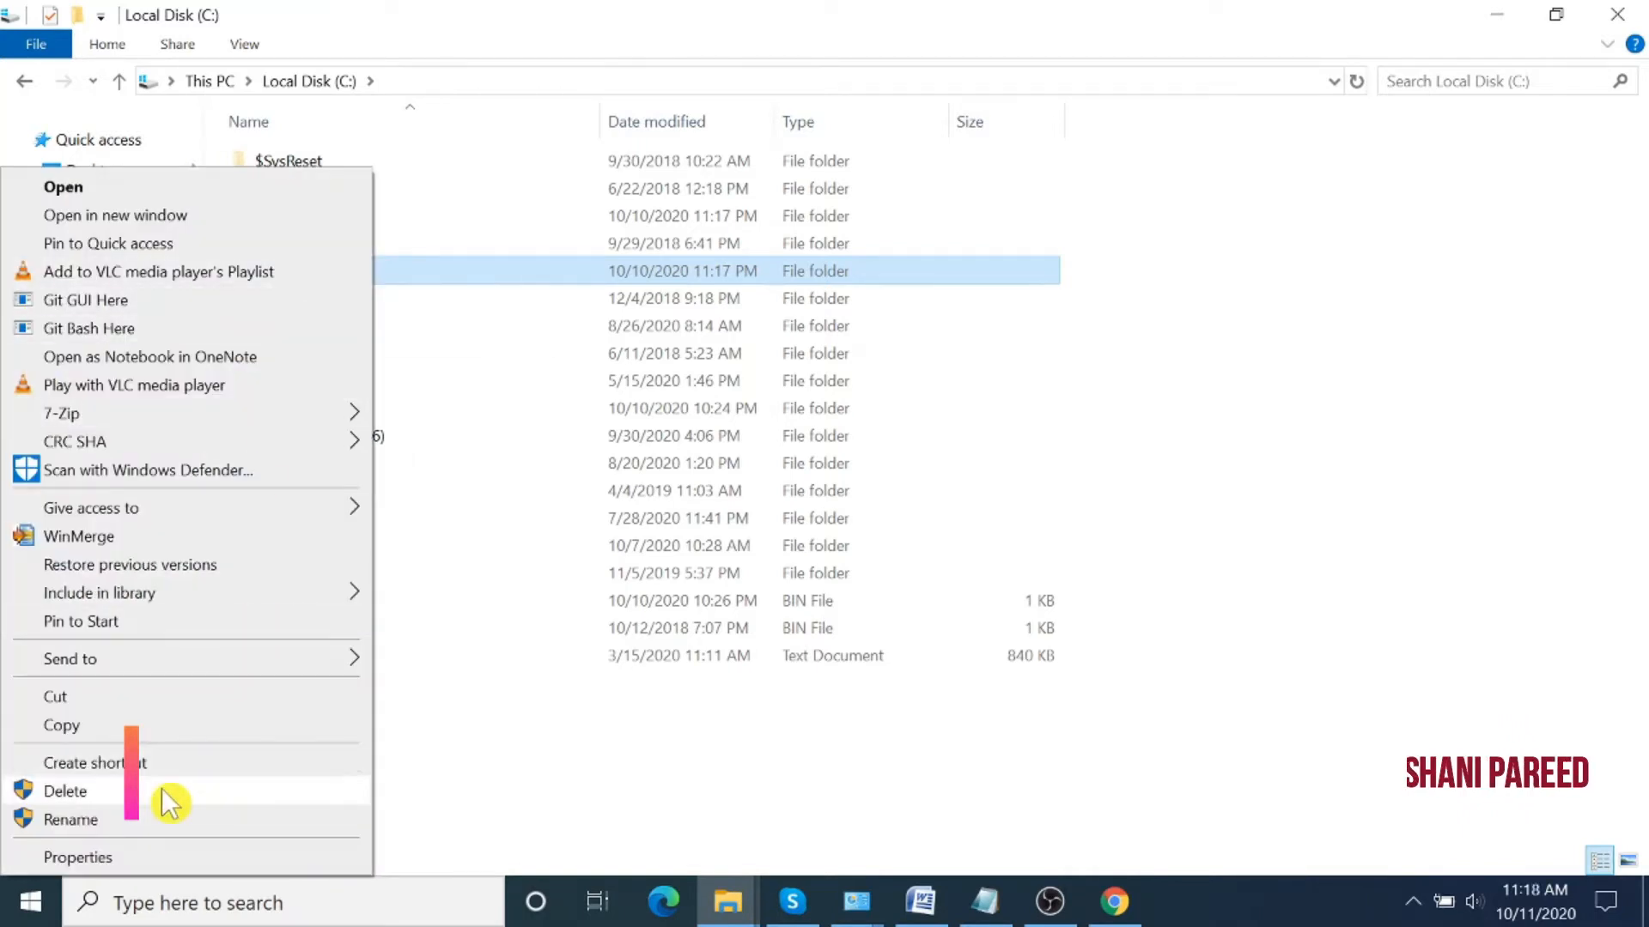
click(66, 791)
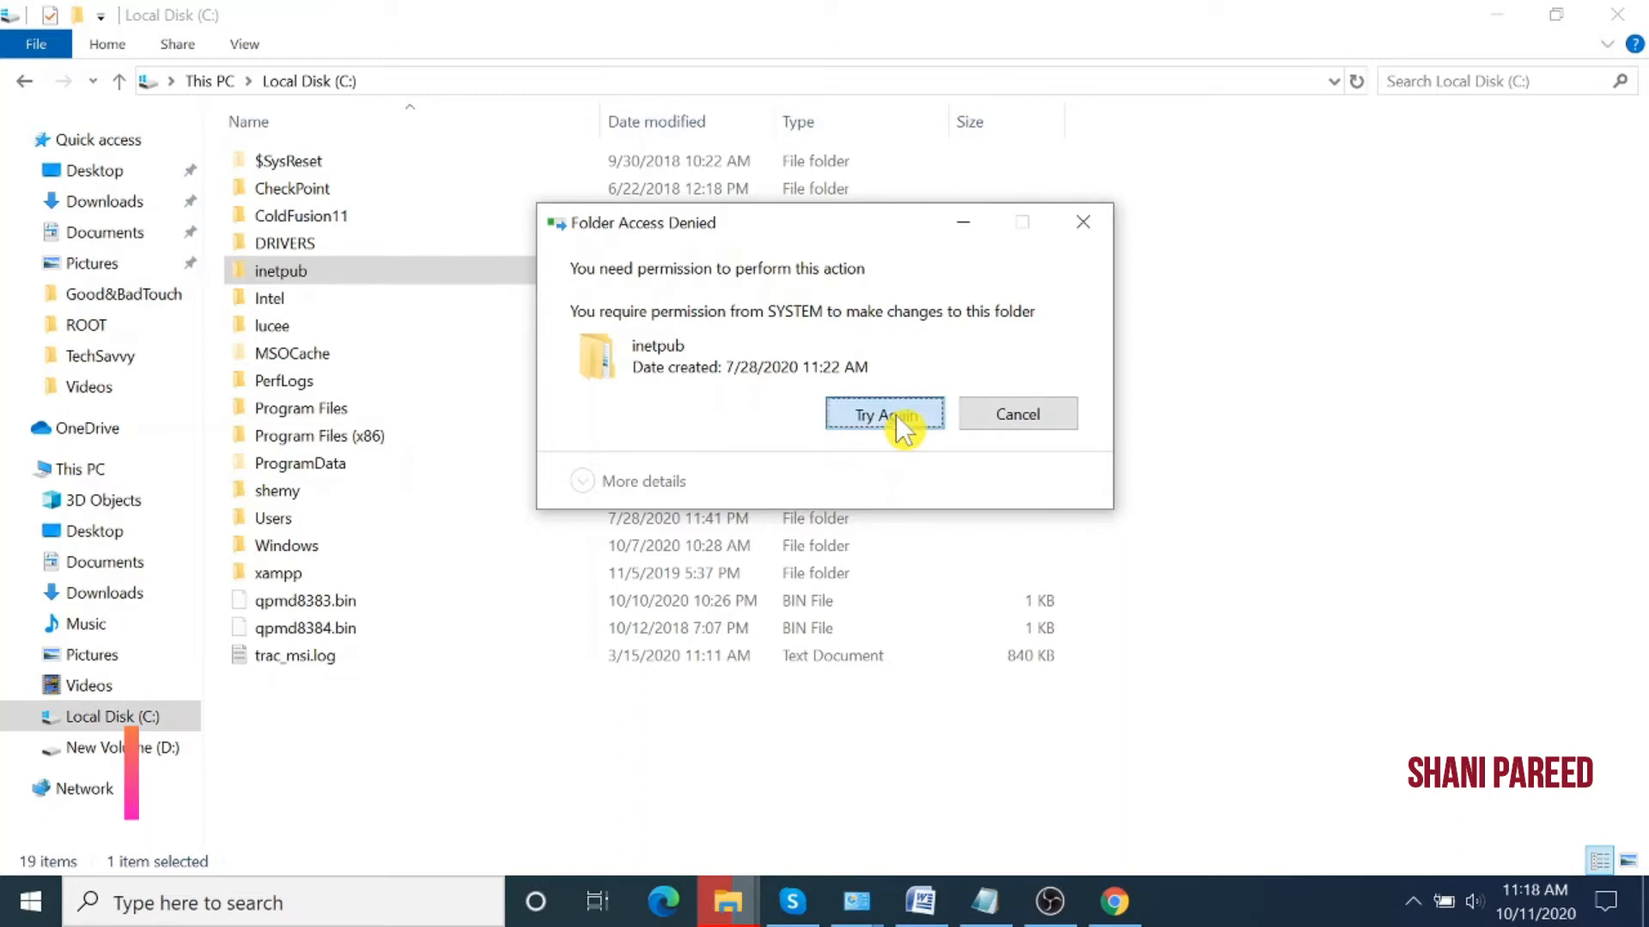
mouse_move(746, 305)
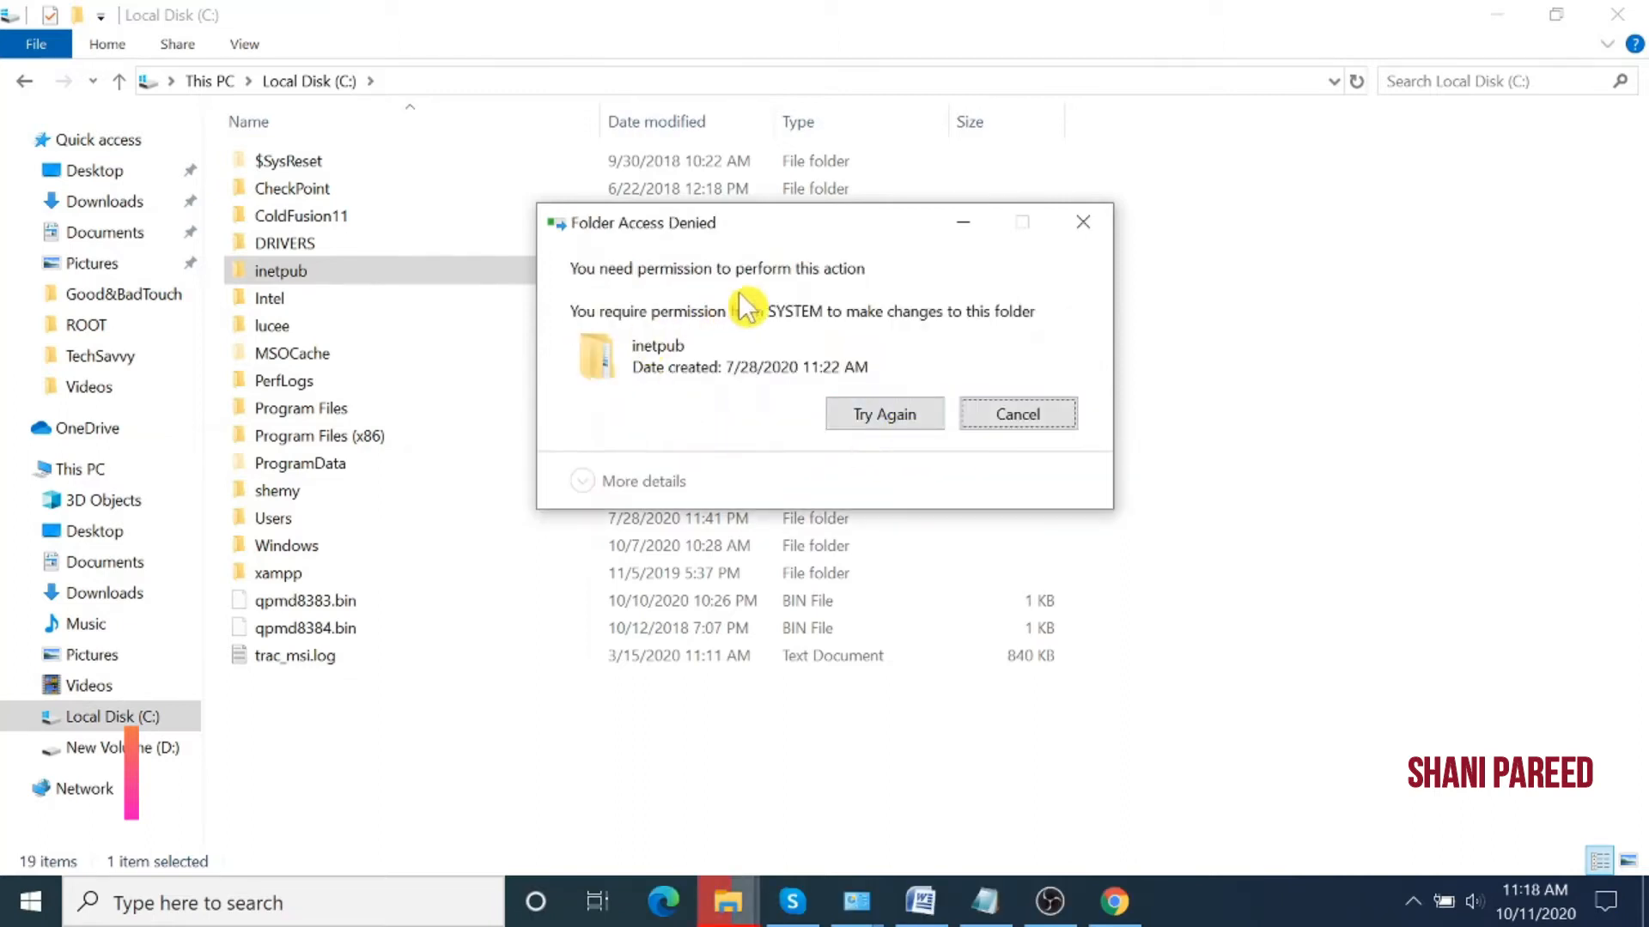
click(1015, 413)
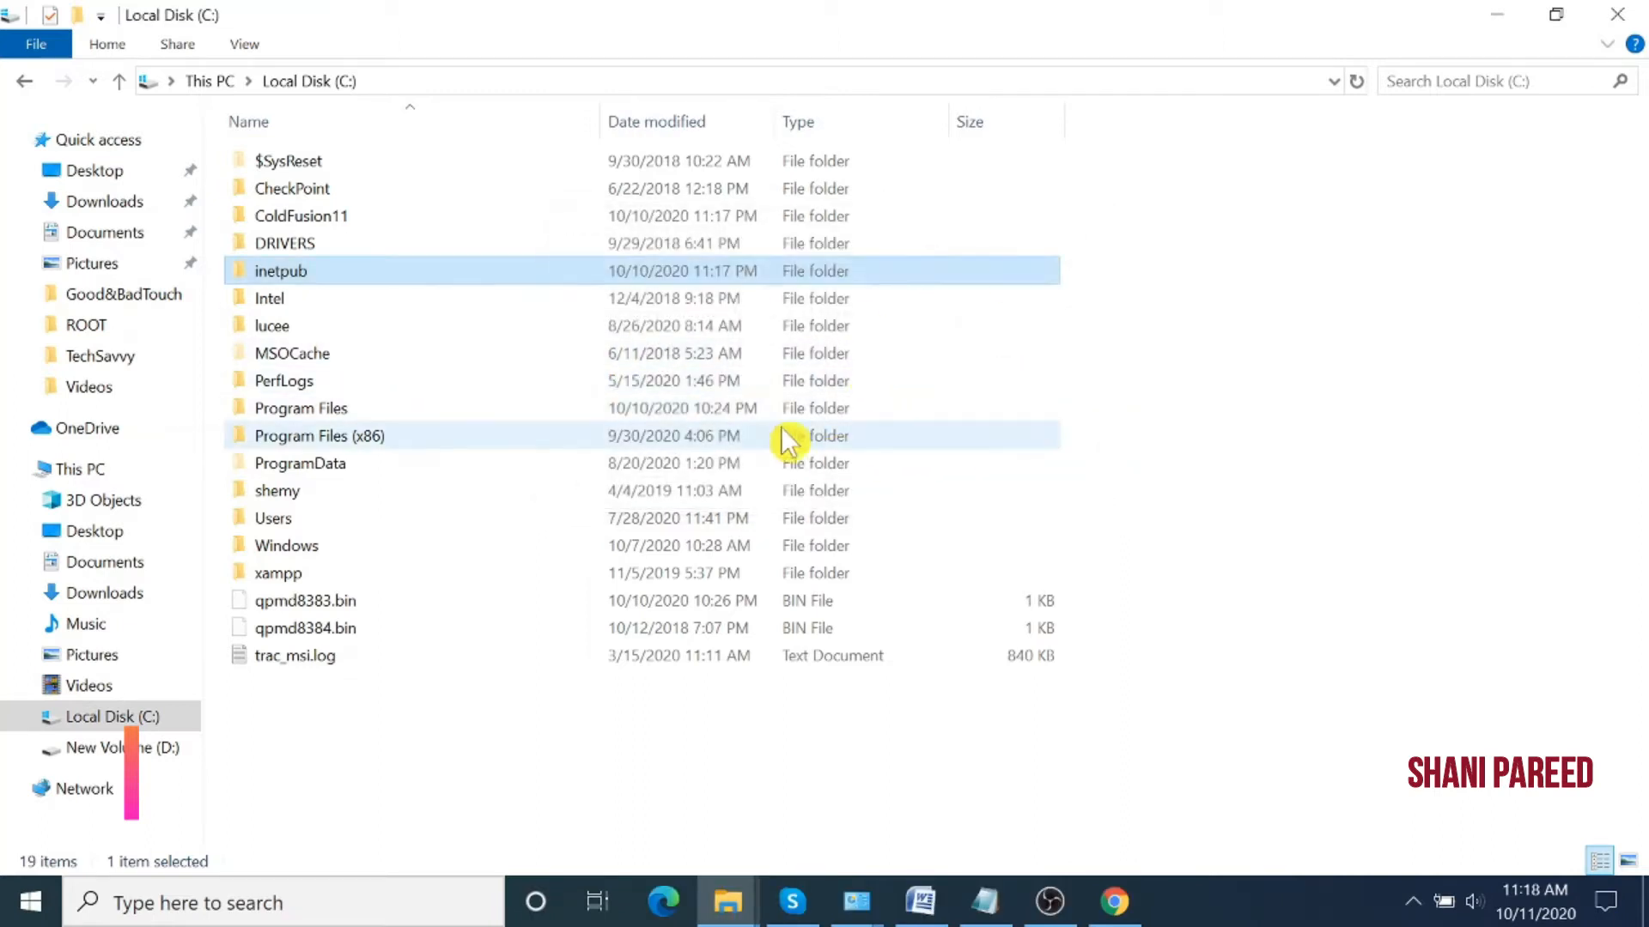
mouse_move(757, 441)
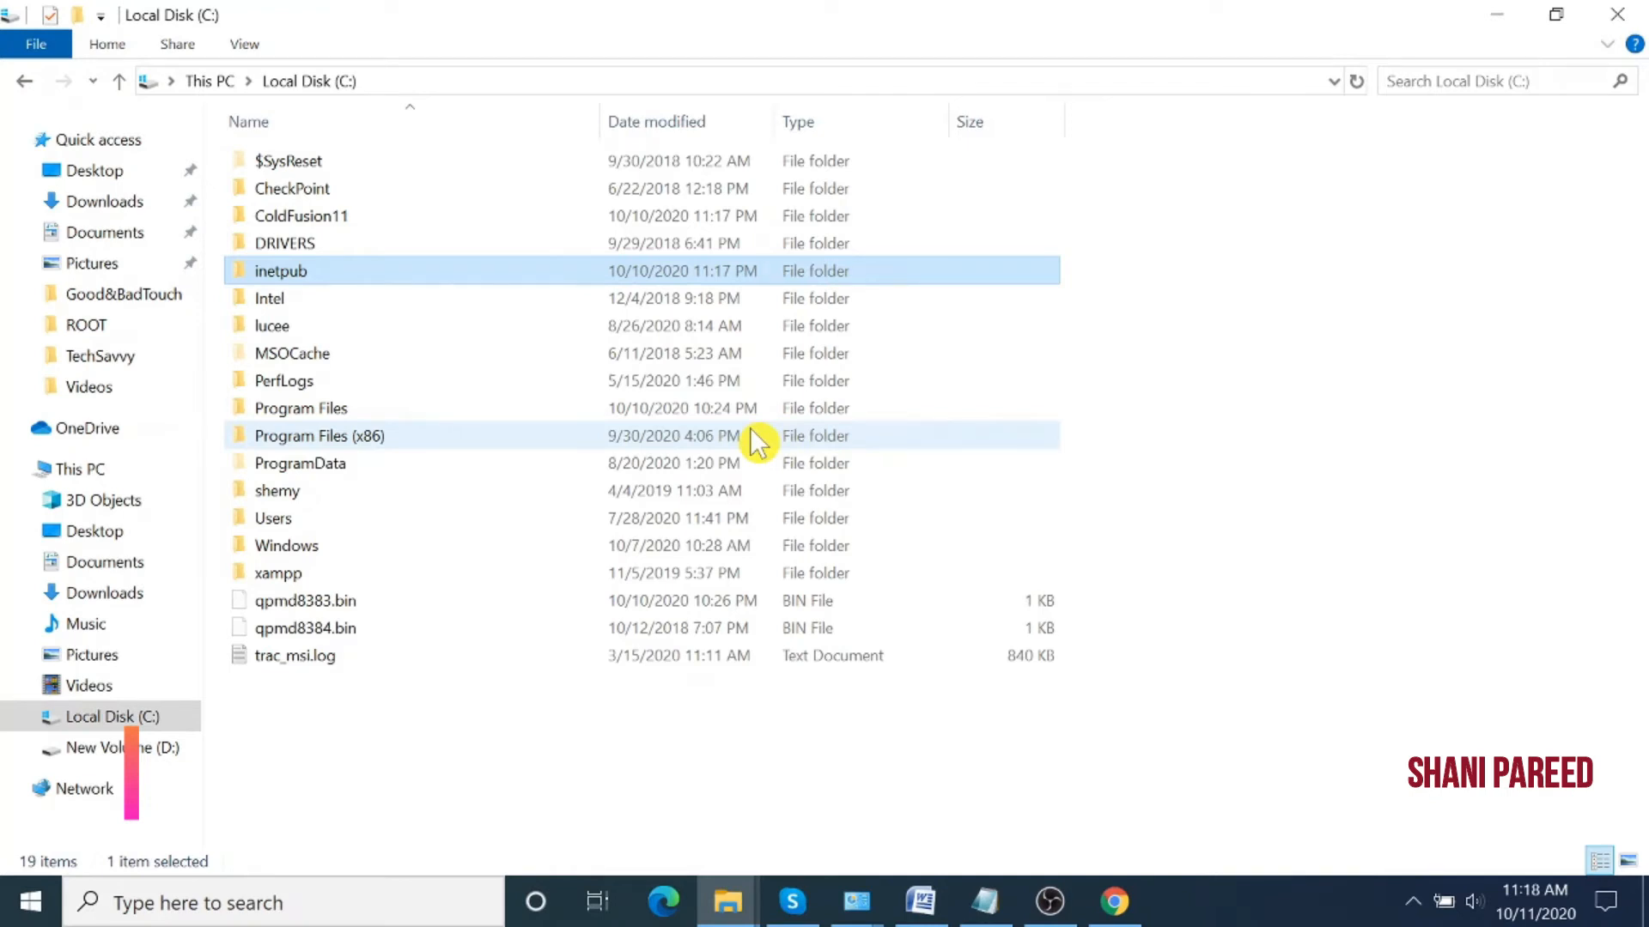
Go from Control Panel's Programs category to Programs and Features.
click(28, 903)
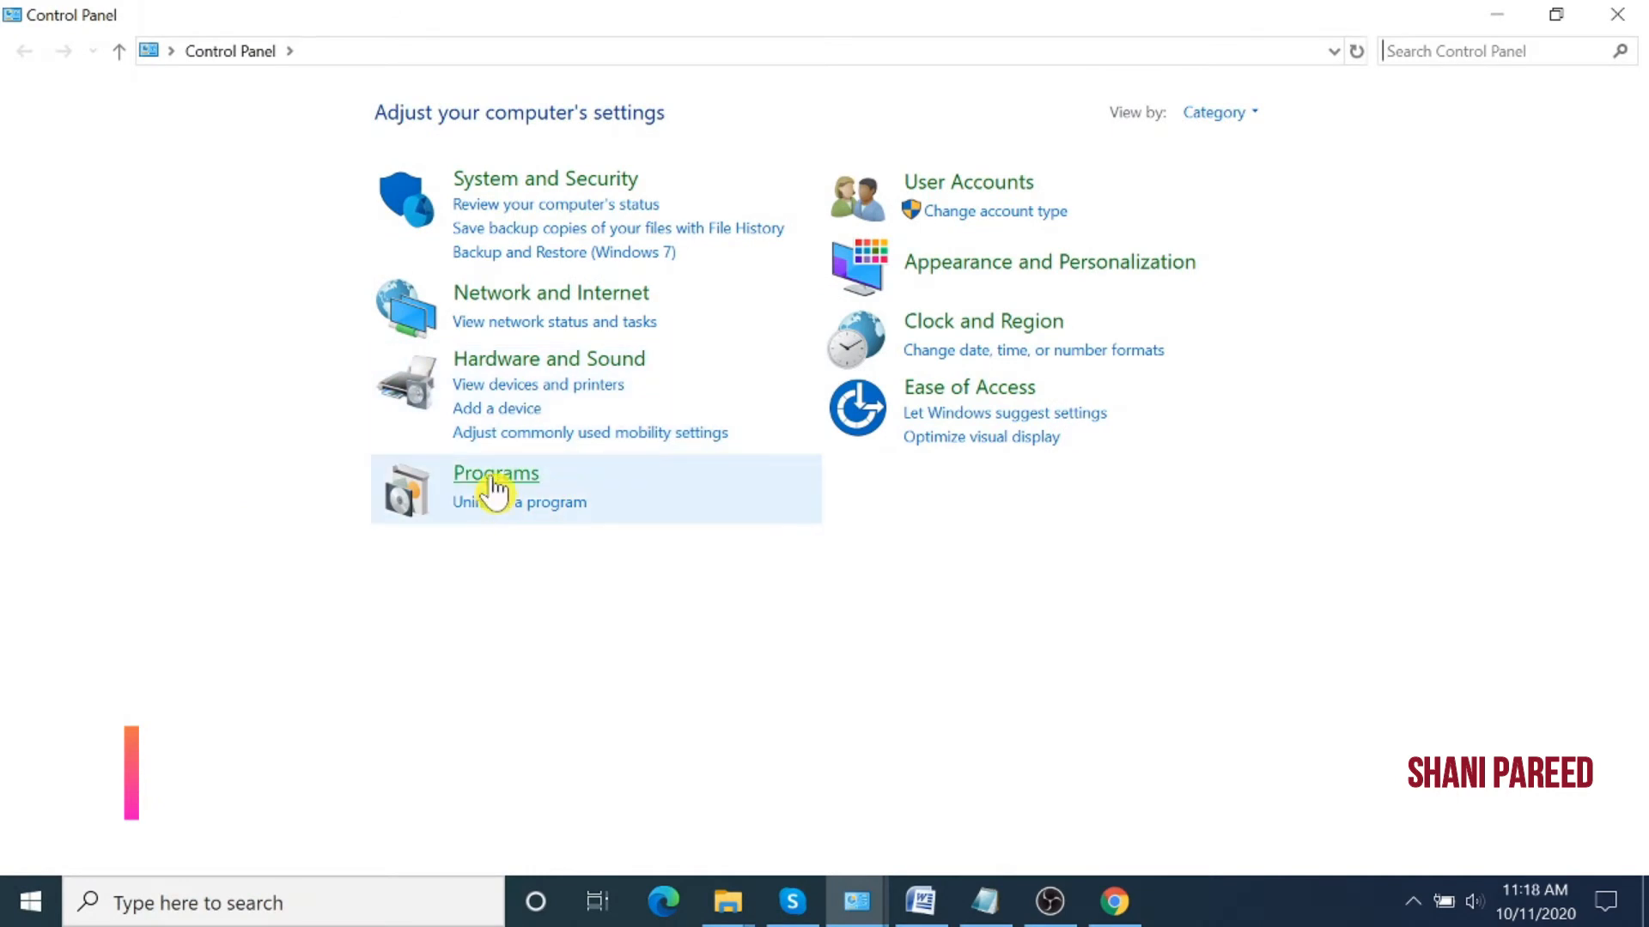
click(496, 473)
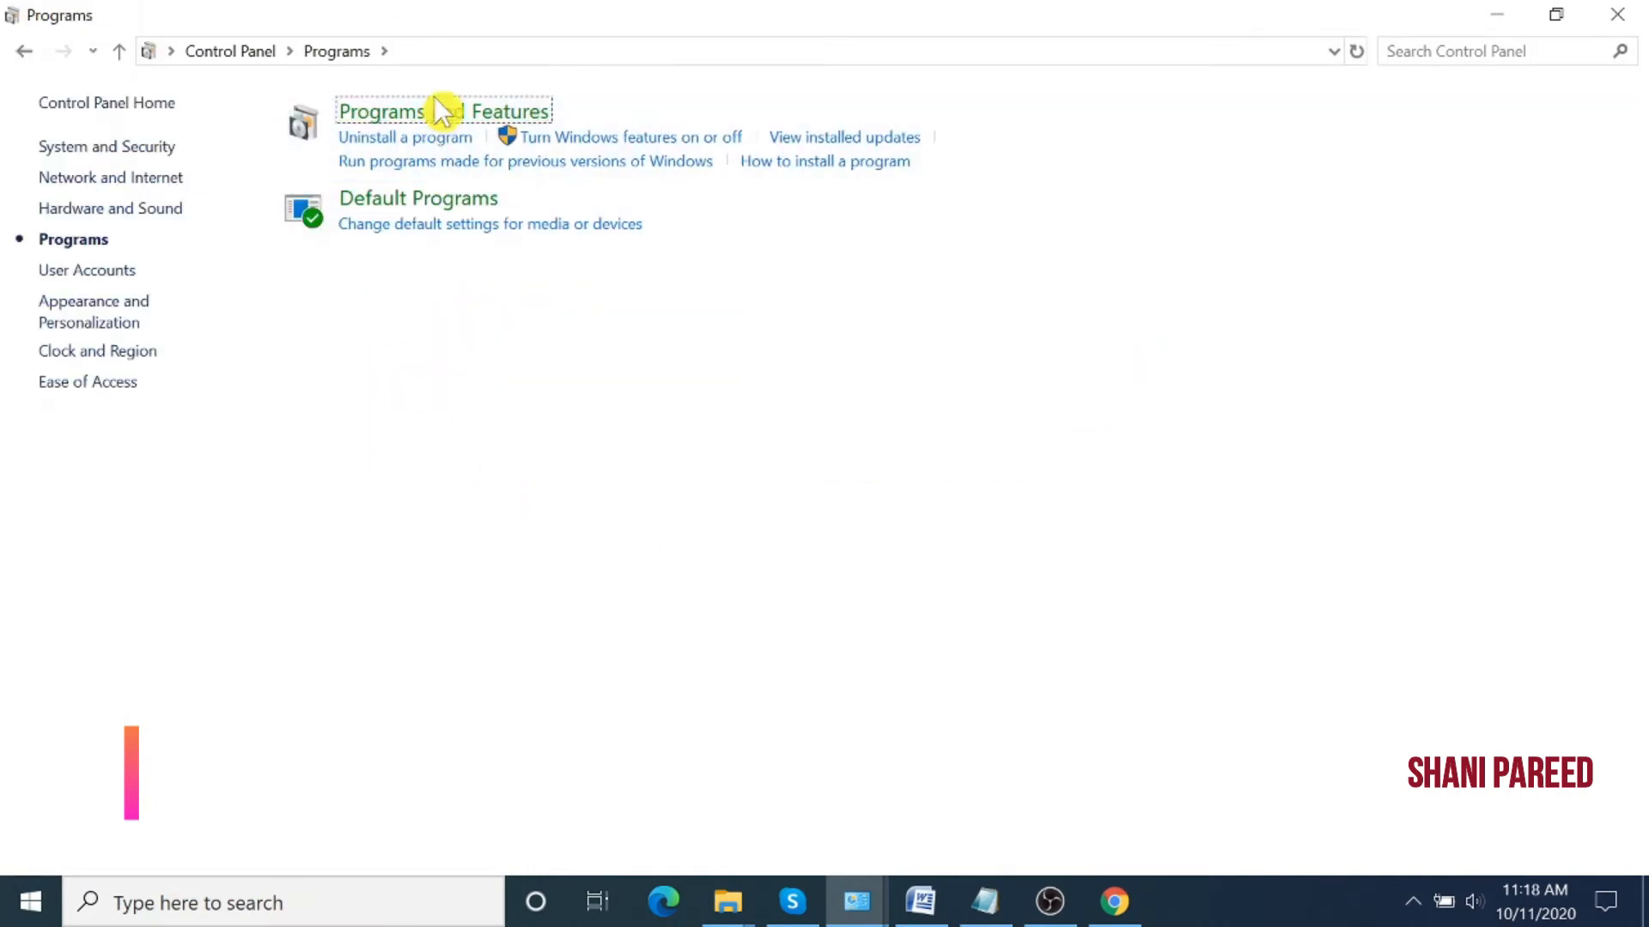
click(442, 112)
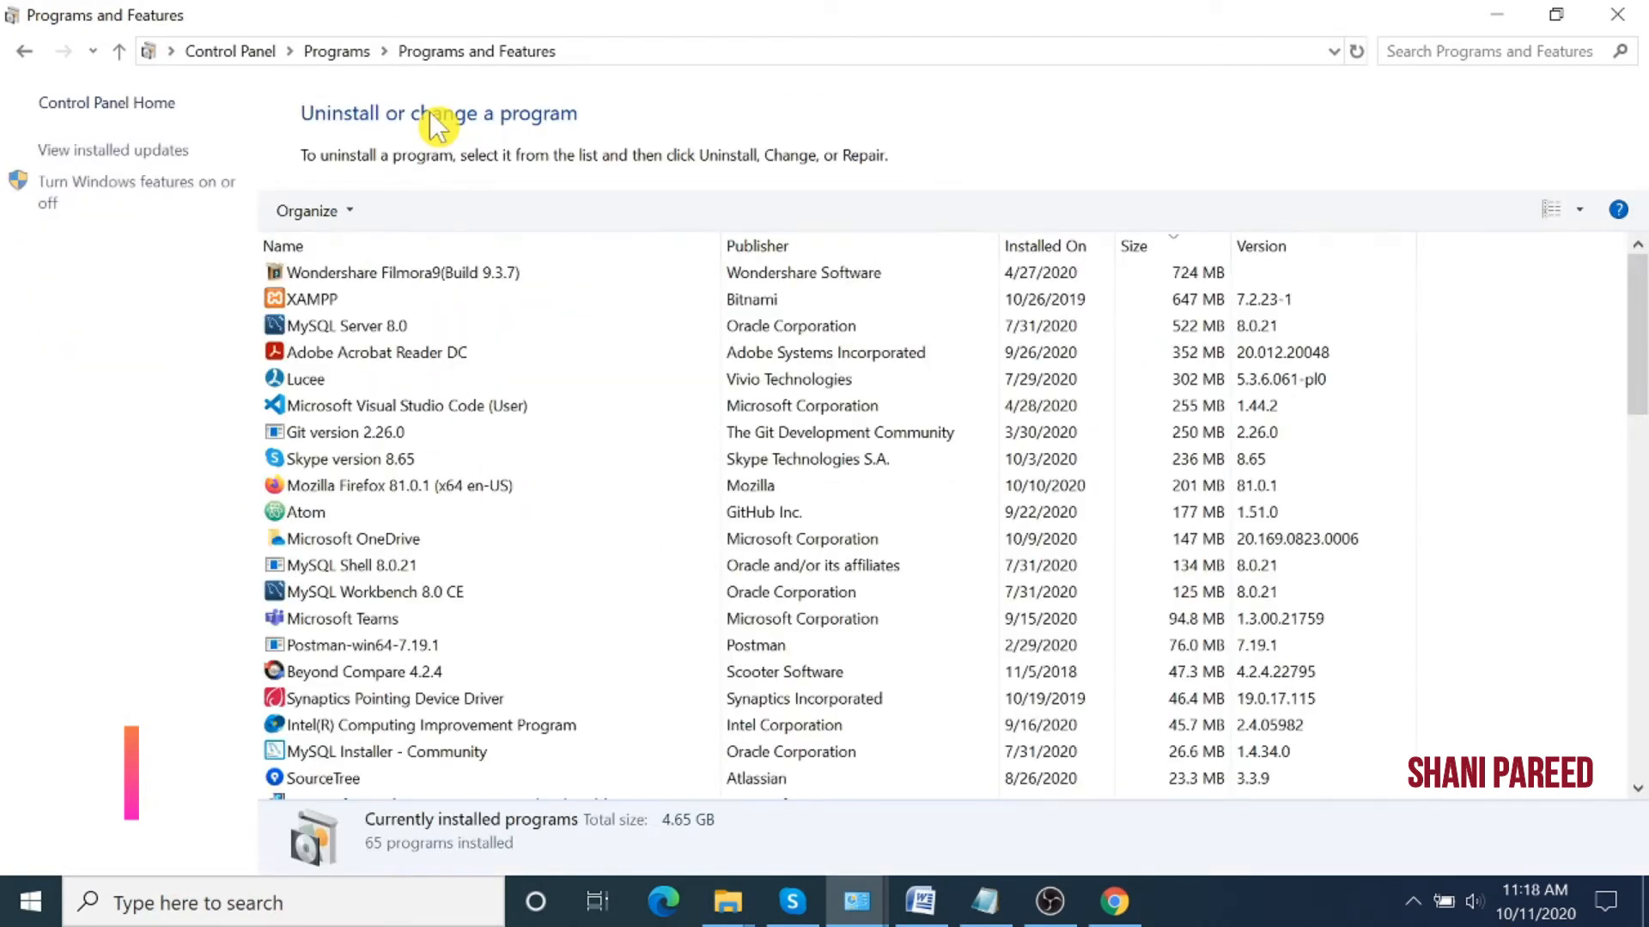
mouse_move(115, 192)
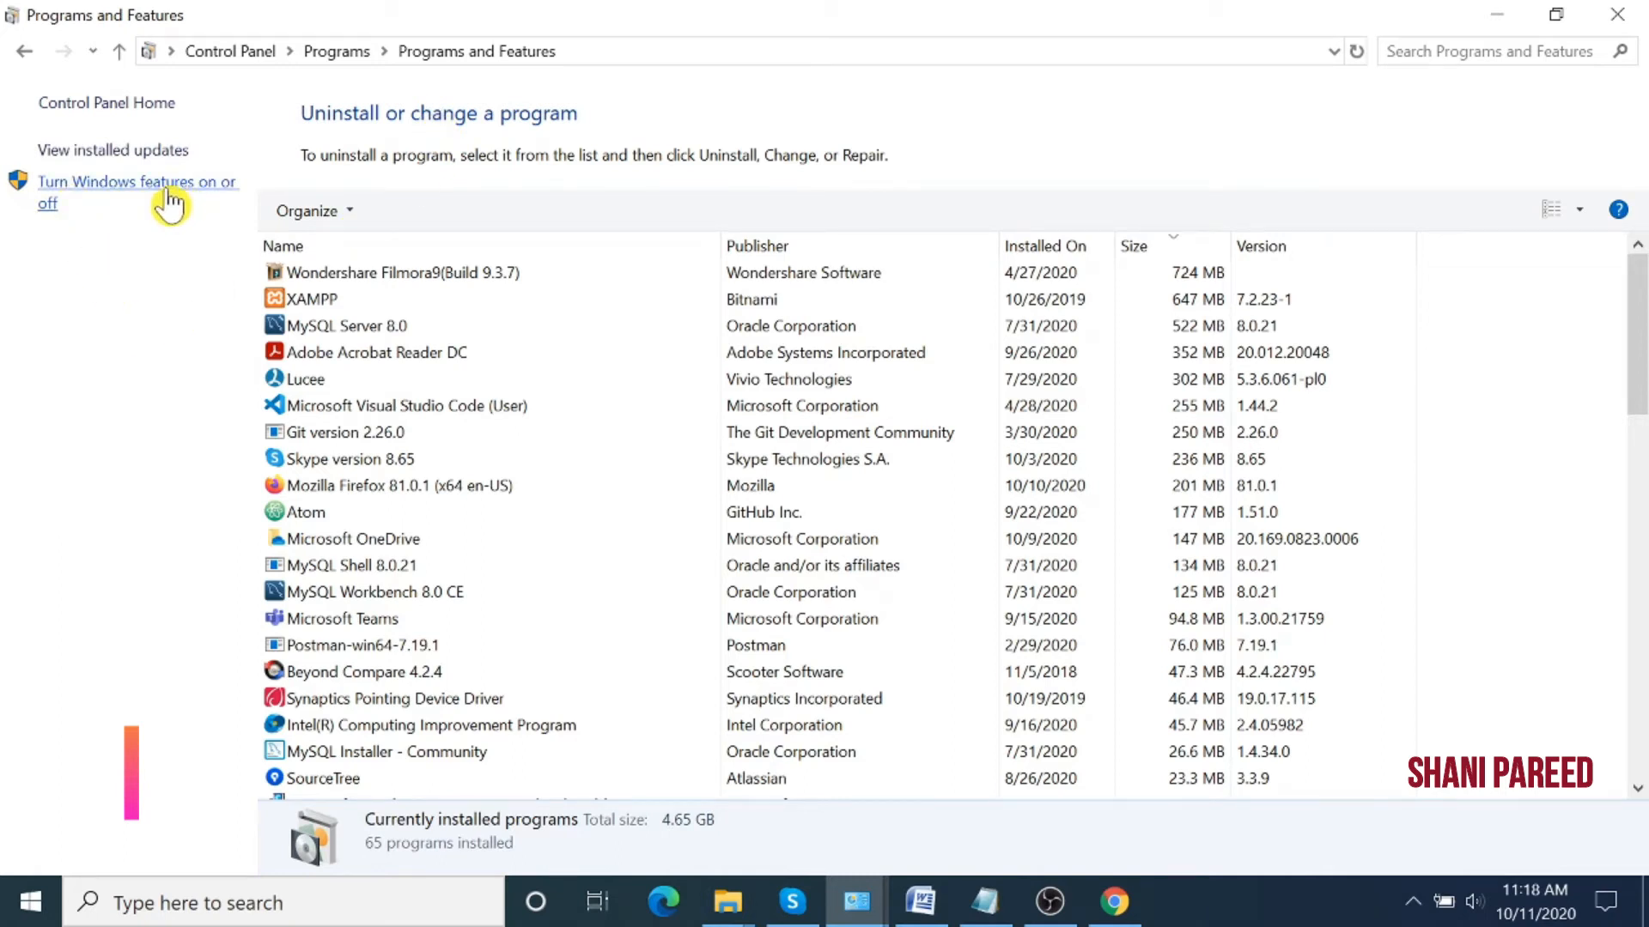
Open Windows Features and expand Internet Information Services, FTP Server, Web Management Tools and IIS 6 Compatibility.
click(137, 193)
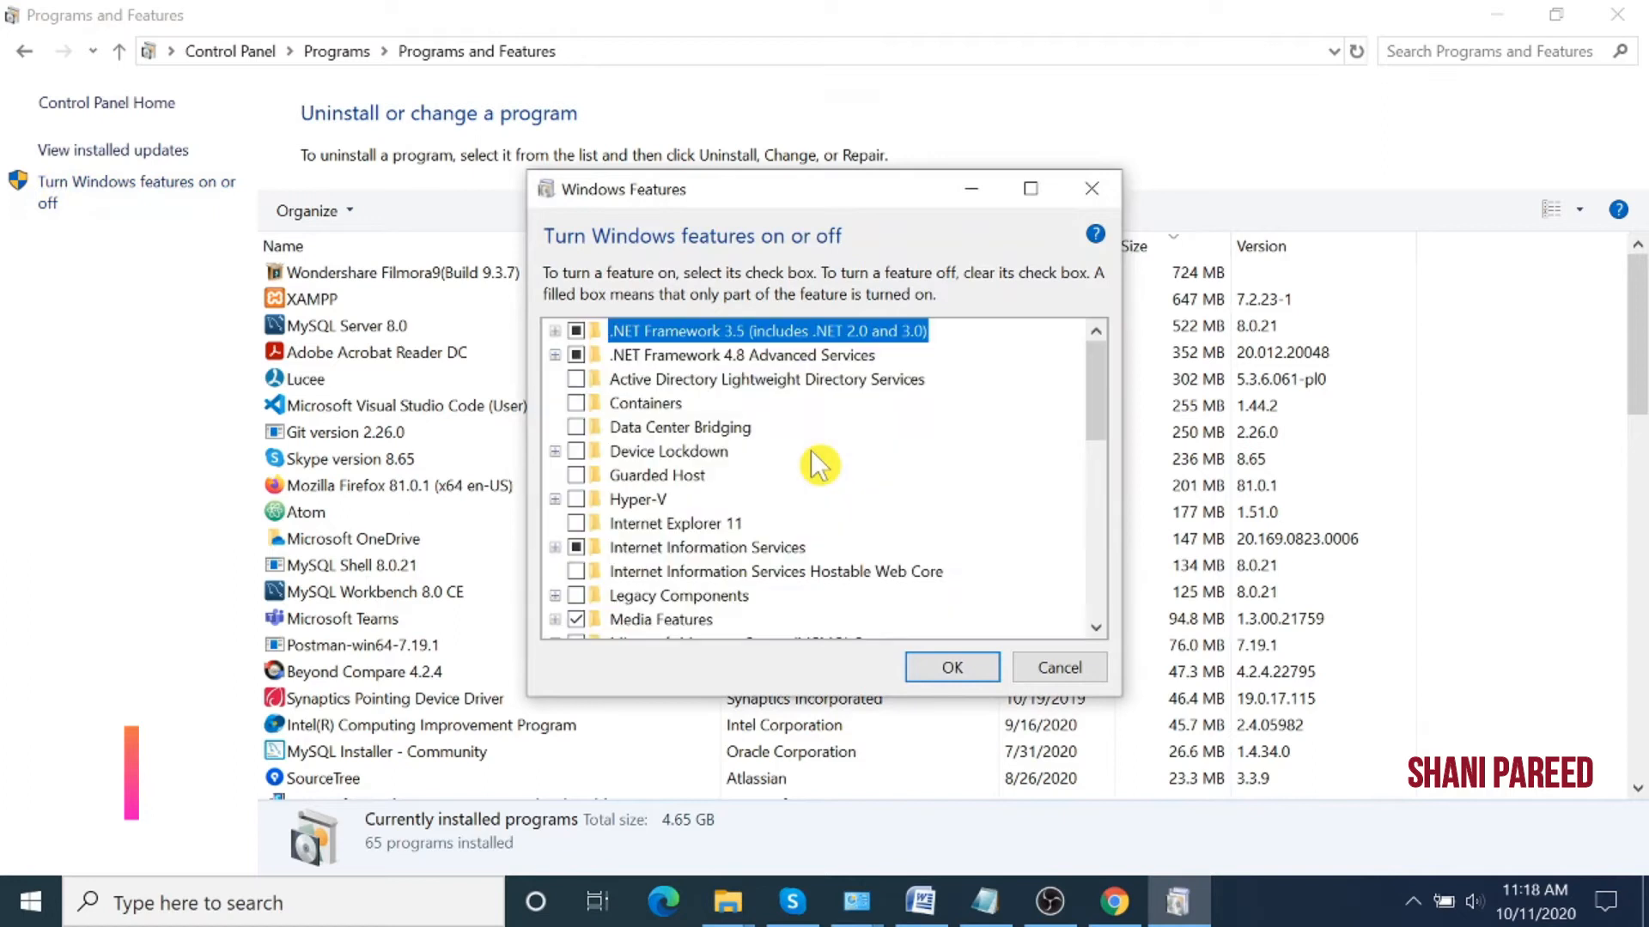
mouse_move(1124, 426)
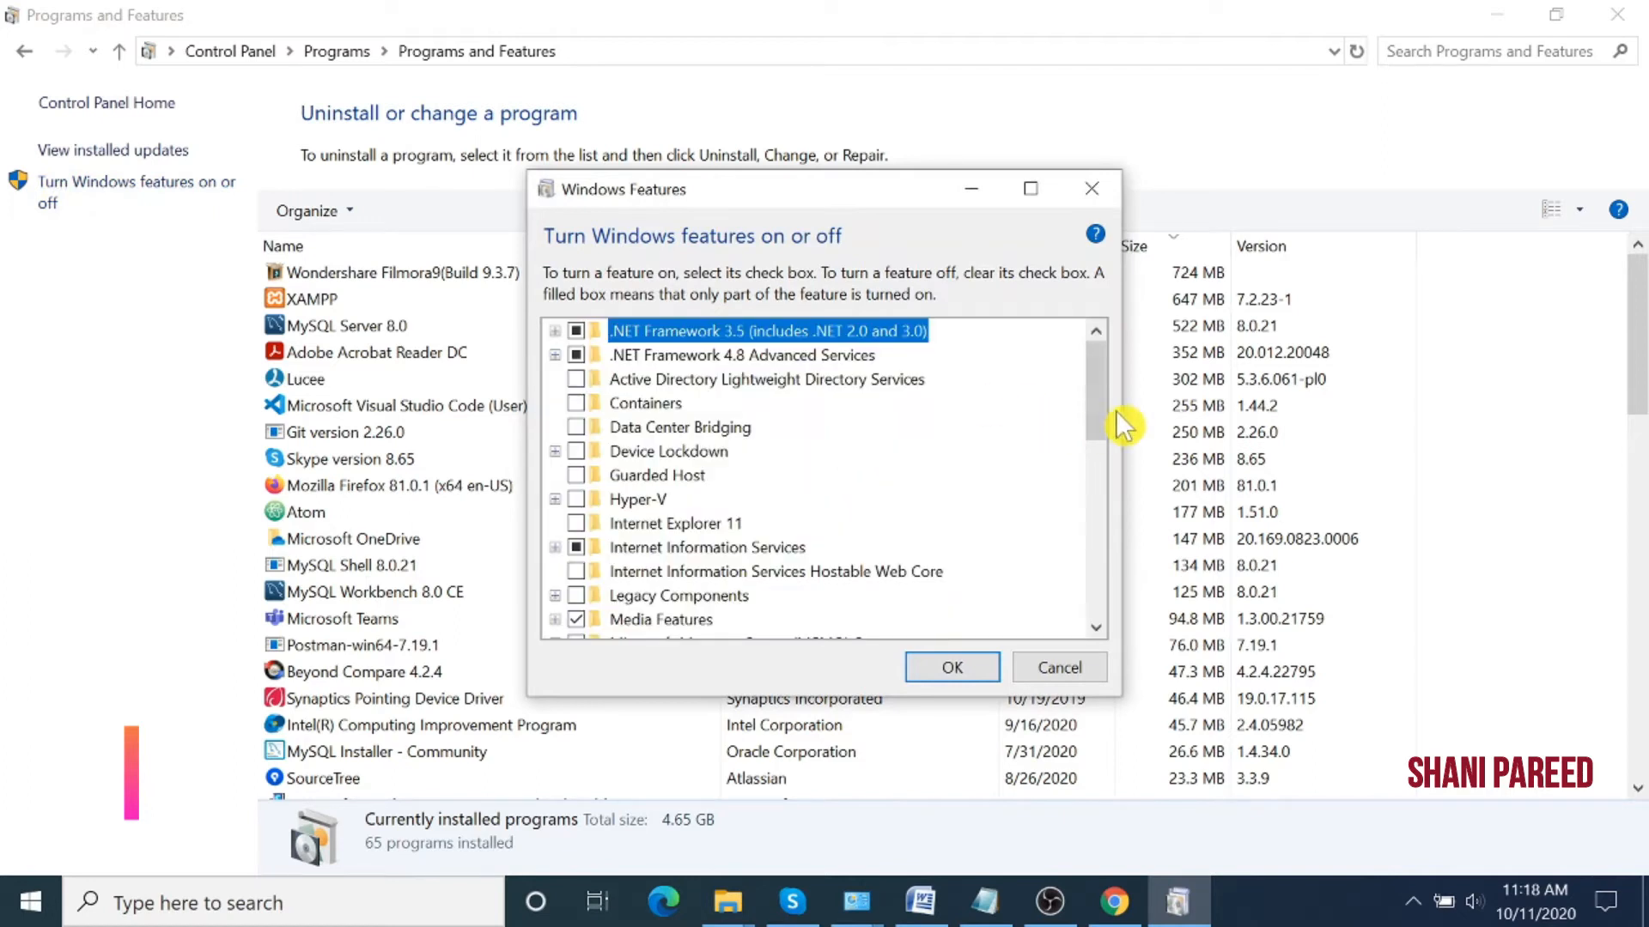
scroll(down, 3)
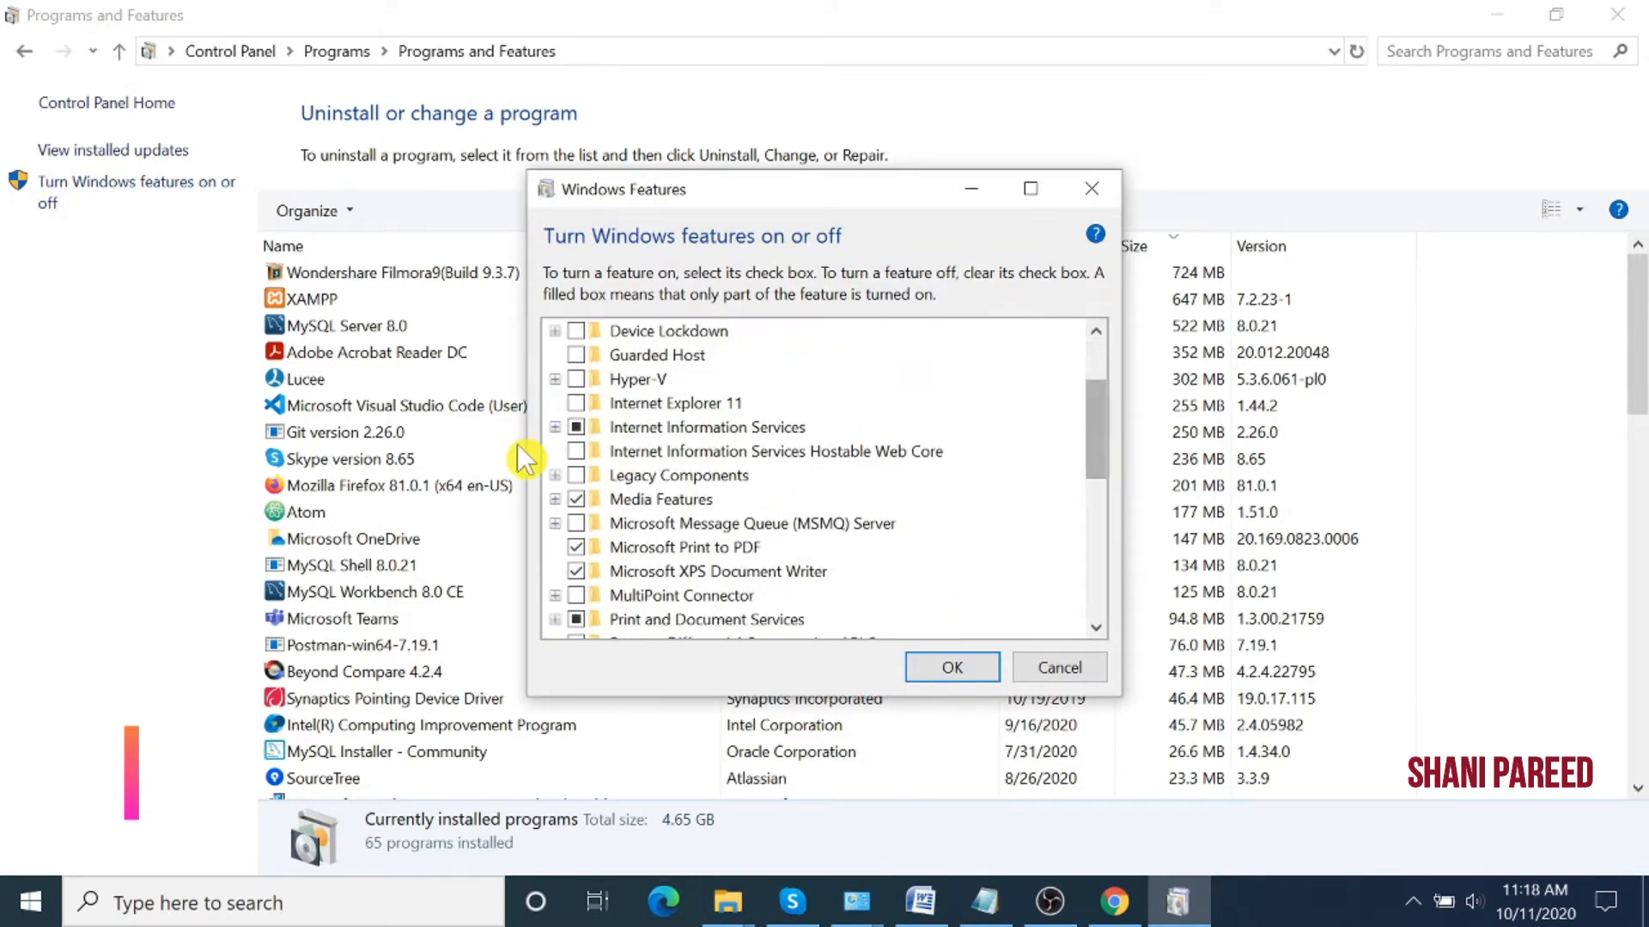
click(554, 428)
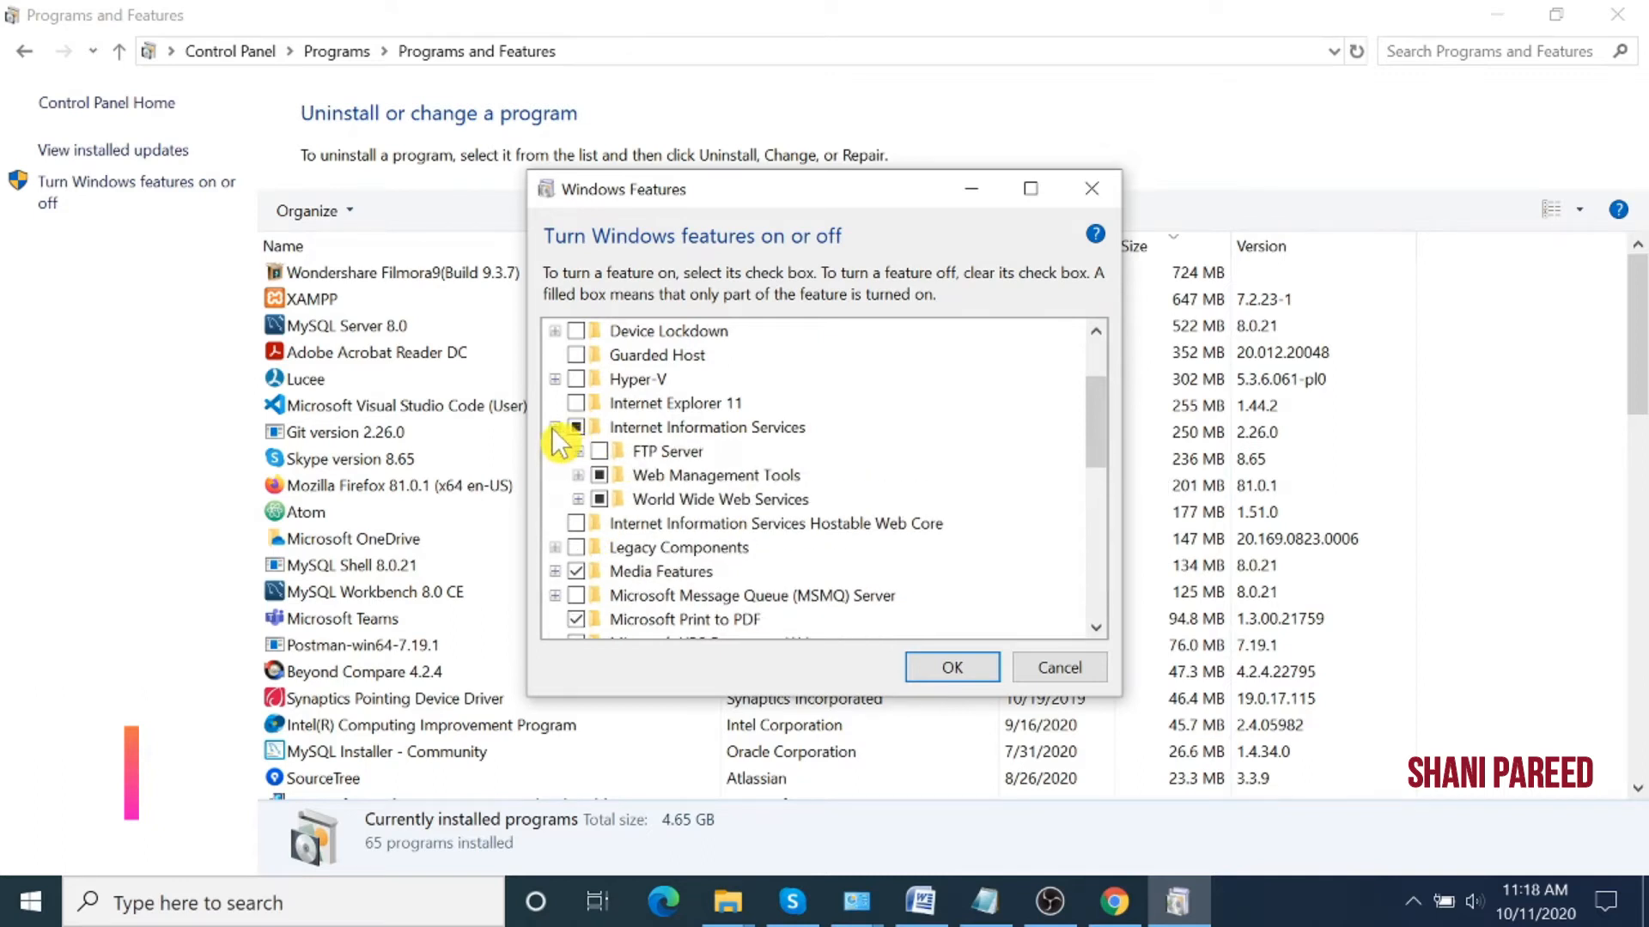
click(576, 451)
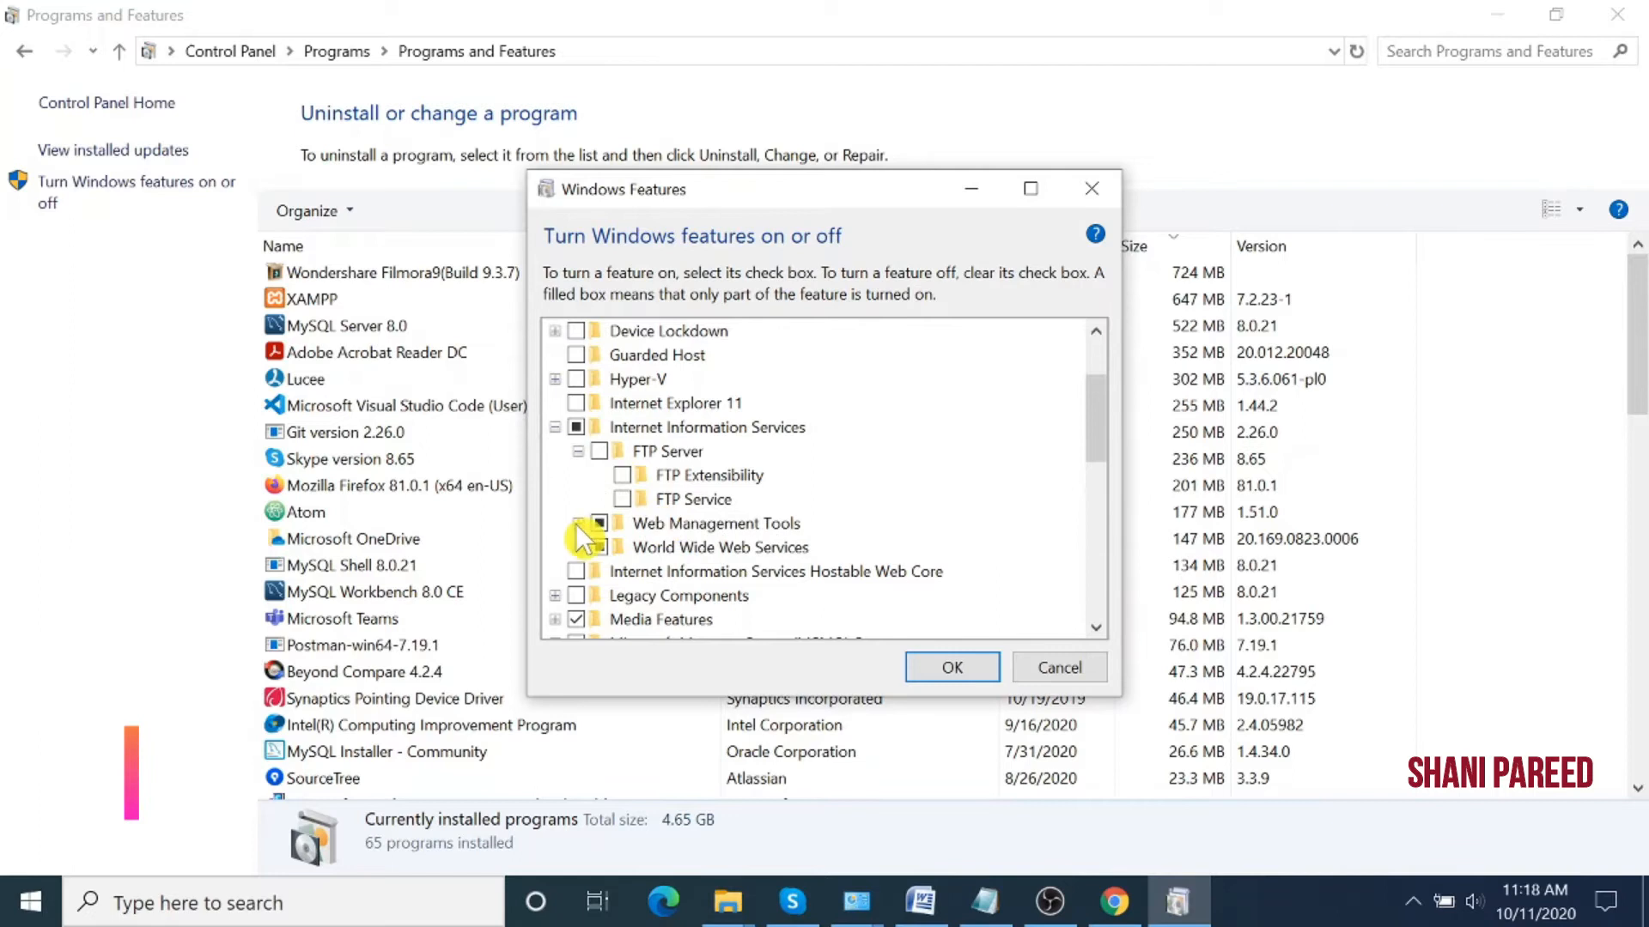
click(555, 524)
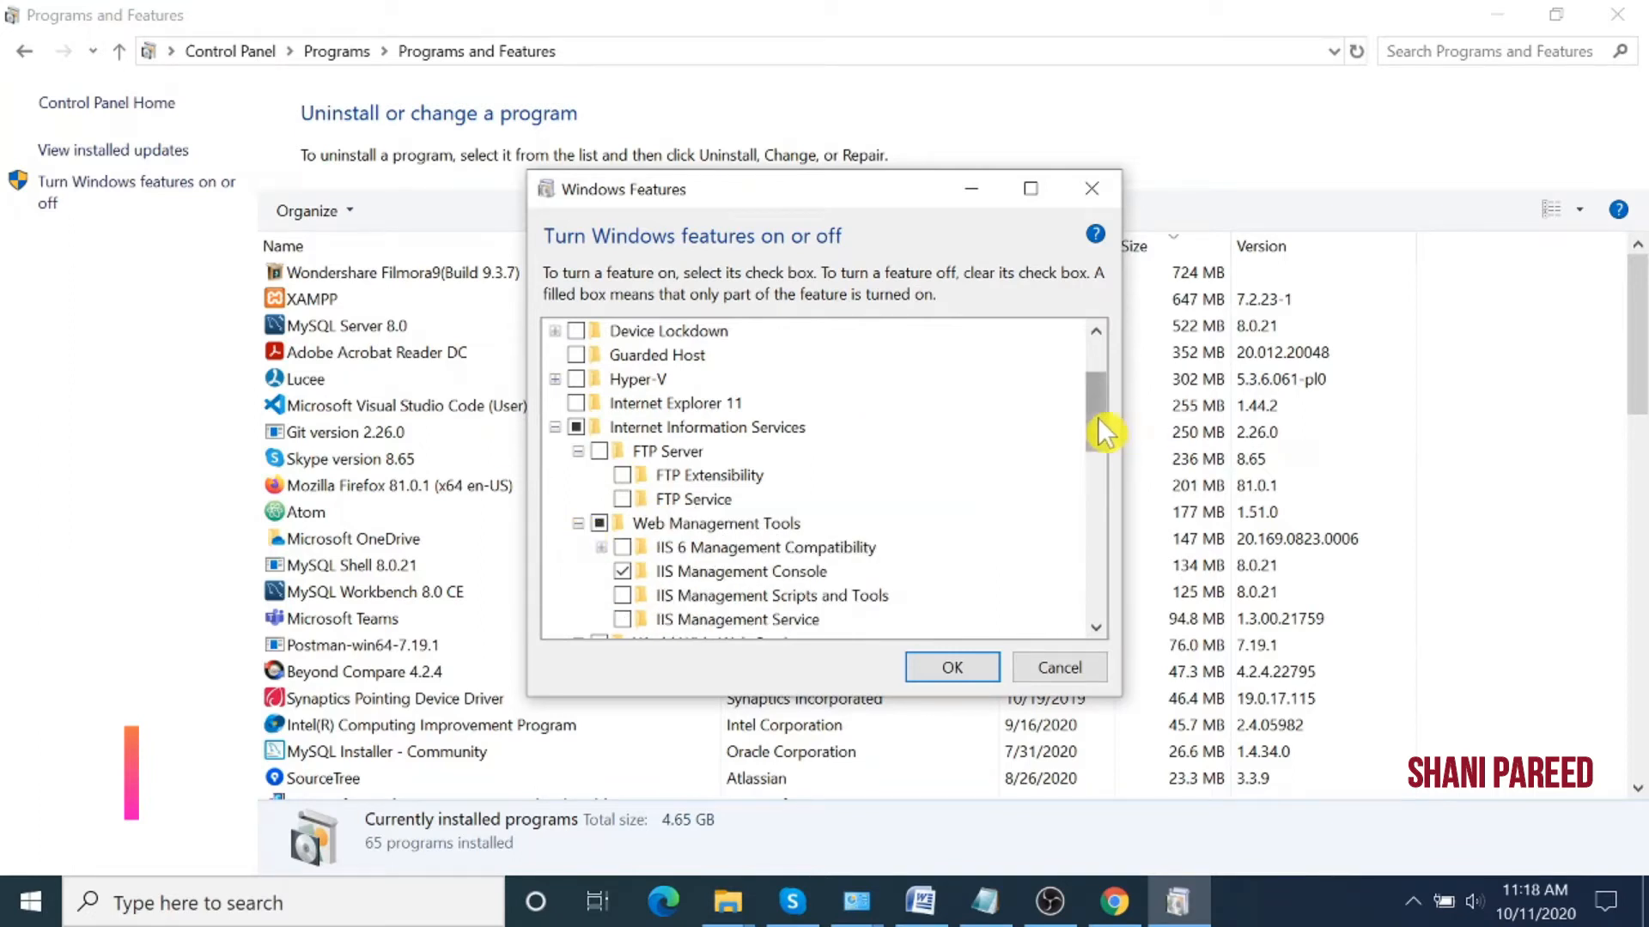
scroll(down, 3)
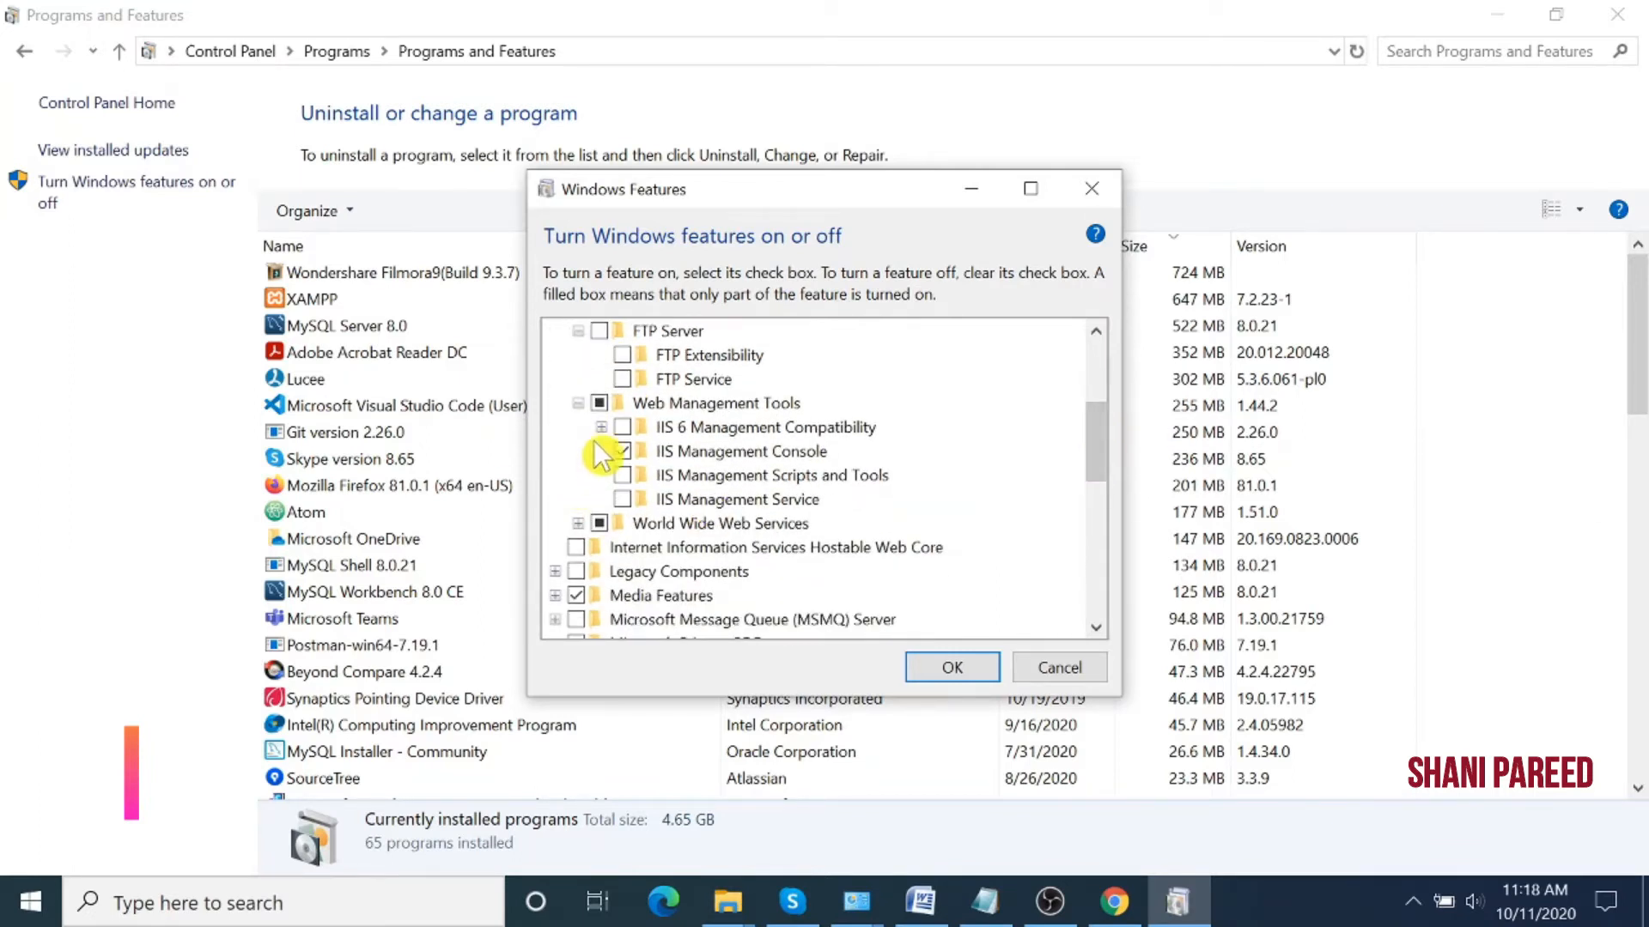
click(600, 427)
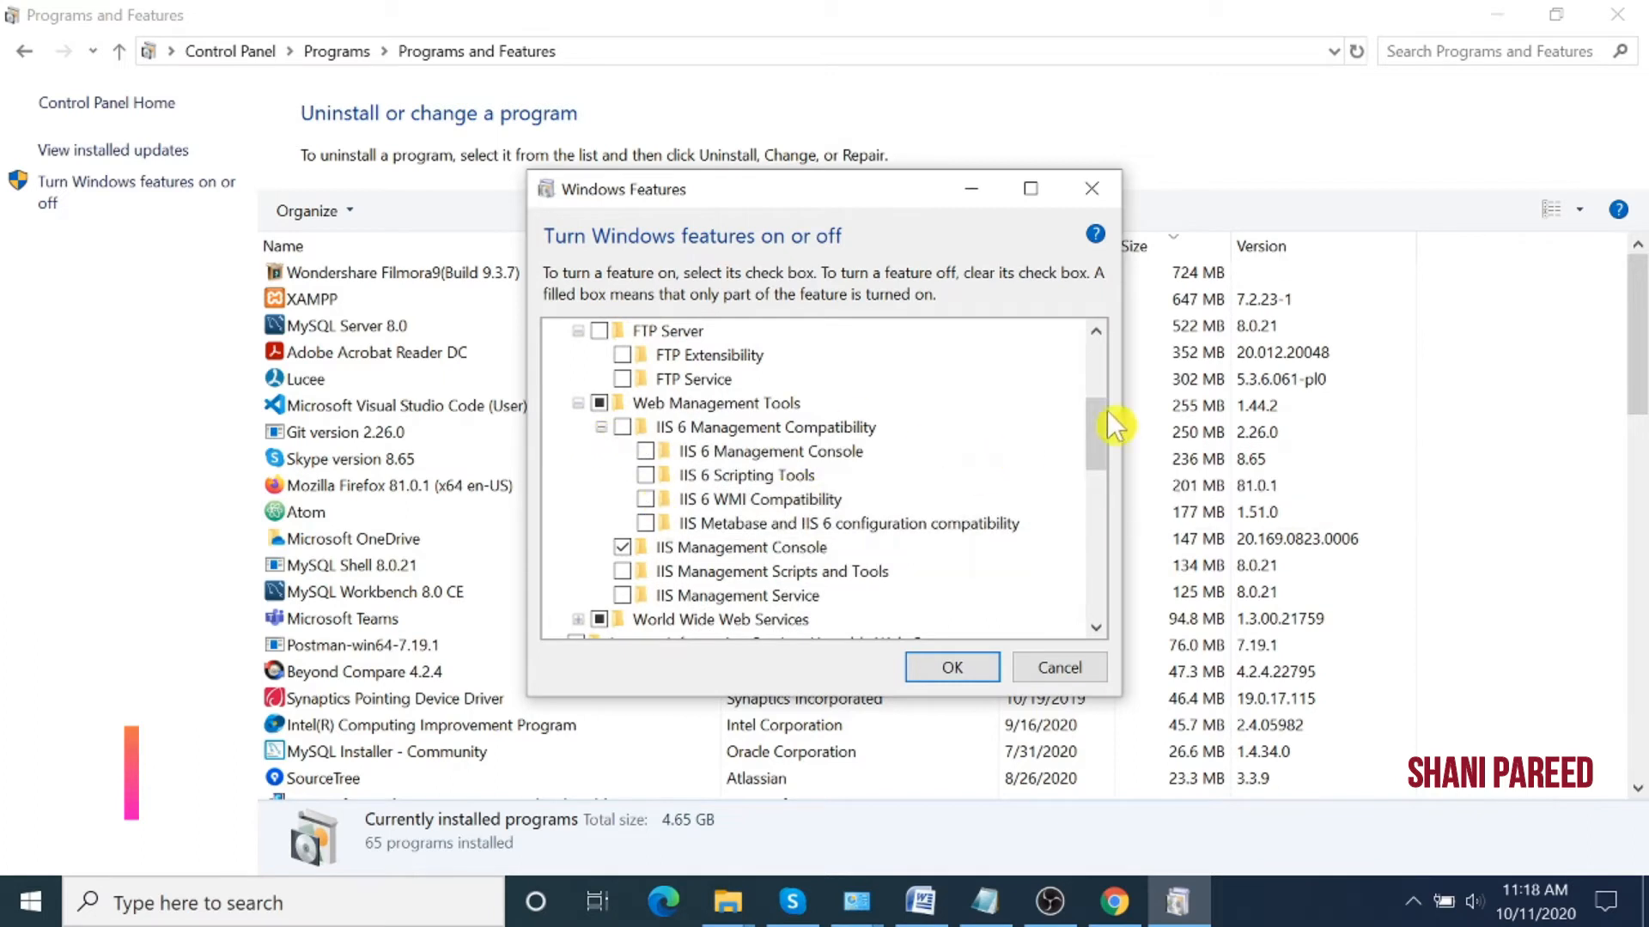
scroll(up, 3)
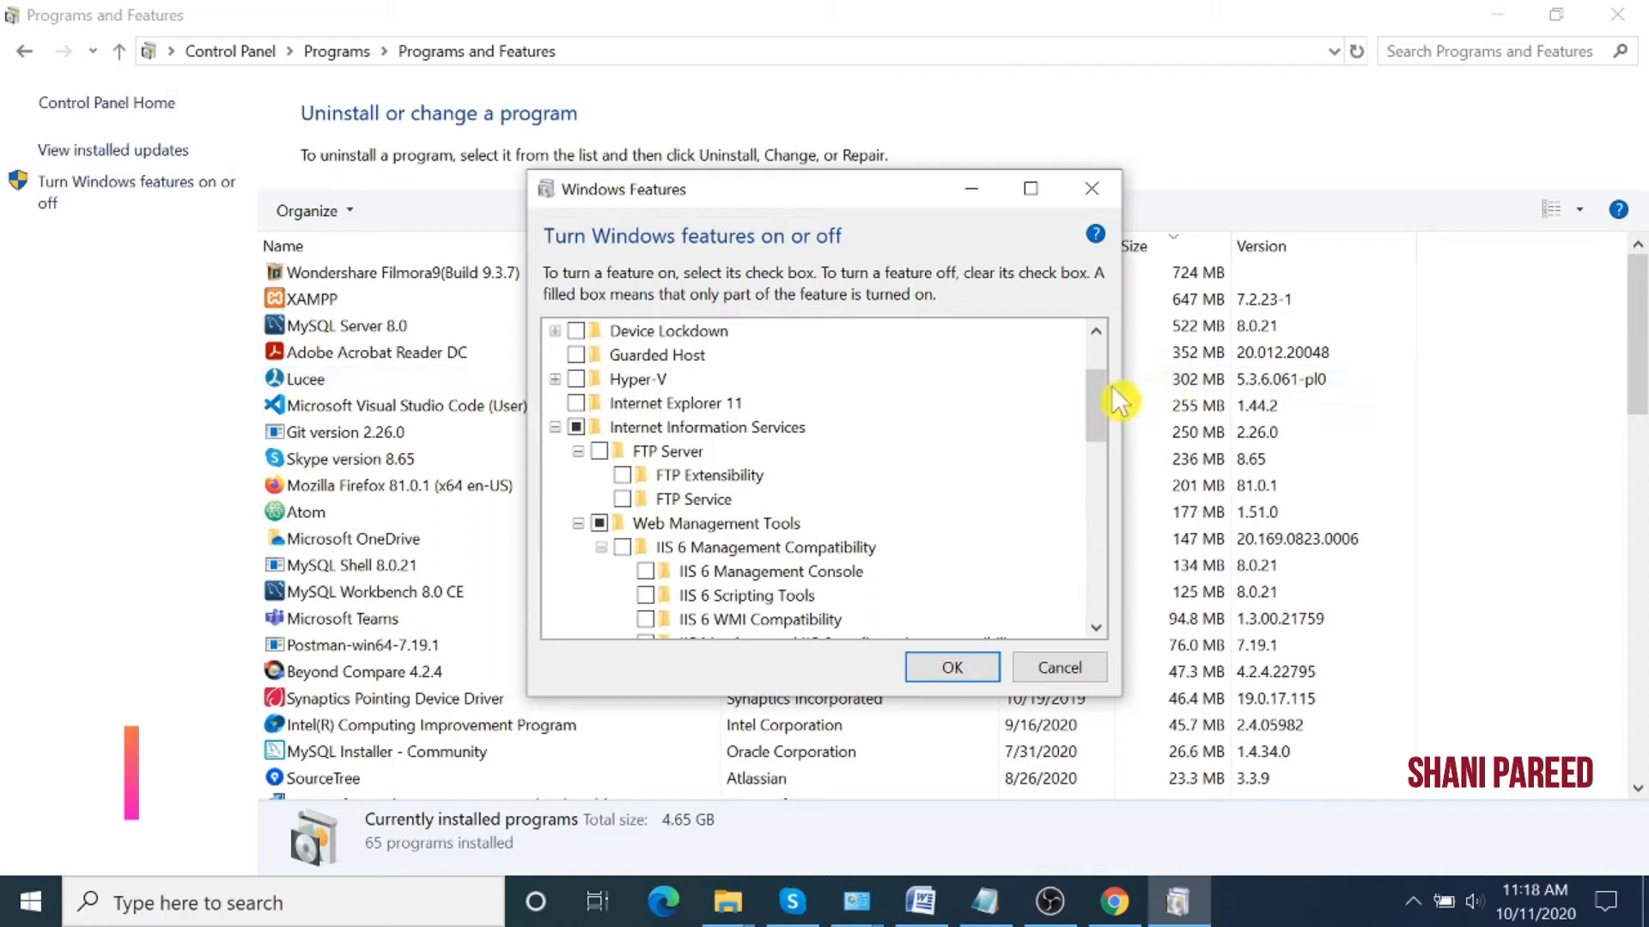
scroll(down, 3)
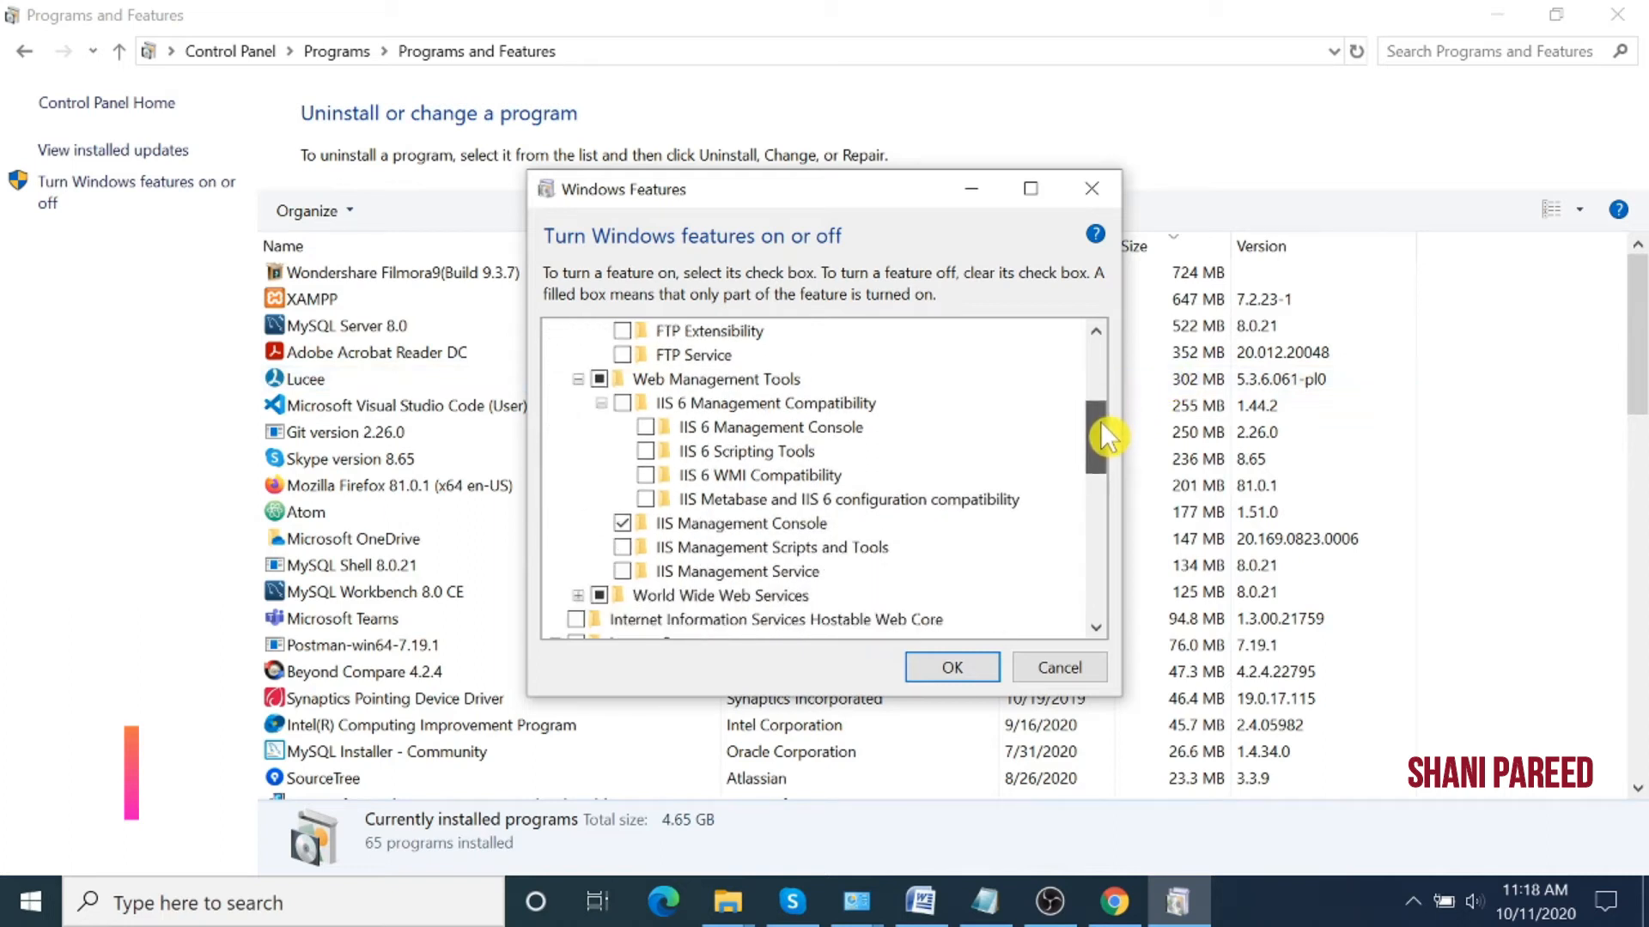
scroll(down, 3)
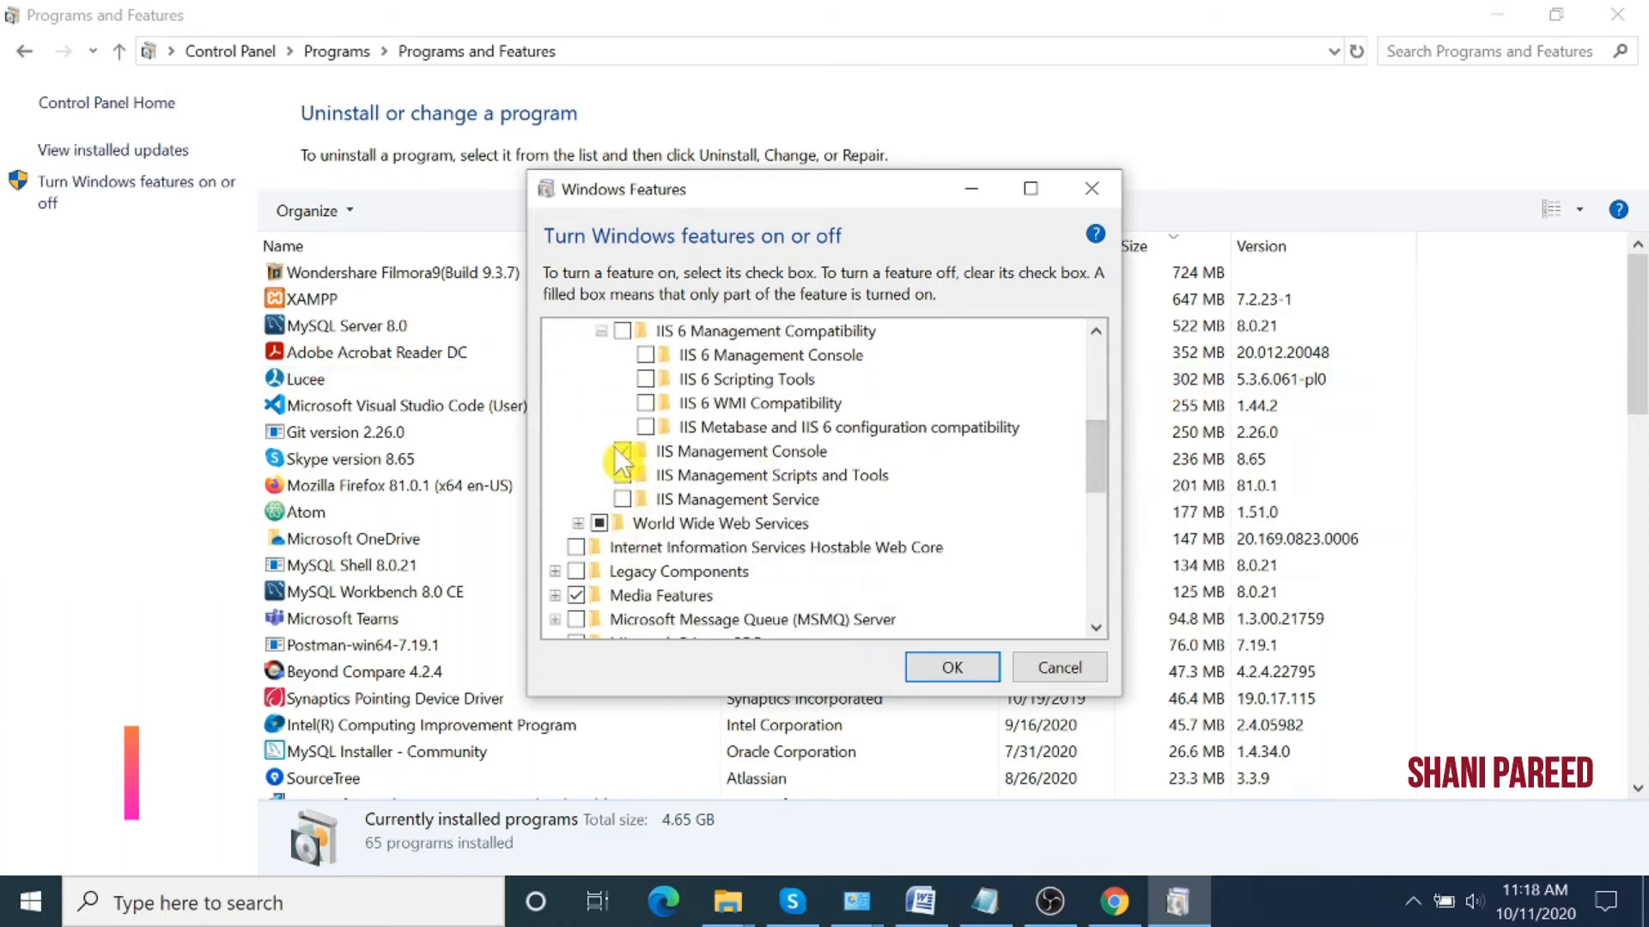
Uncheck IIS Management Console and the entire Web Management Tools group.
click(741, 451)
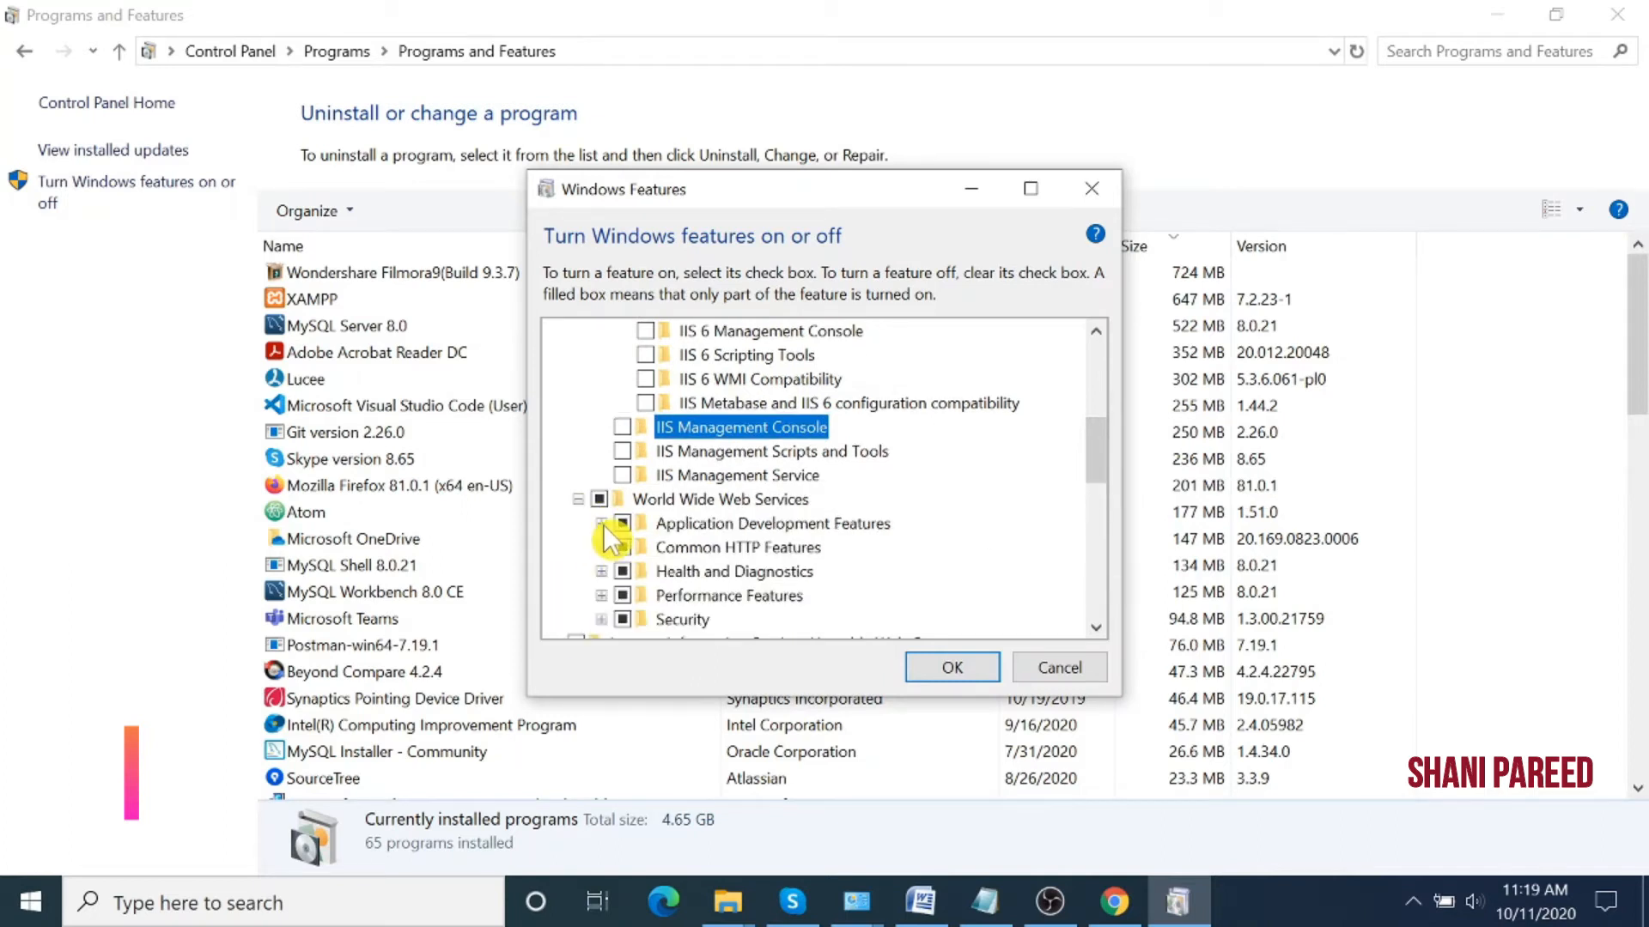
click(602, 524)
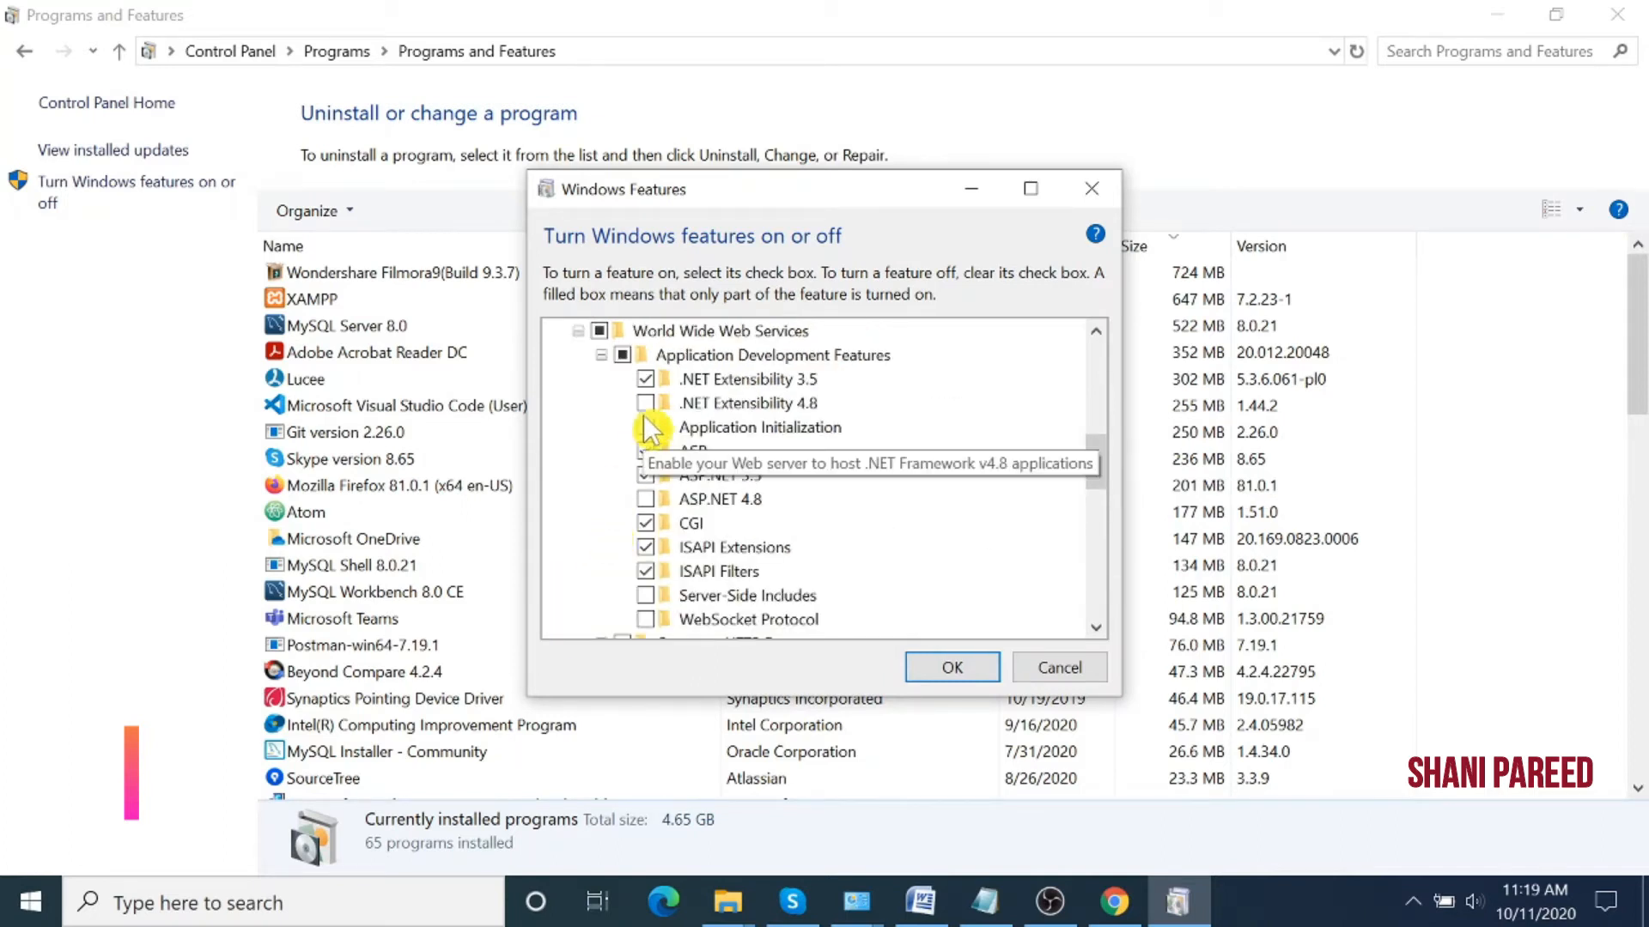
mouse_move(645, 378)
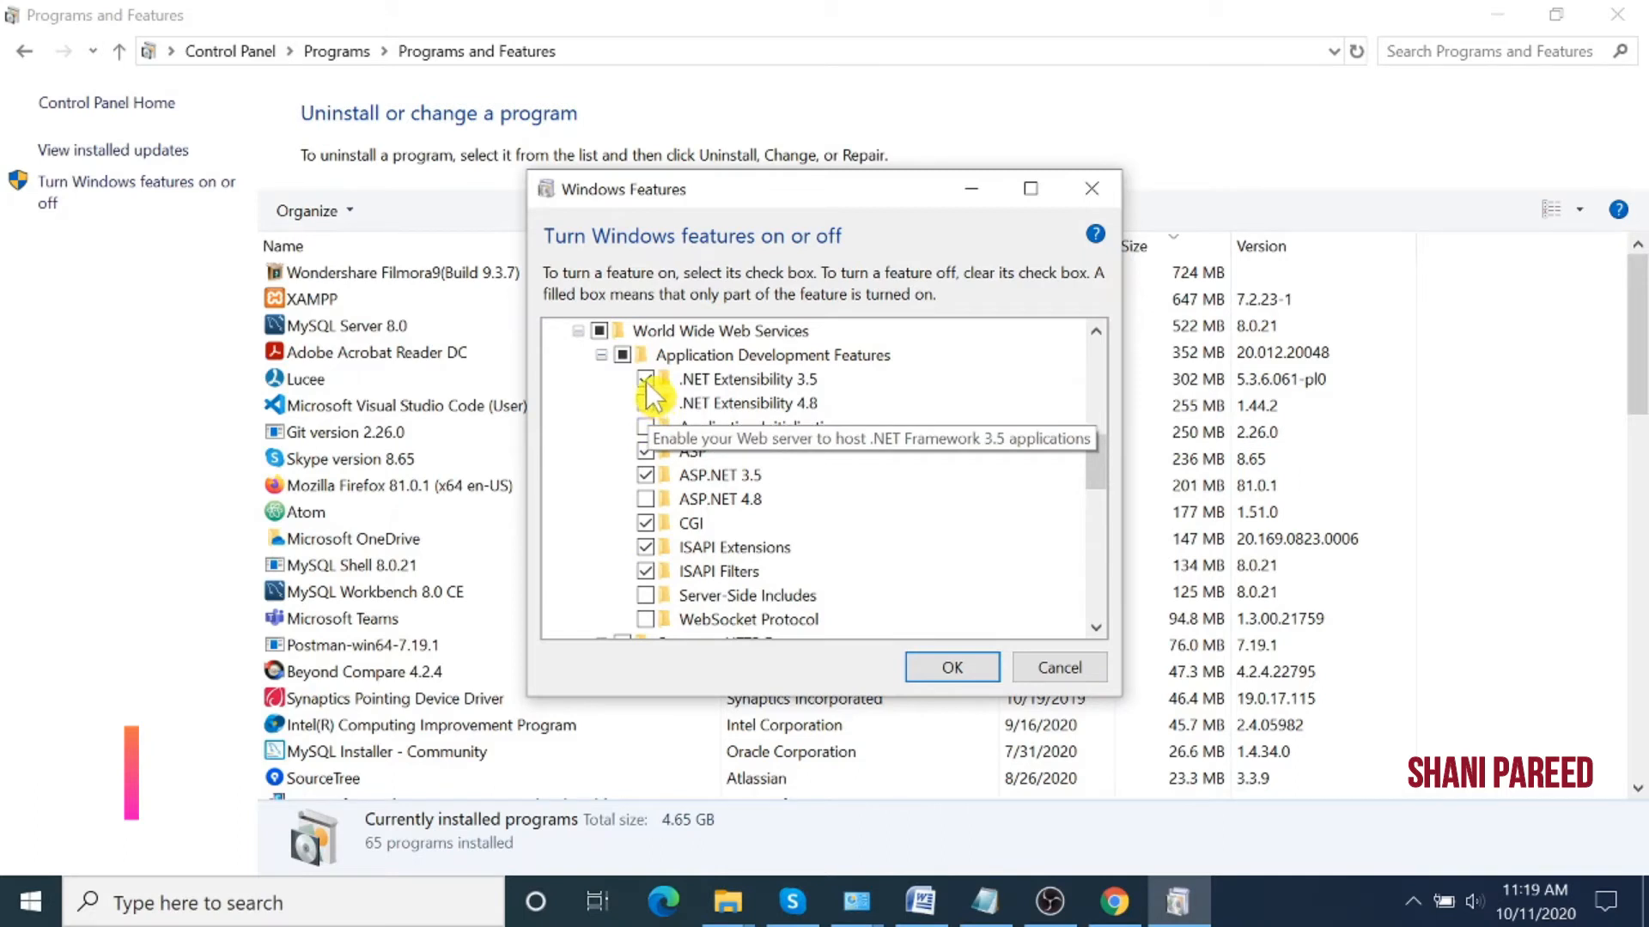
scroll(up, 3)
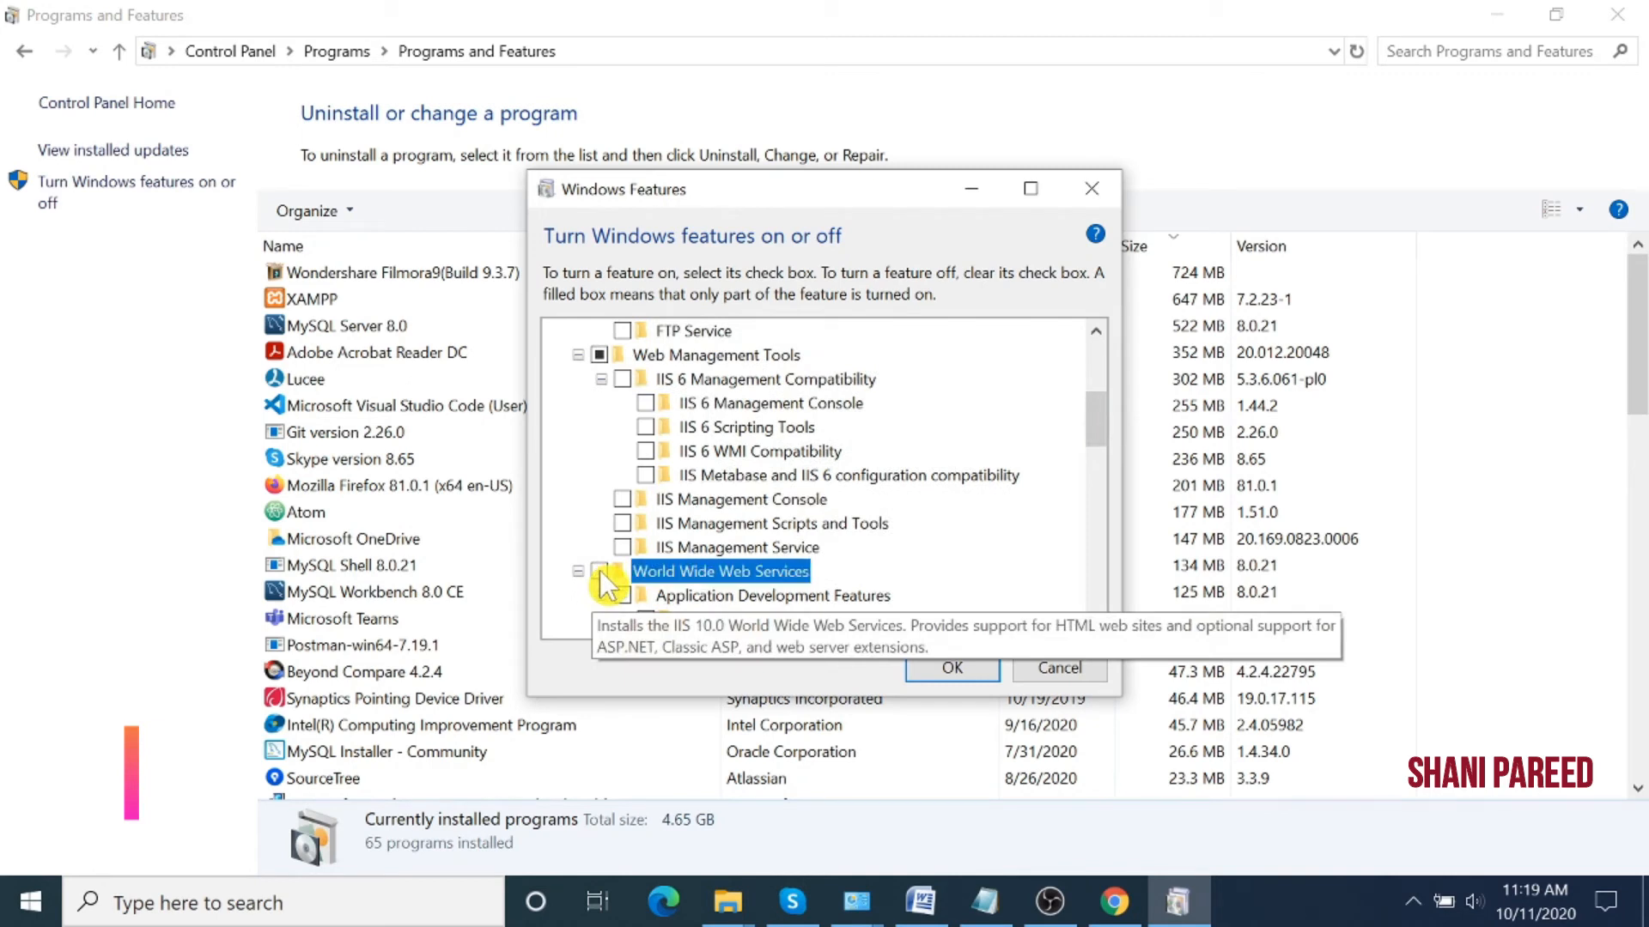
scroll(up, 3)
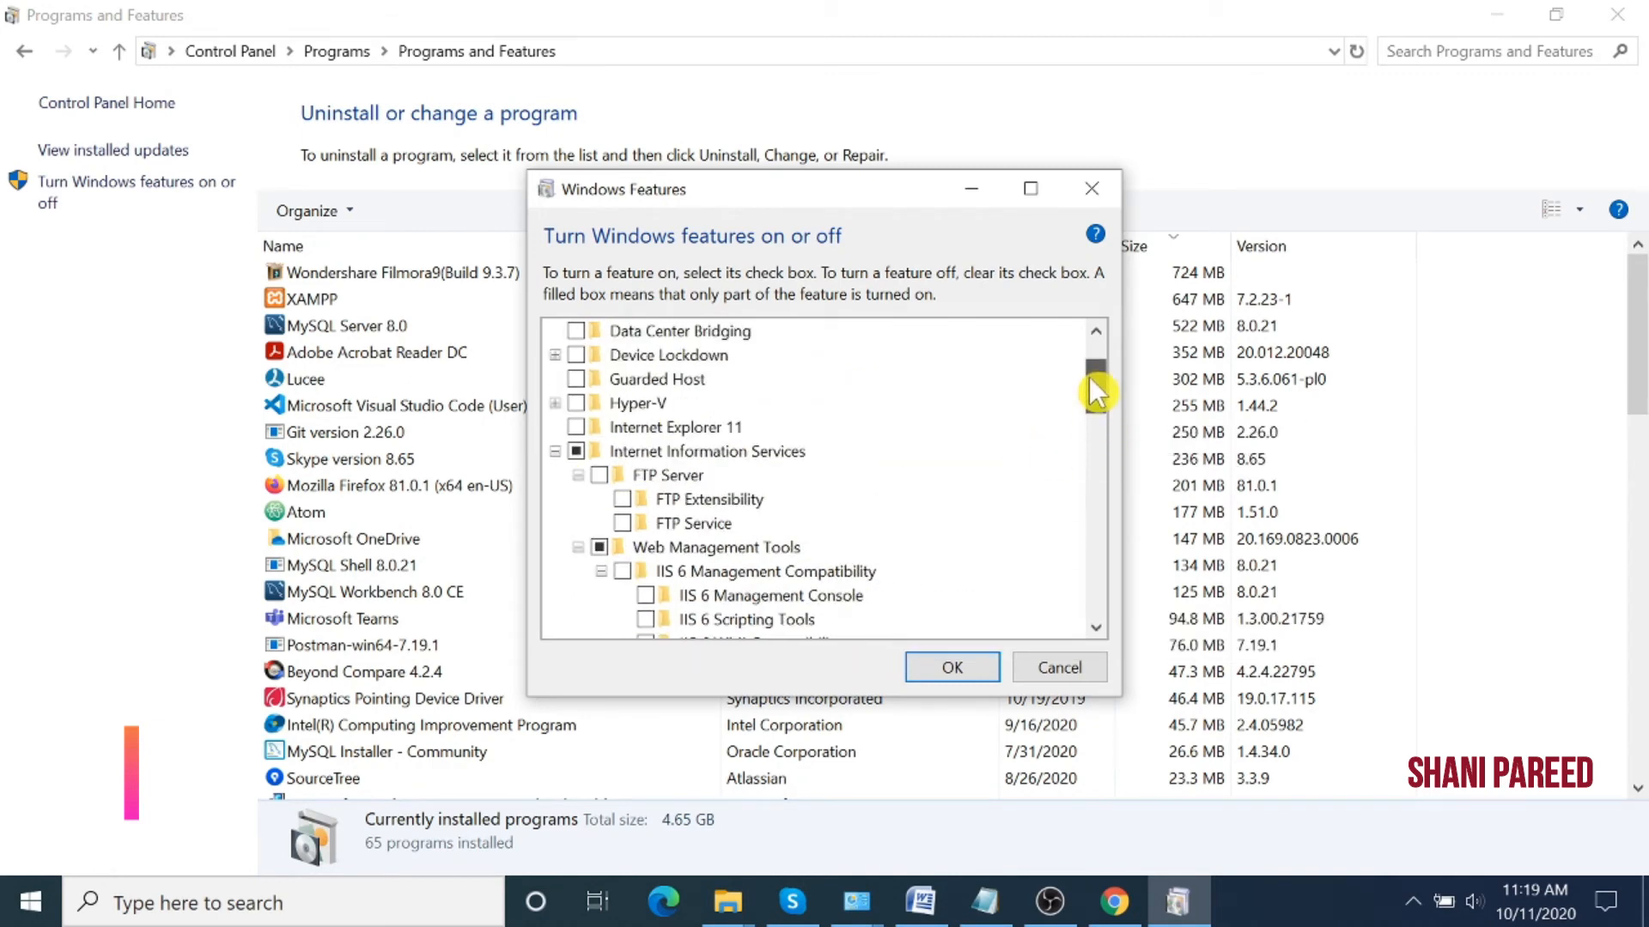
mouse_move(596, 511)
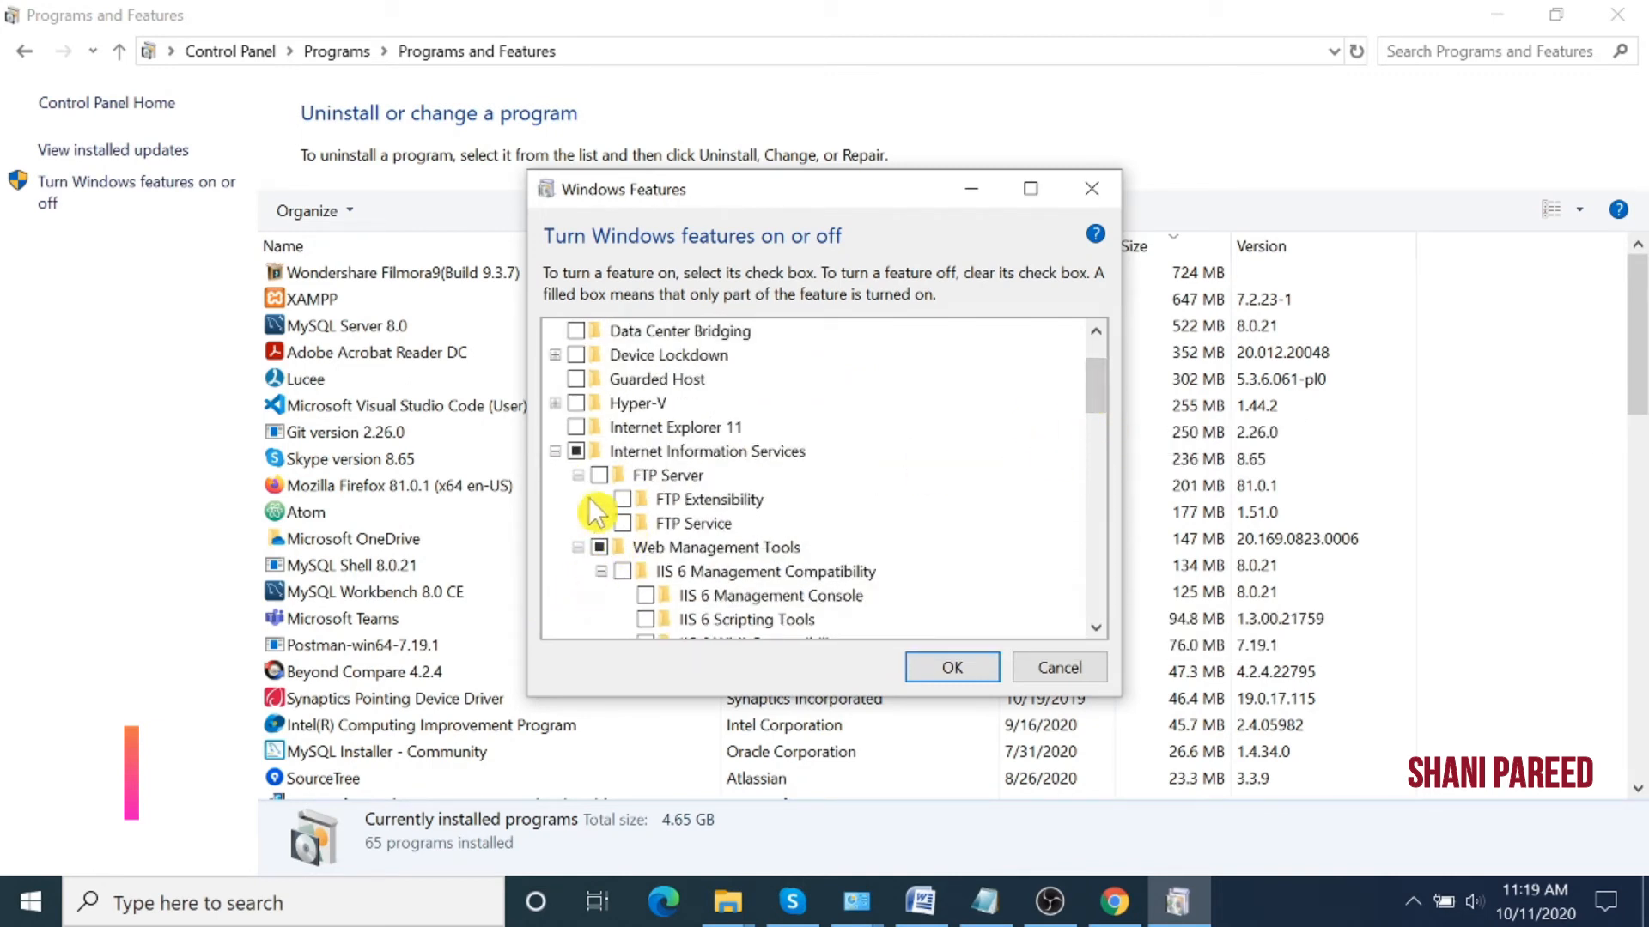
click(715, 547)
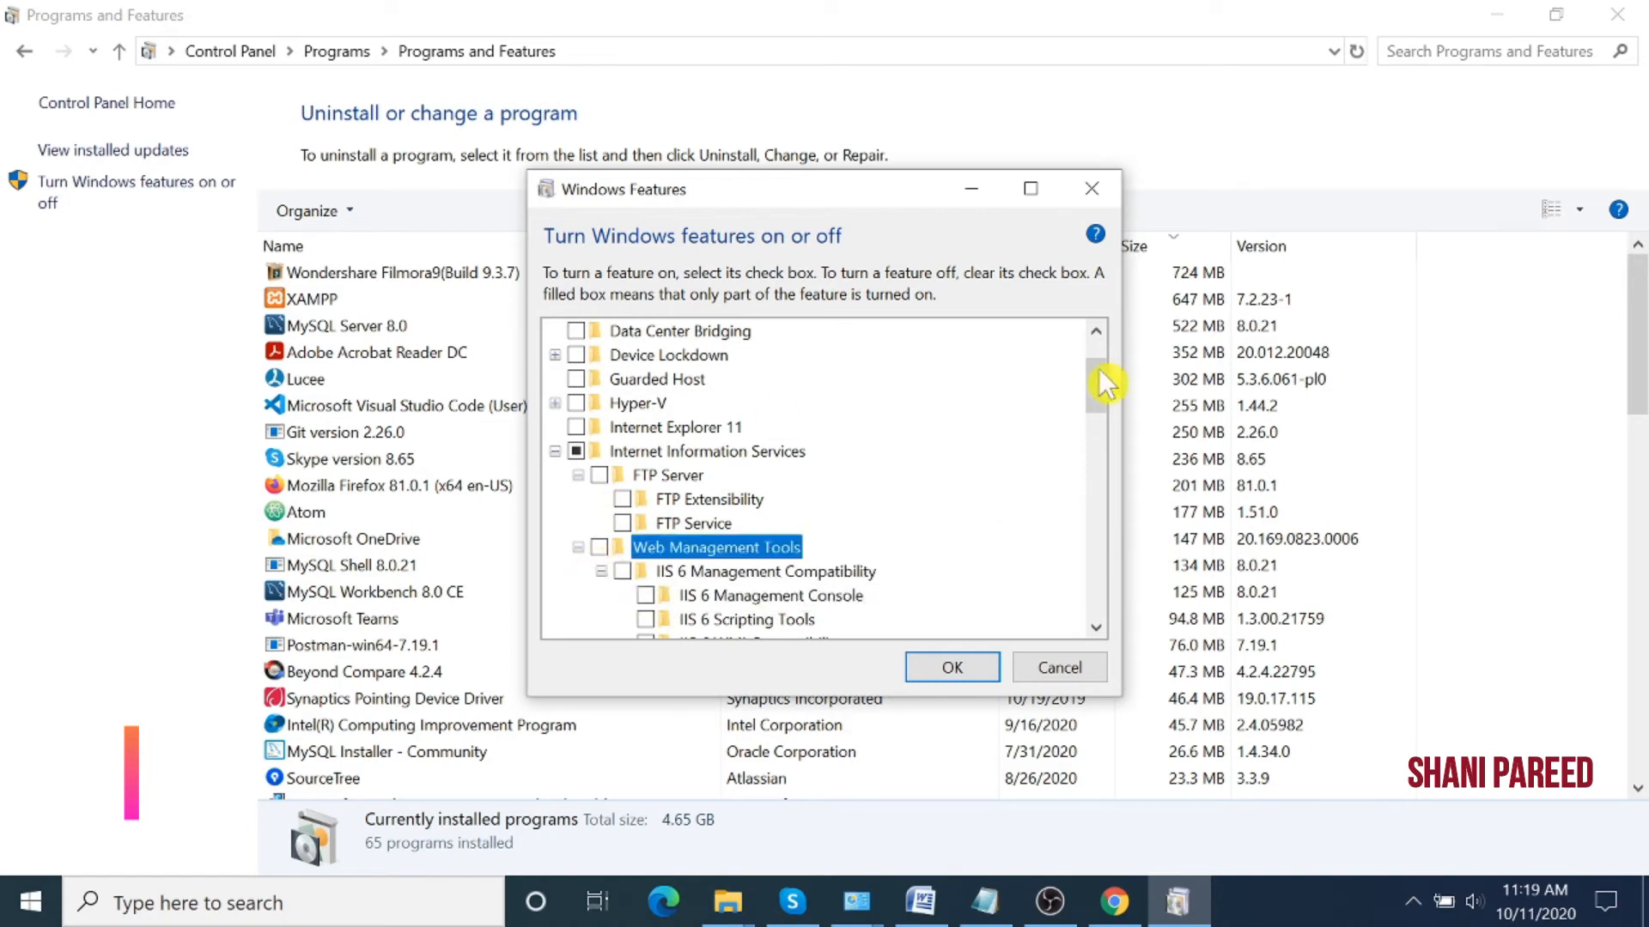
scroll(down, 3)
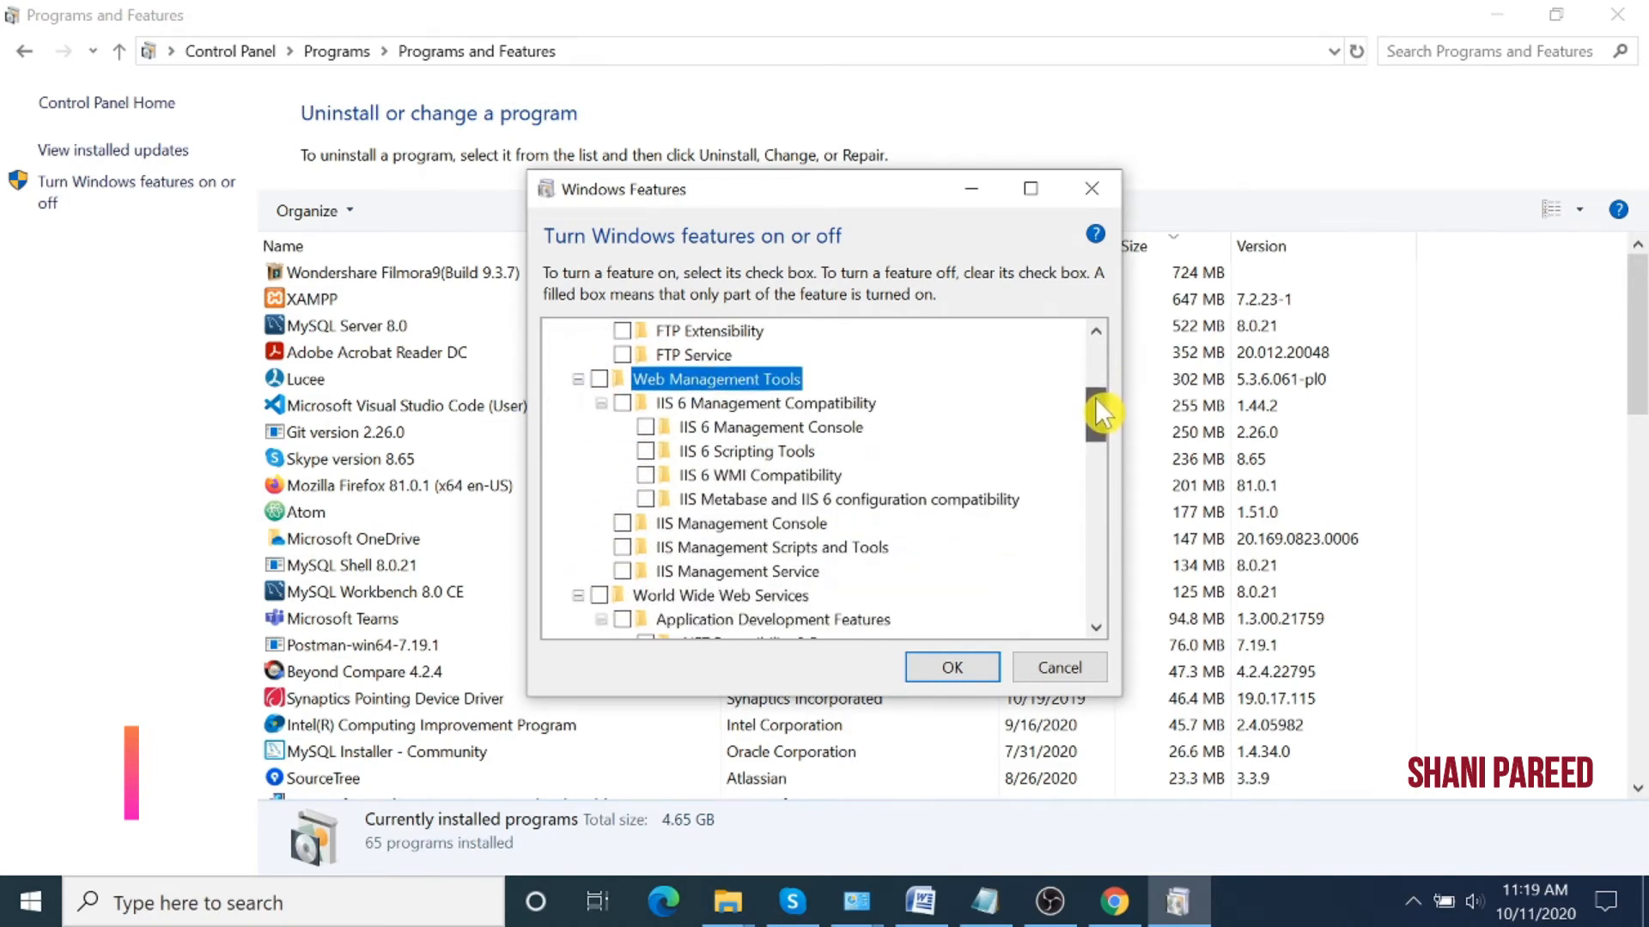
scroll(down, 3)
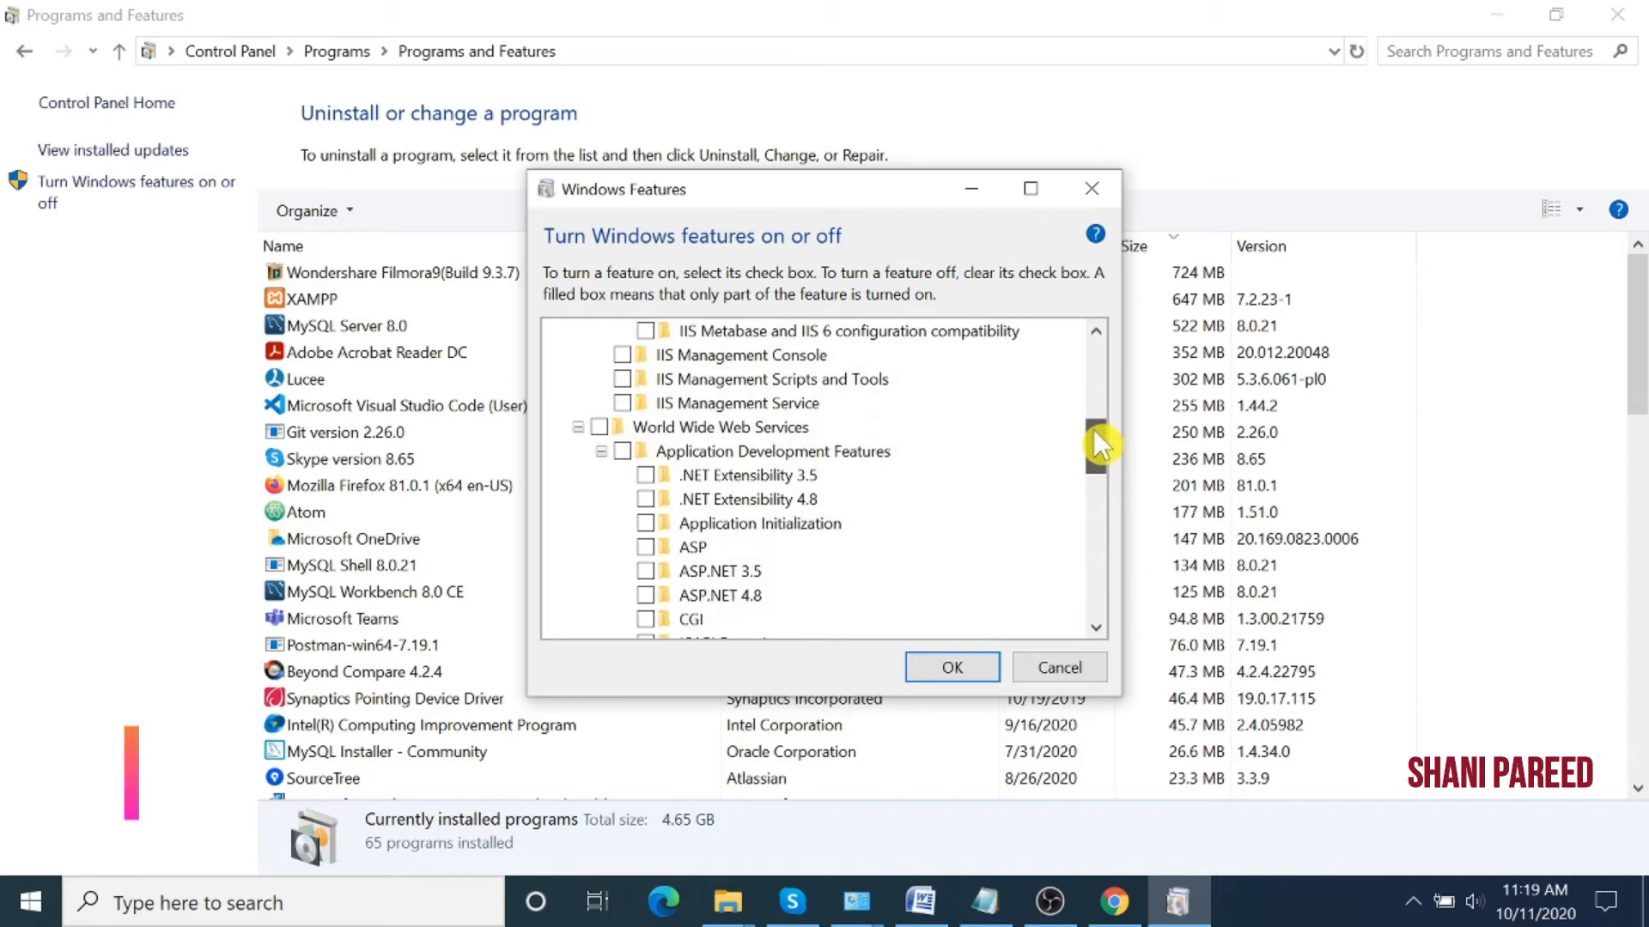
scroll(down, 3)
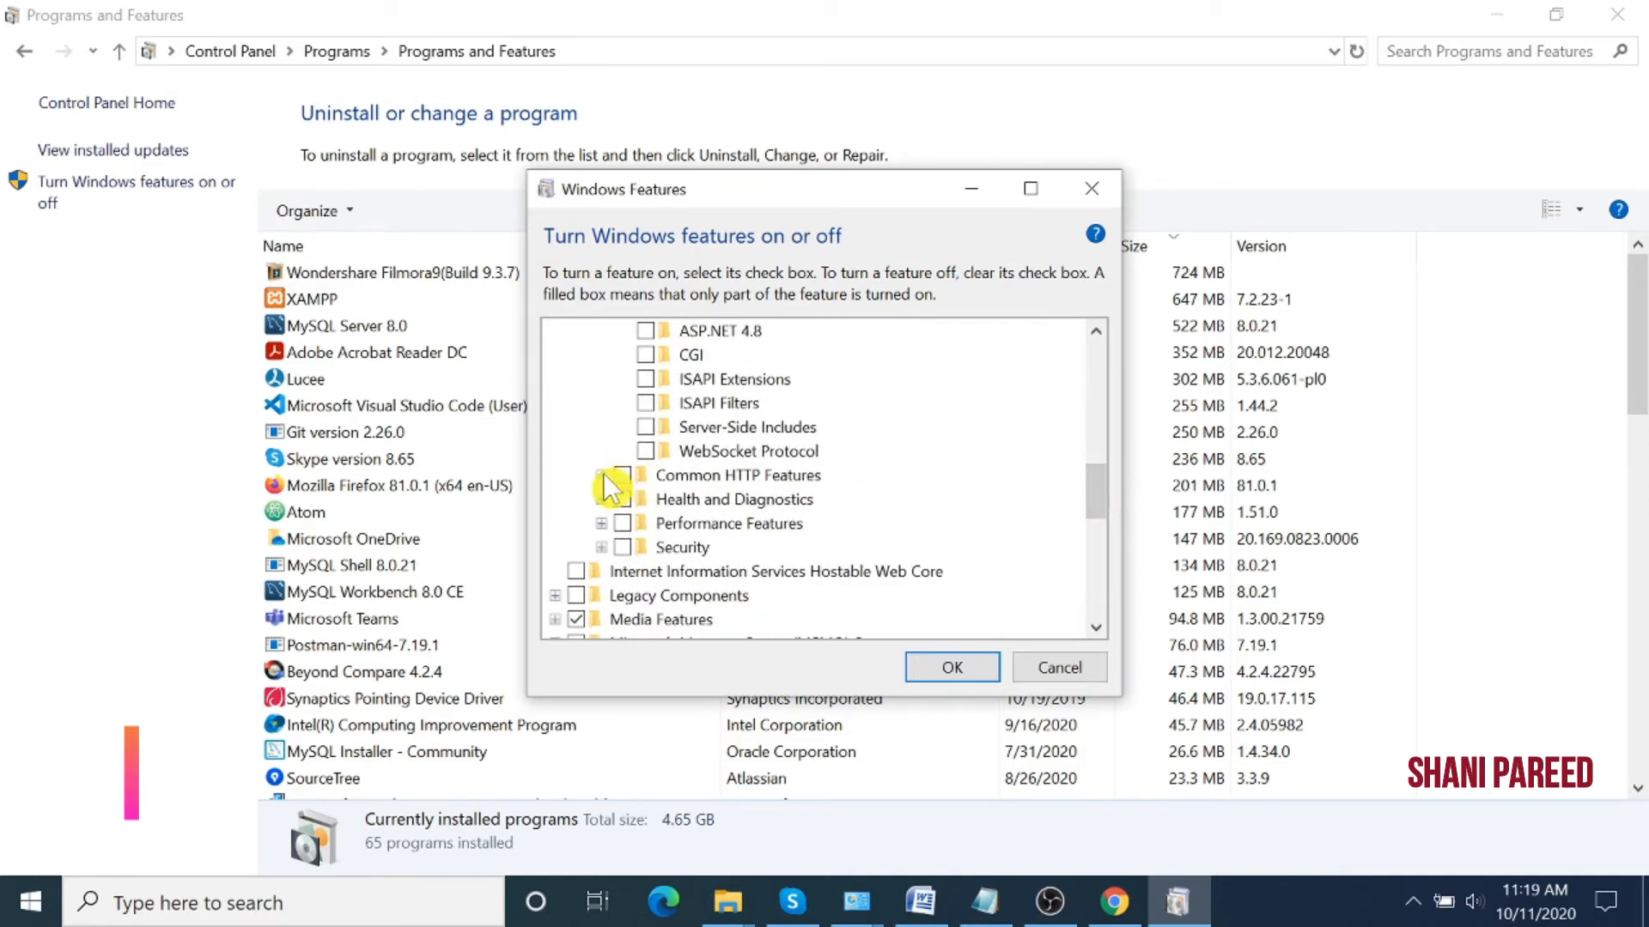
Collapse the Application Development, Common HTTP Features and IIS 6 Management Compatibility groups.
click(600, 475)
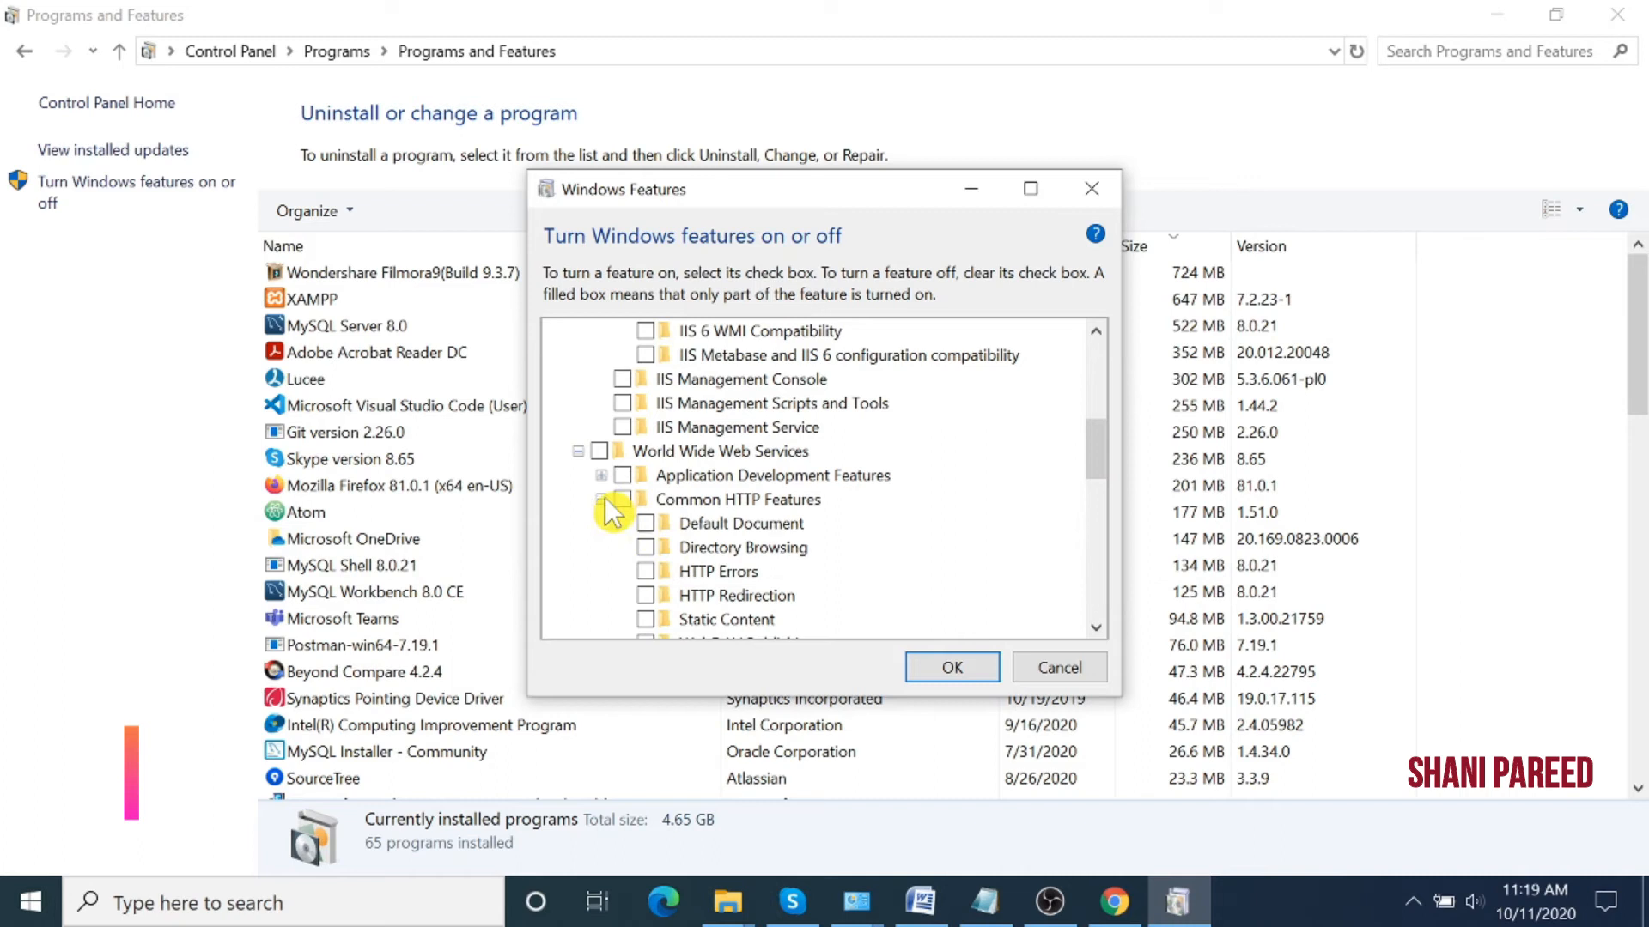
click(600, 500)
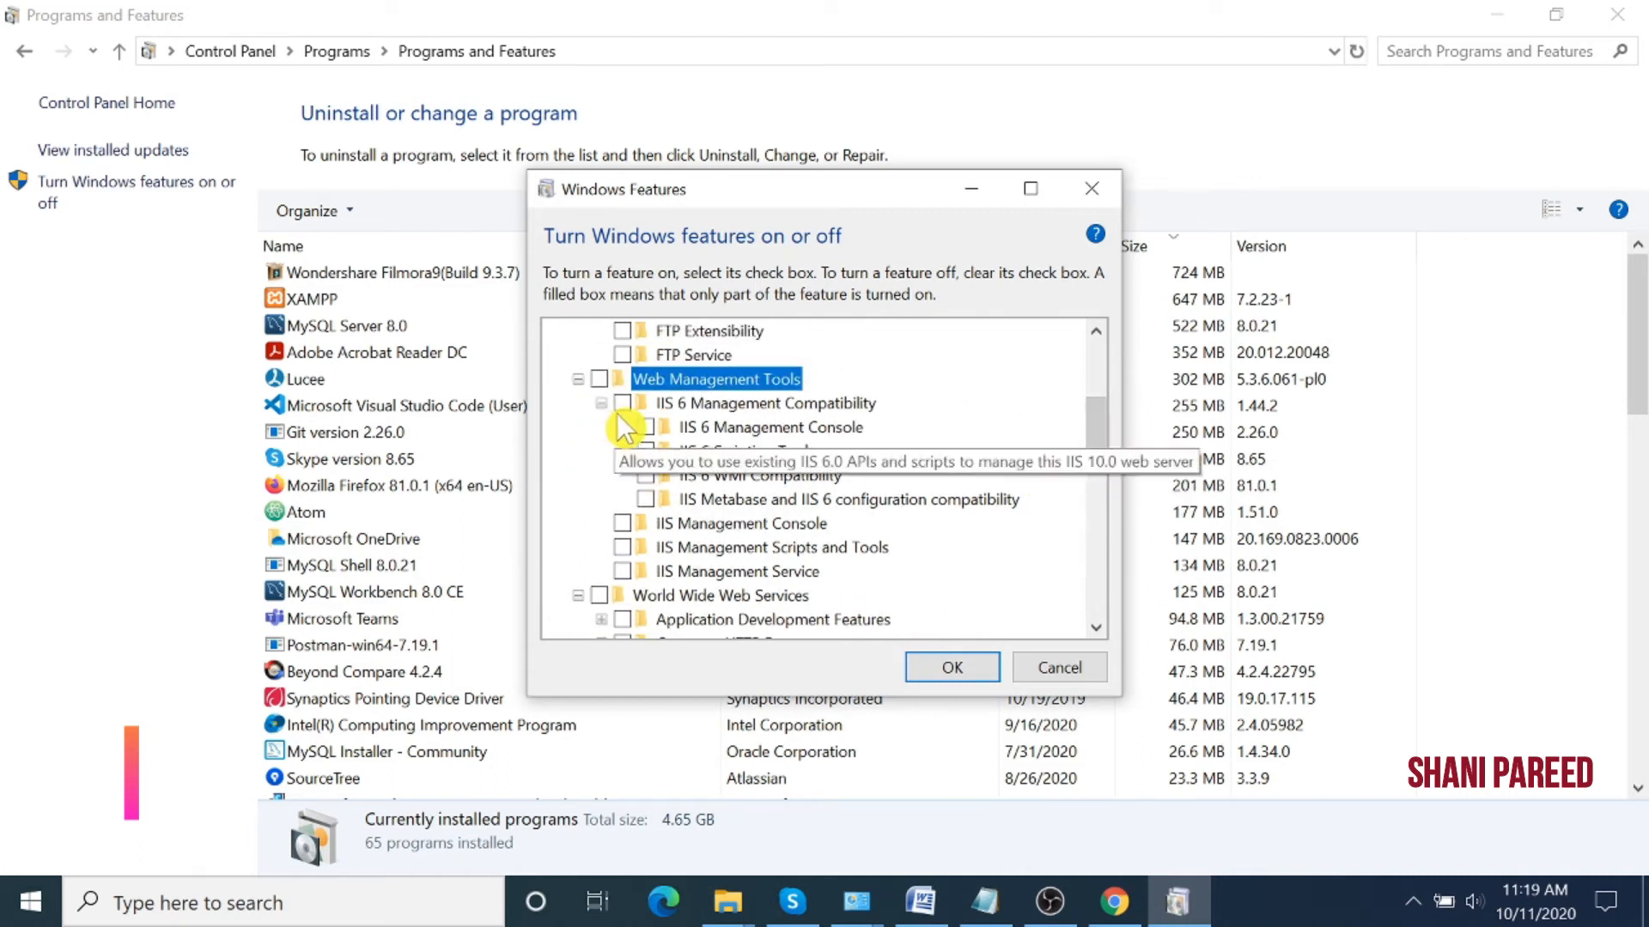
click(600, 403)
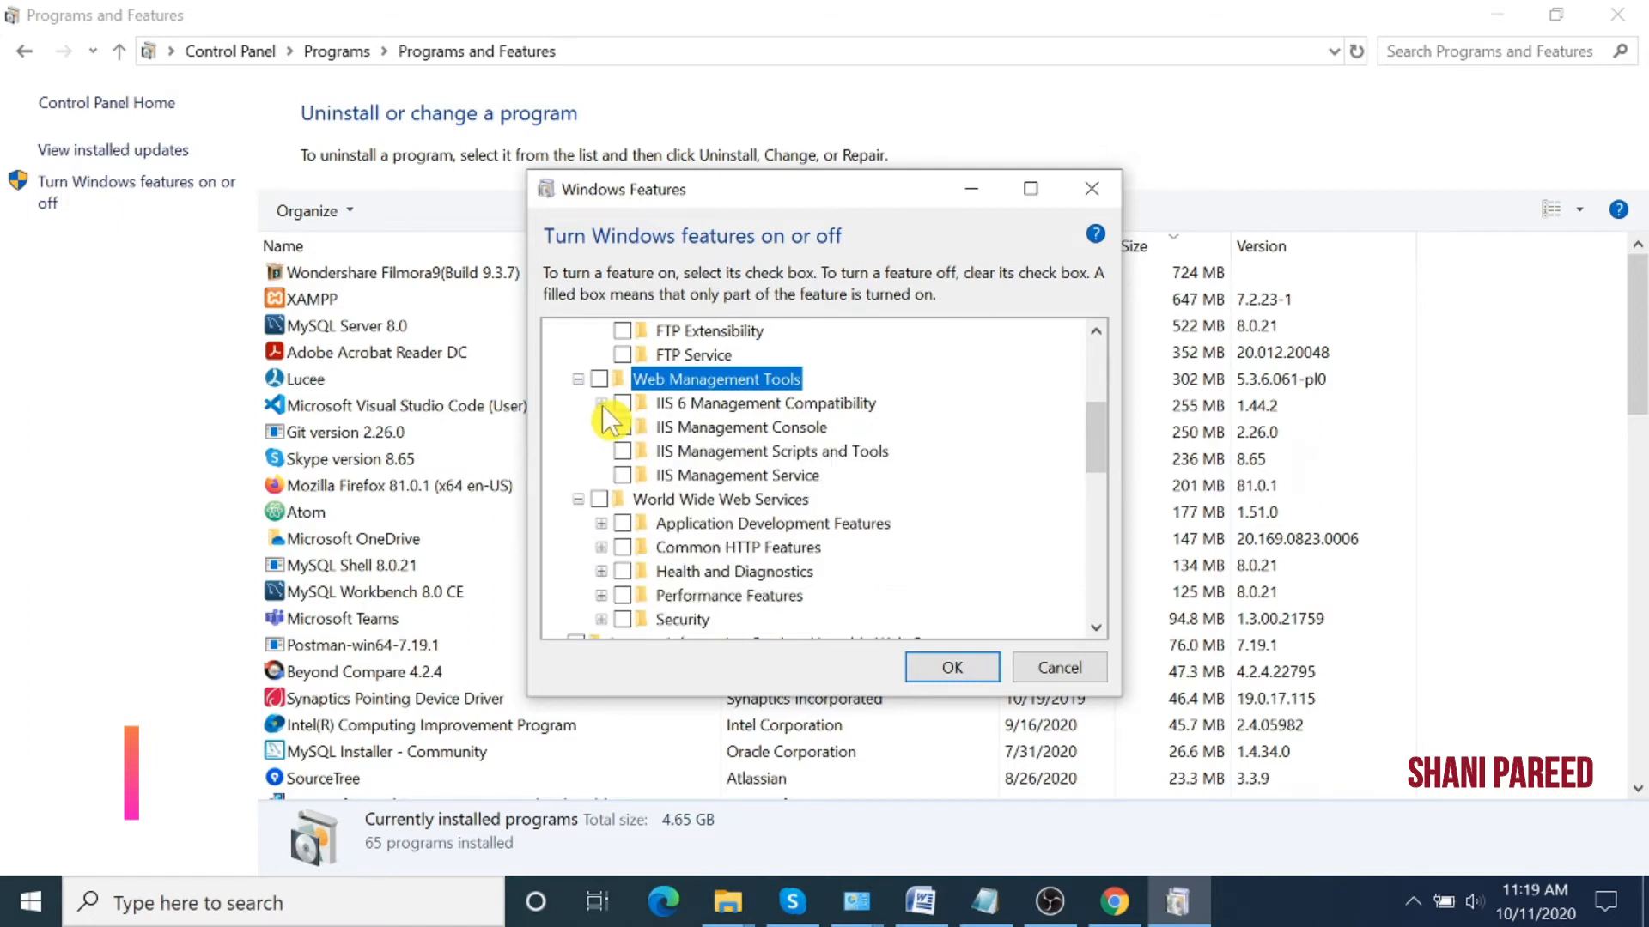
mouse_move(746, 421)
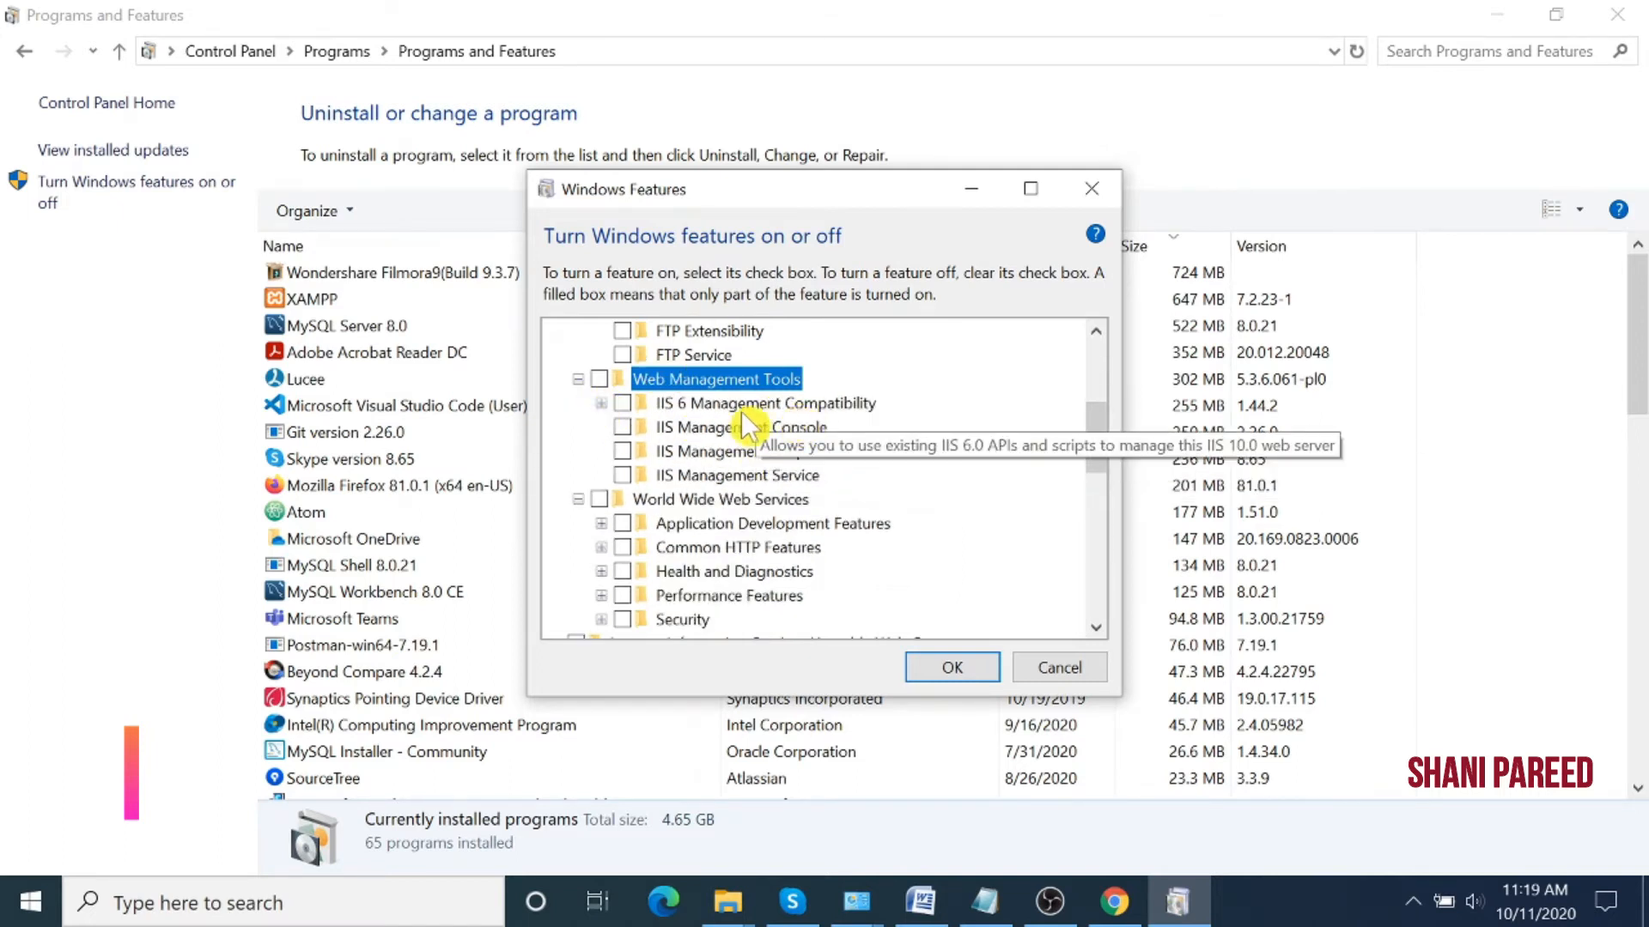
scroll(up, 3)
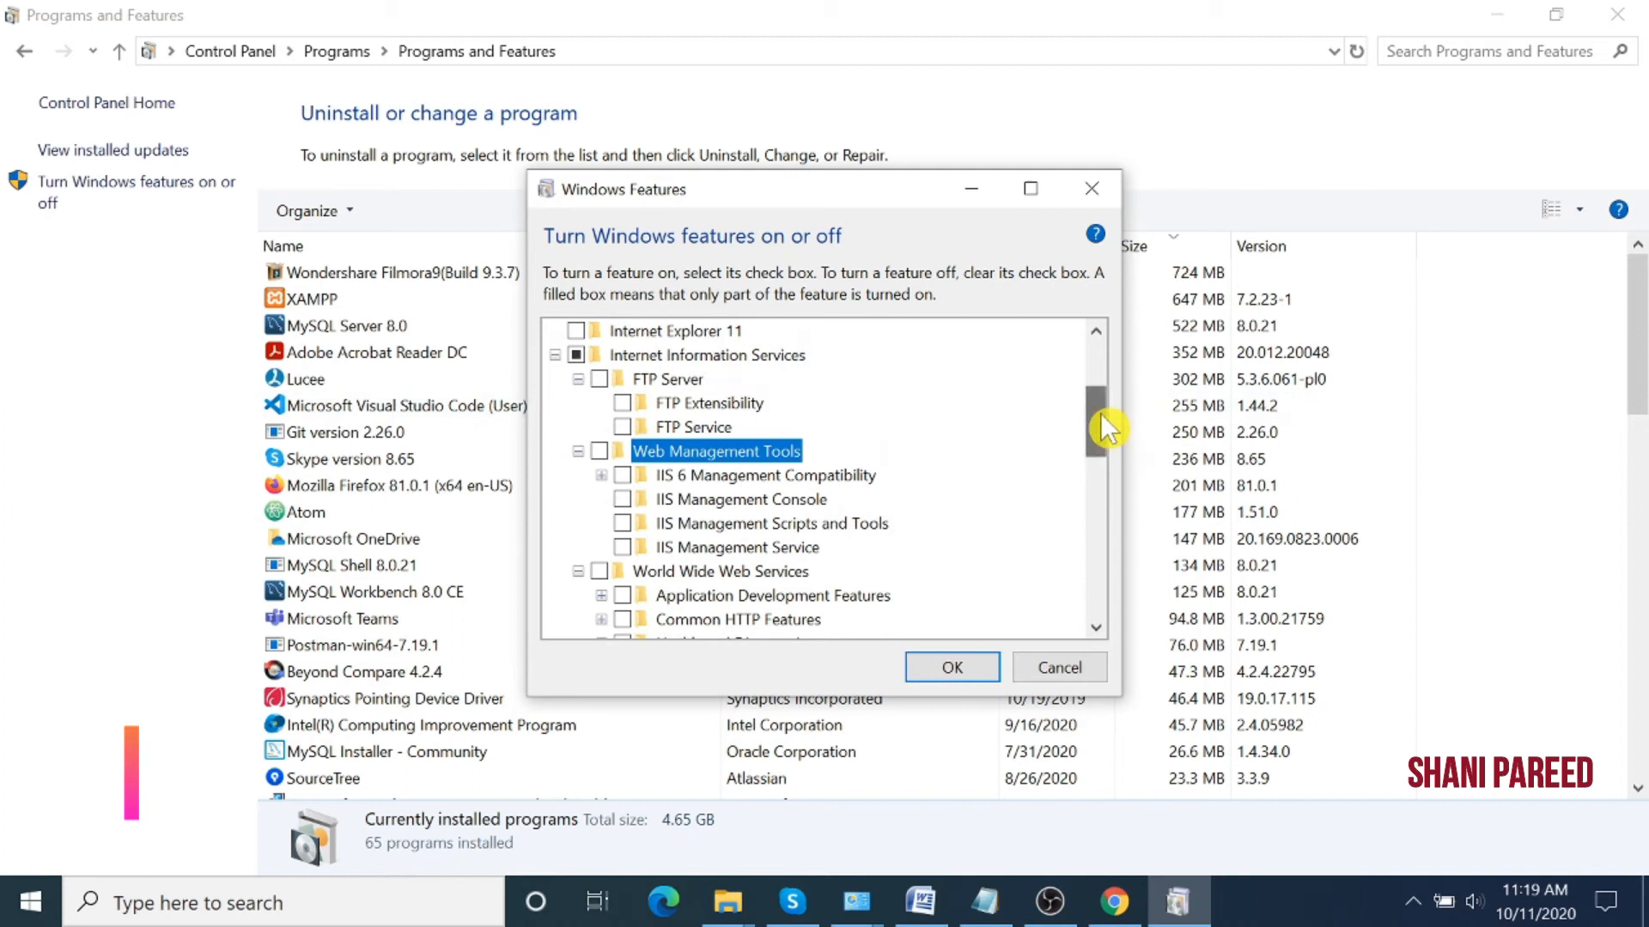
mouse_move(667, 391)
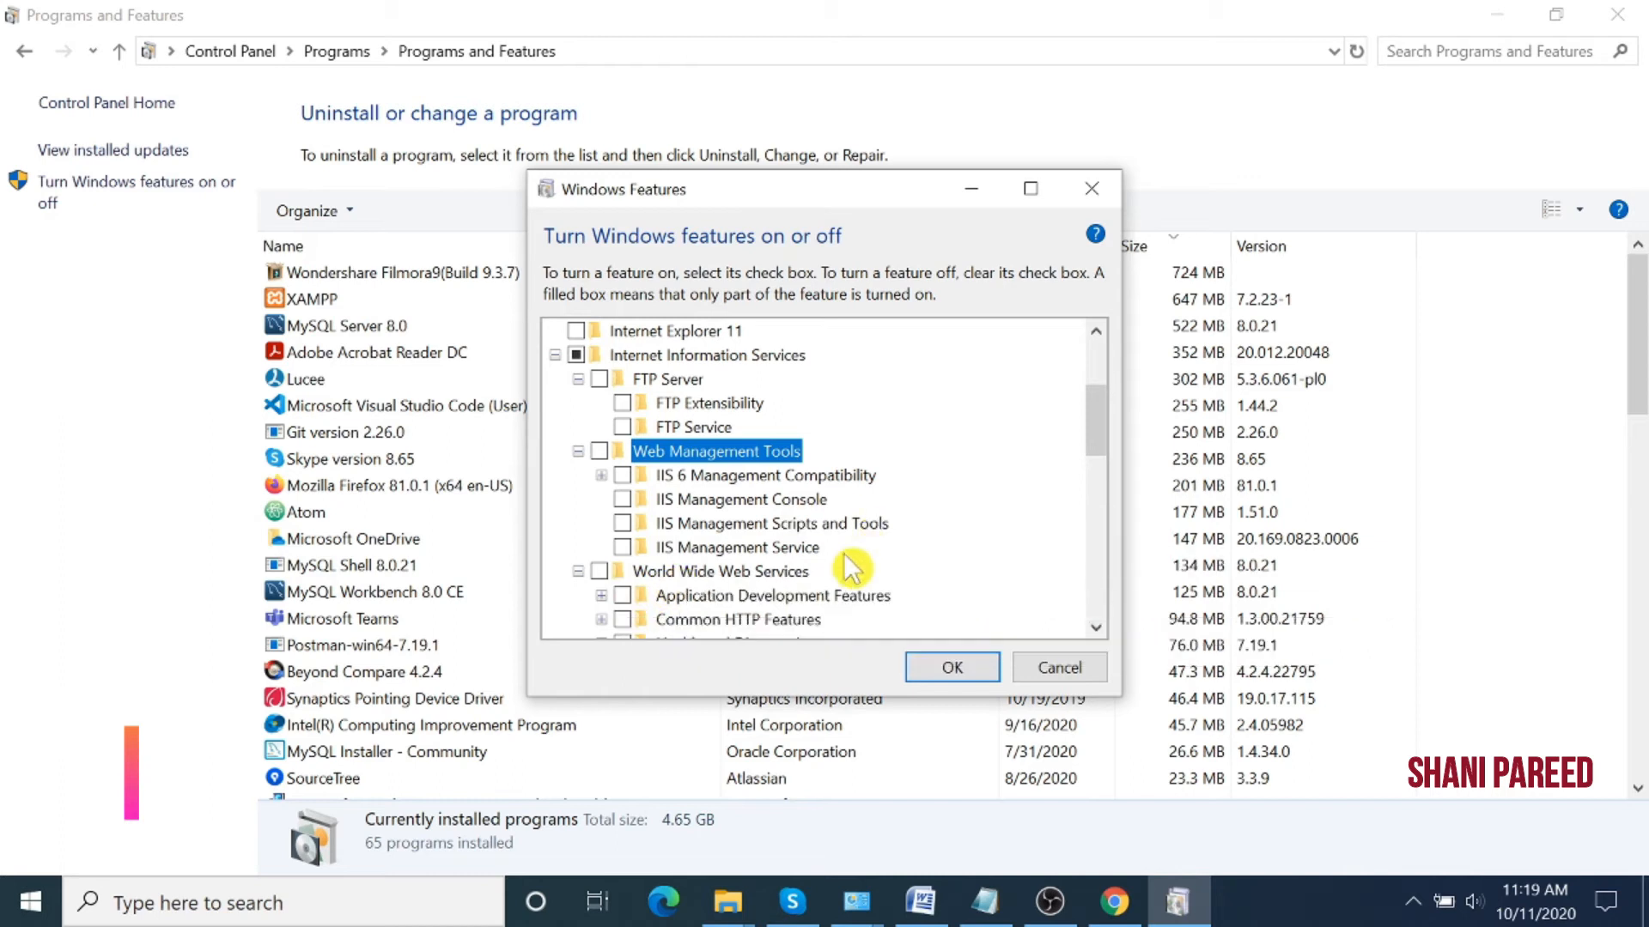
scroll(down, 3)
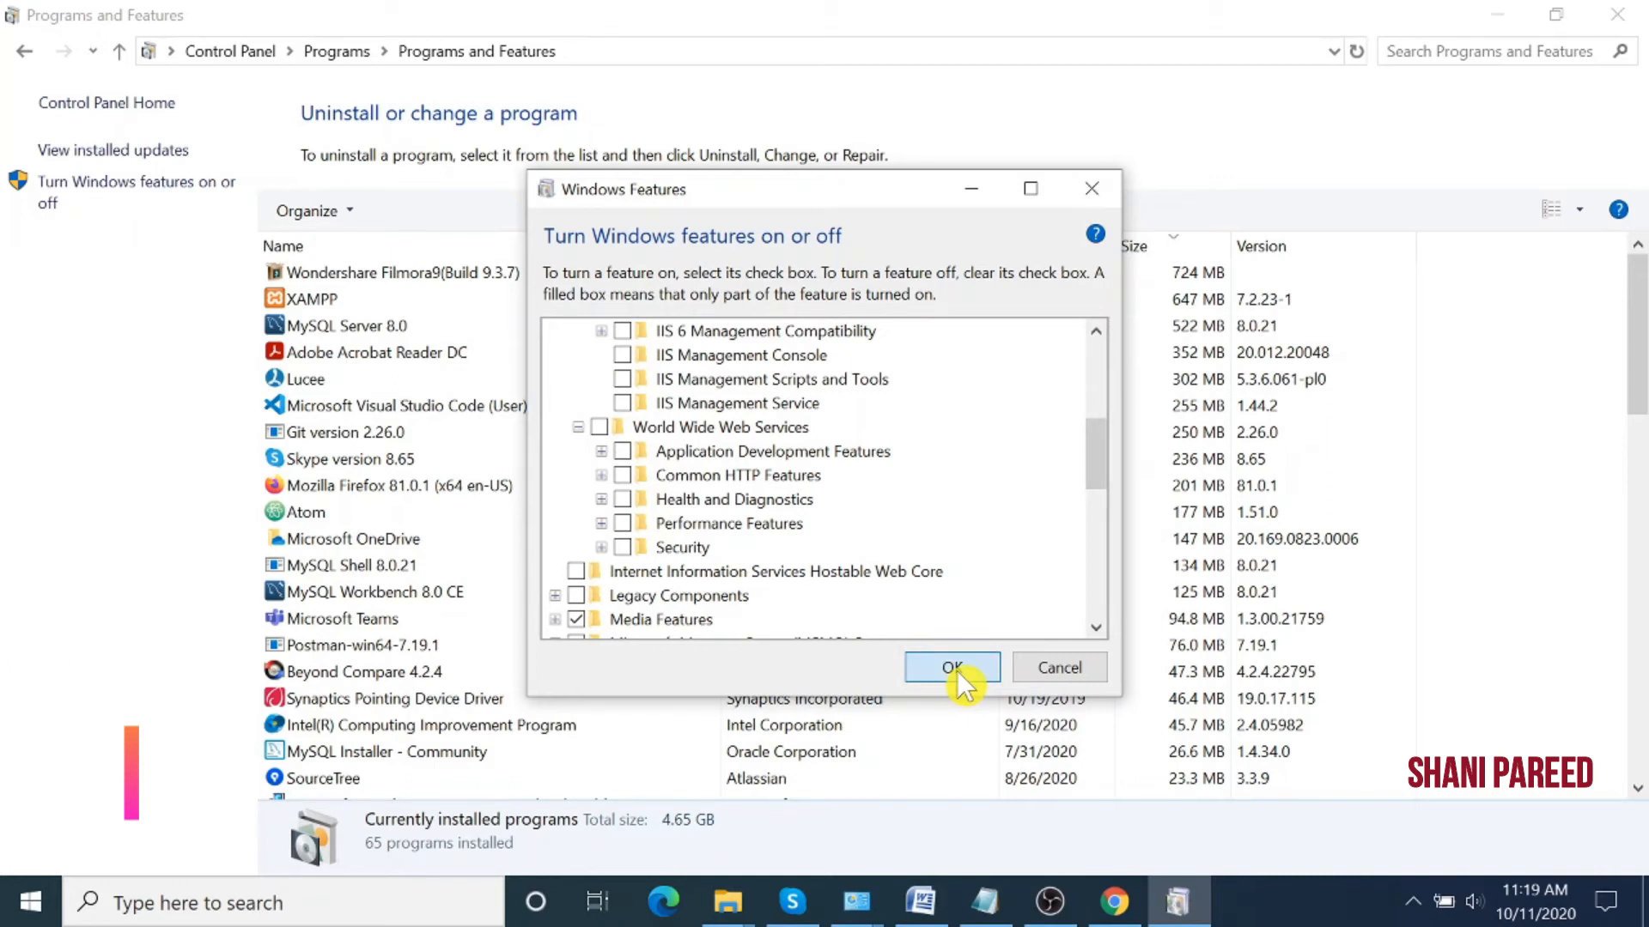
Confirm the Windows Features changes with OK so Windows applies the IIS removal.
click(951, 668)
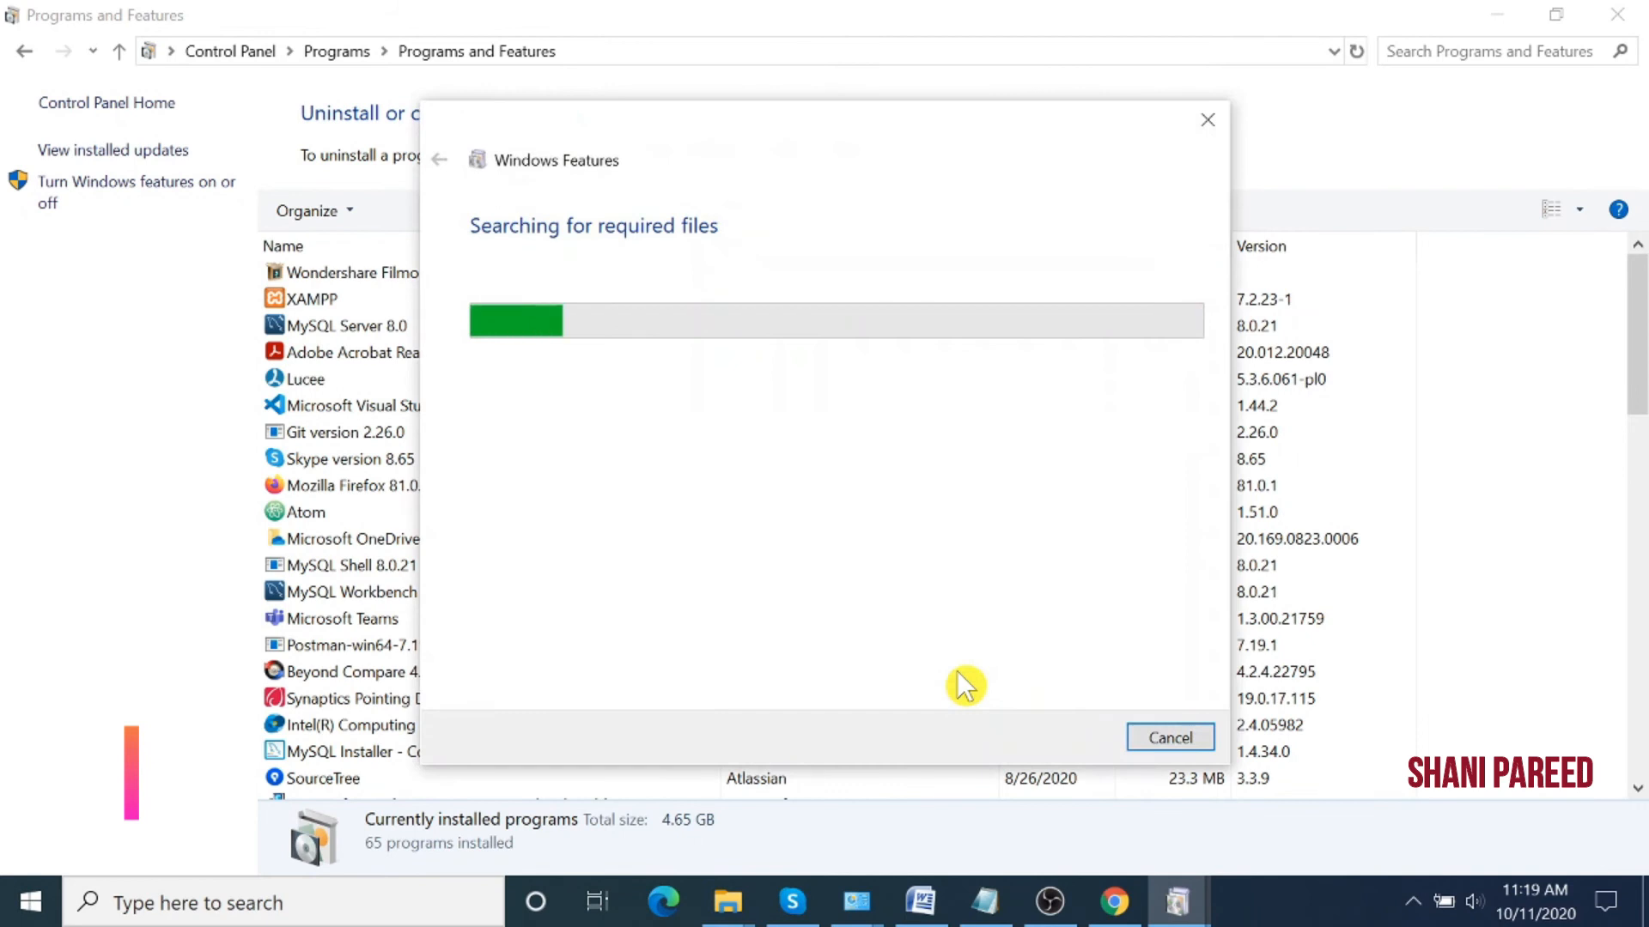
mouse_move(822, 525)
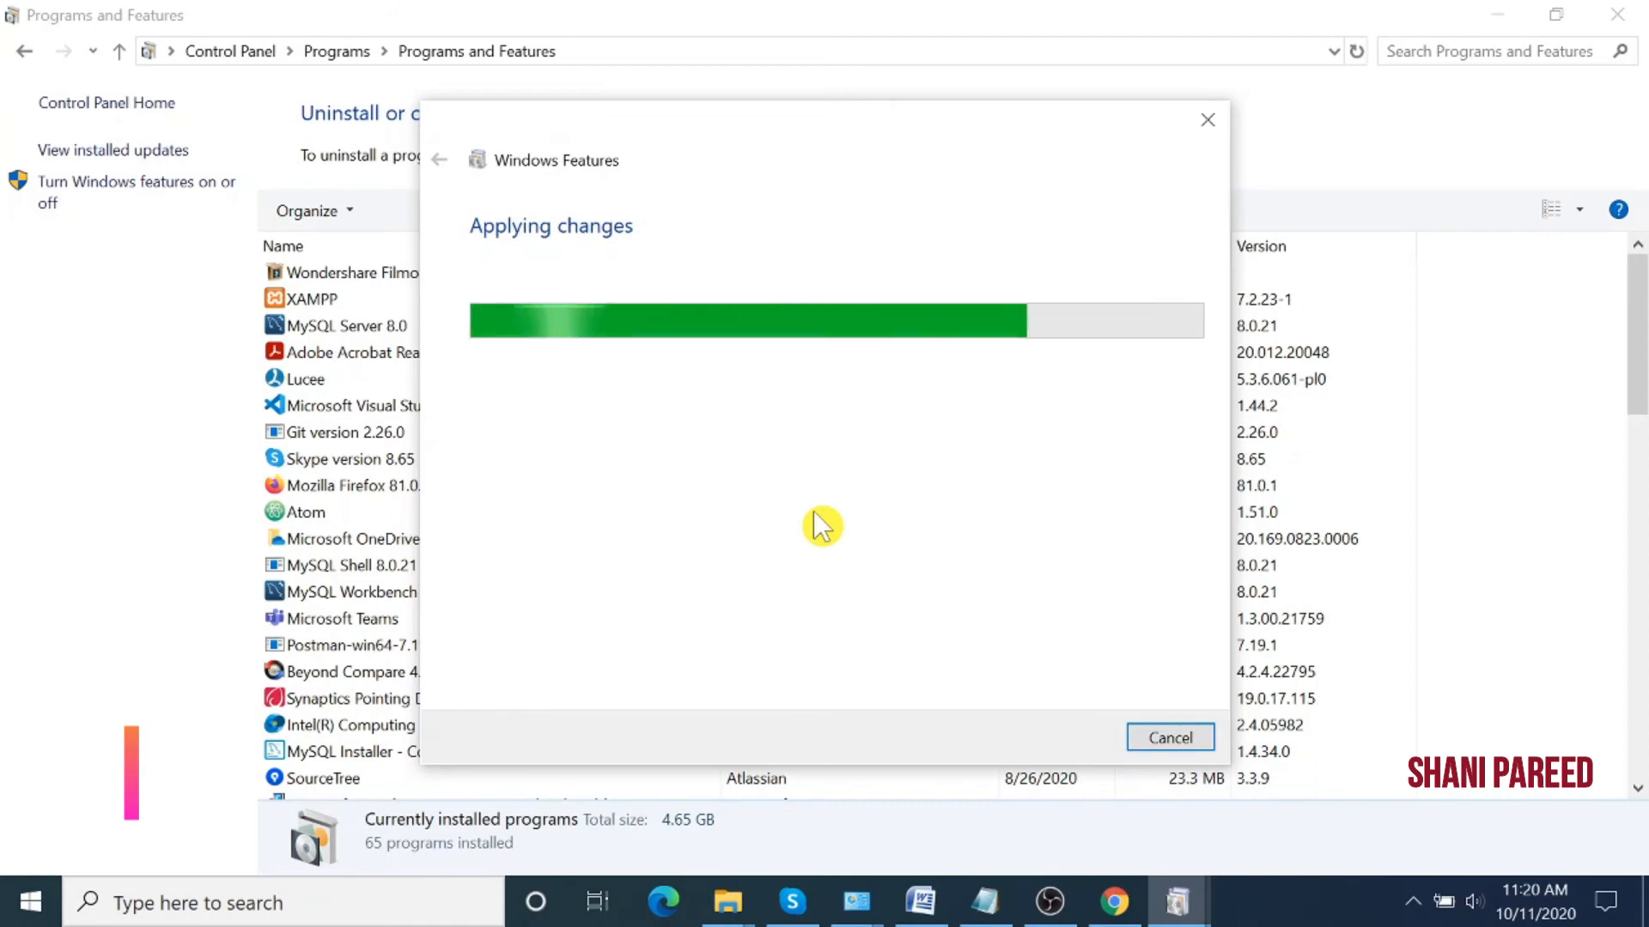
mouse_move(934, 529)
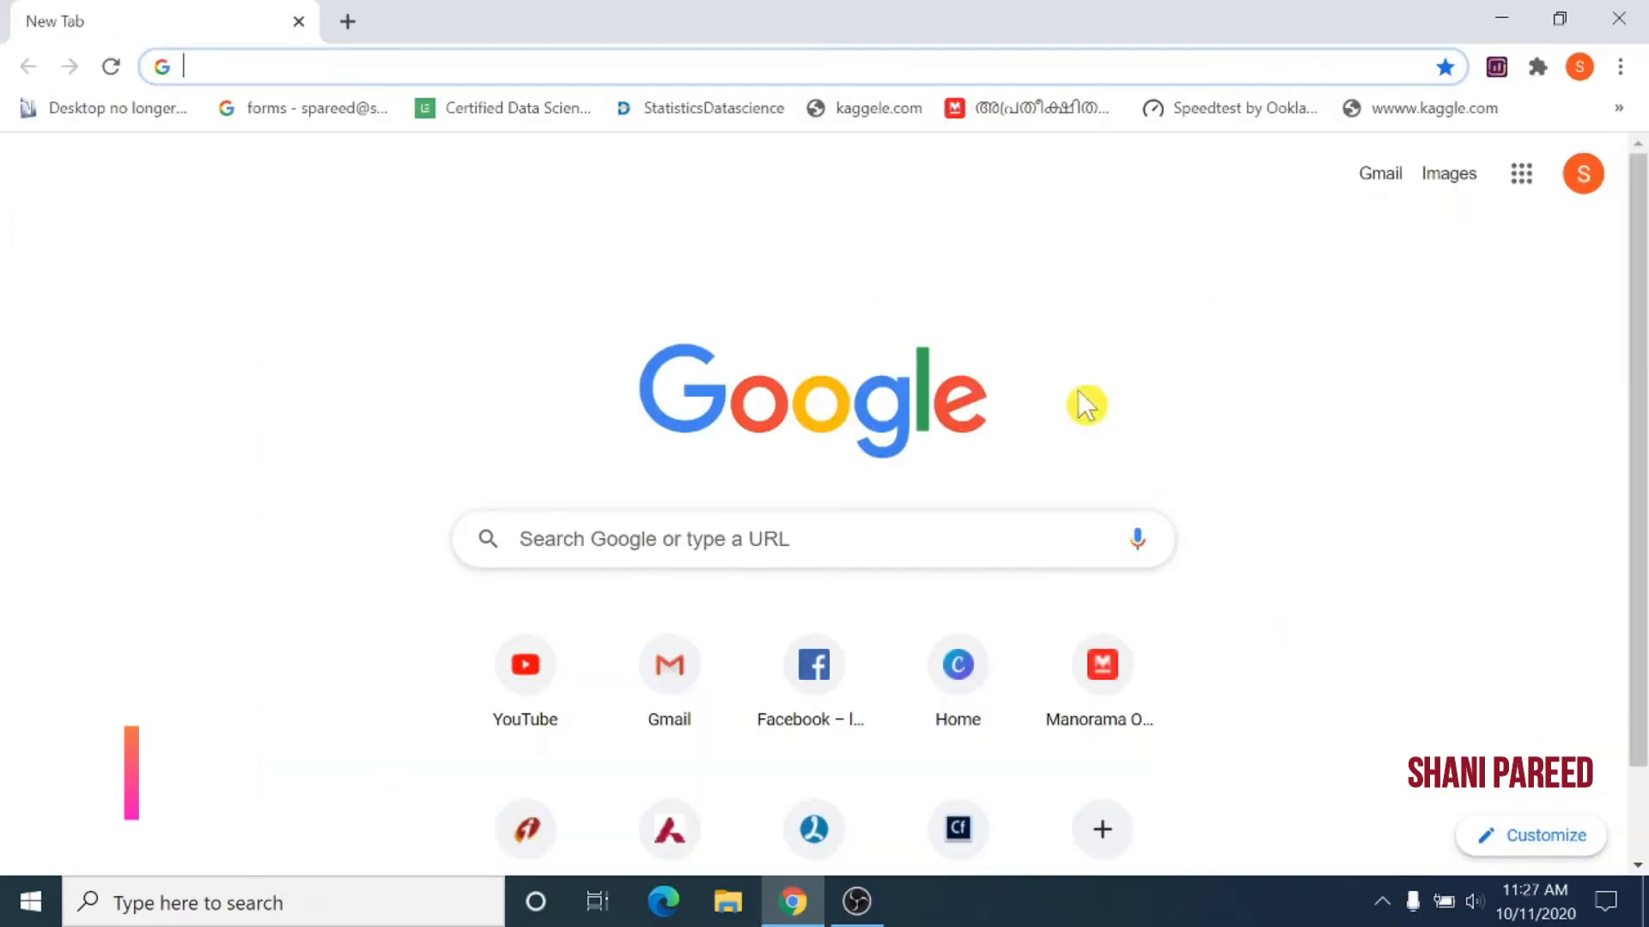
mouse_move(1049, 338)
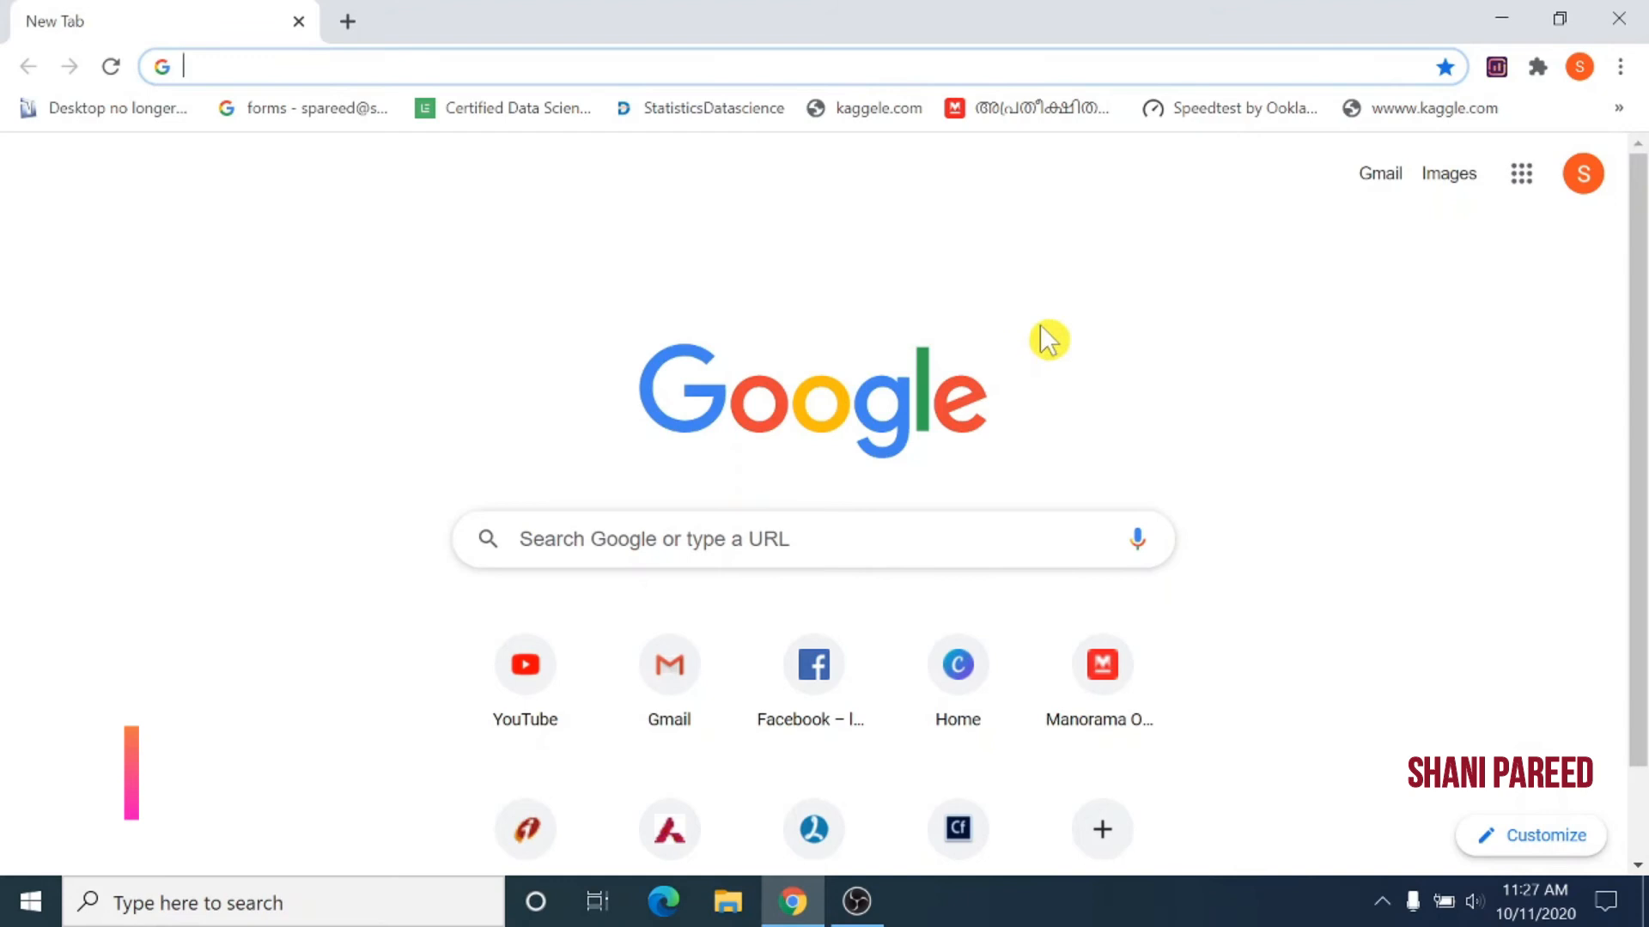
mouse_move(721, 304)
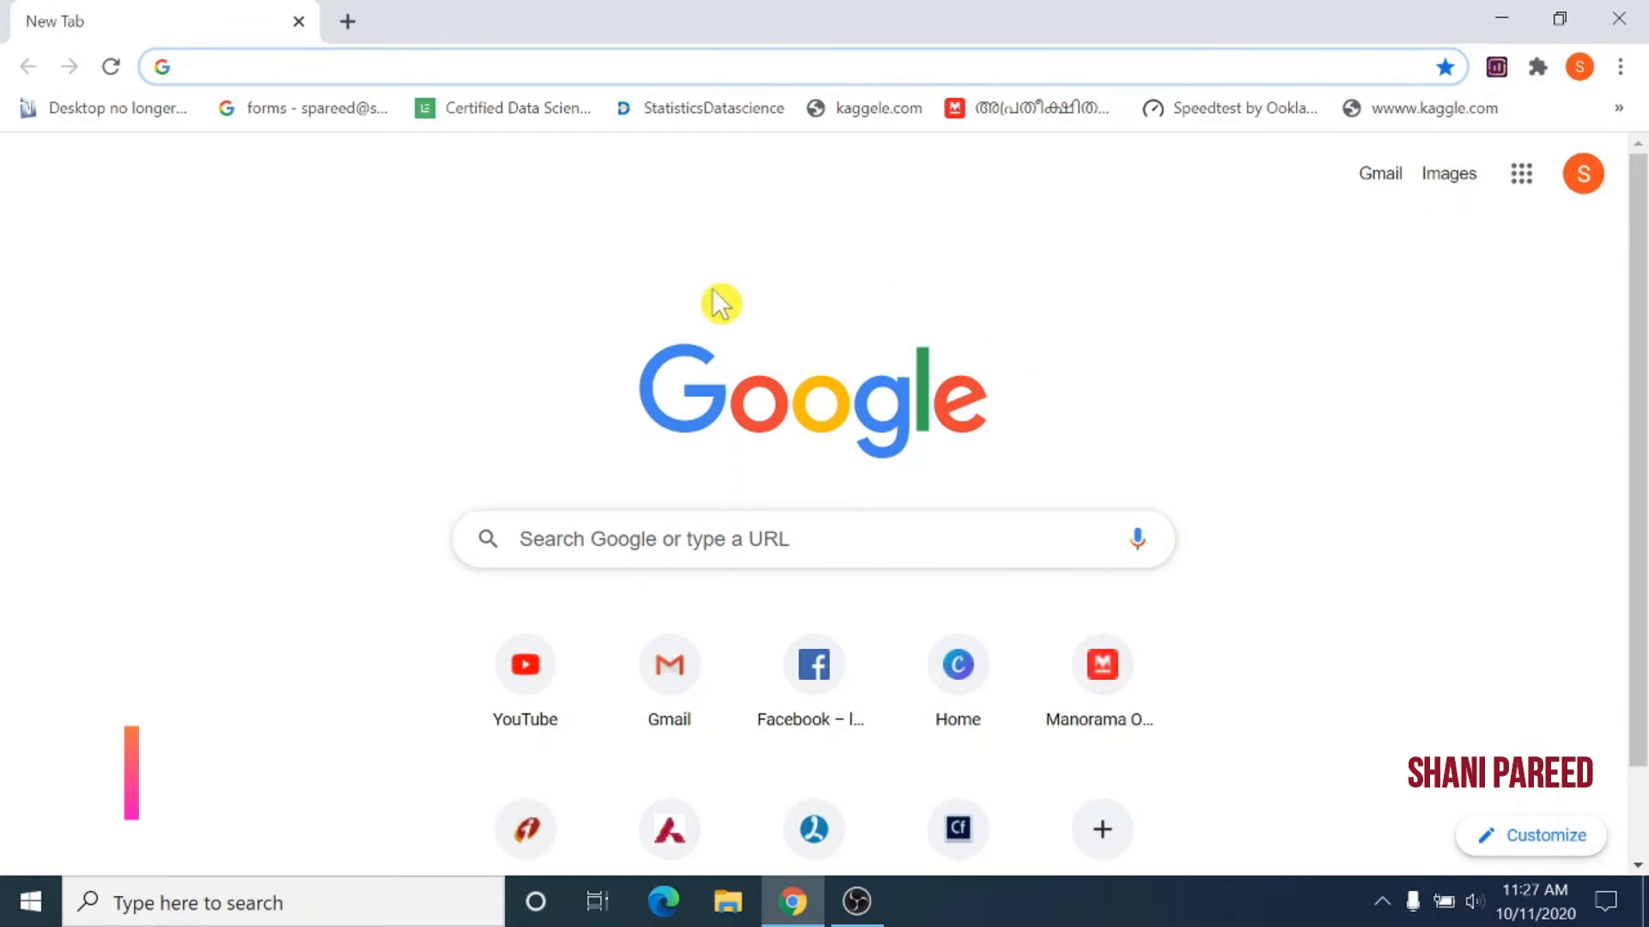
mouse_move(93, 848)
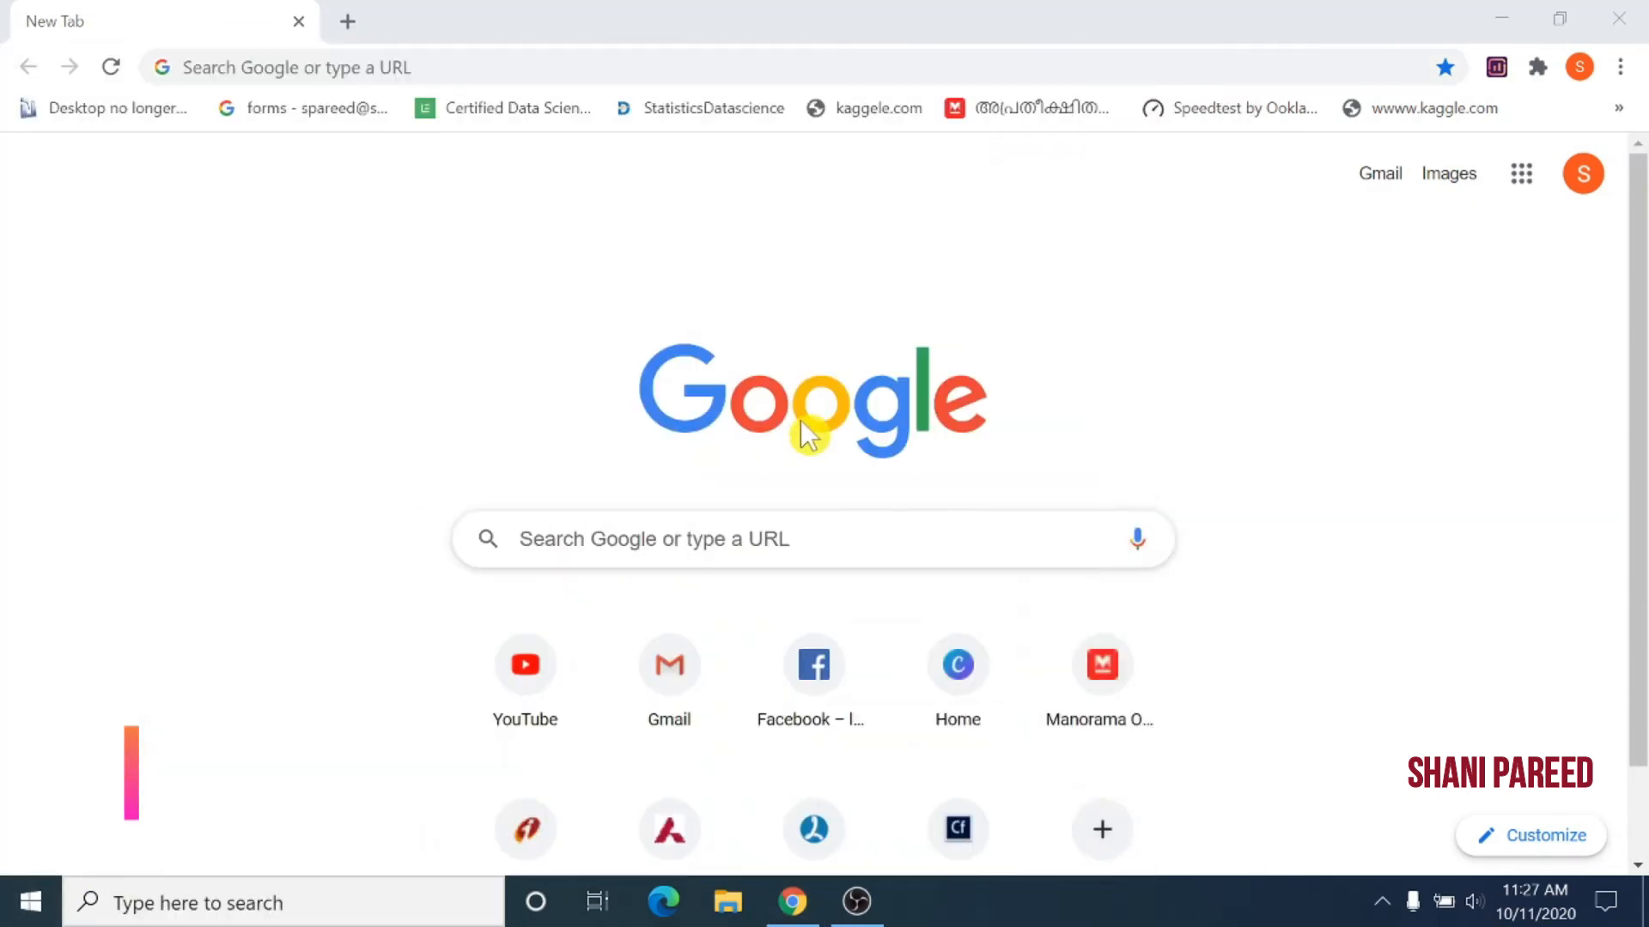
Launch File Explorer from the taskbar to show This PC.
click(727, 902)
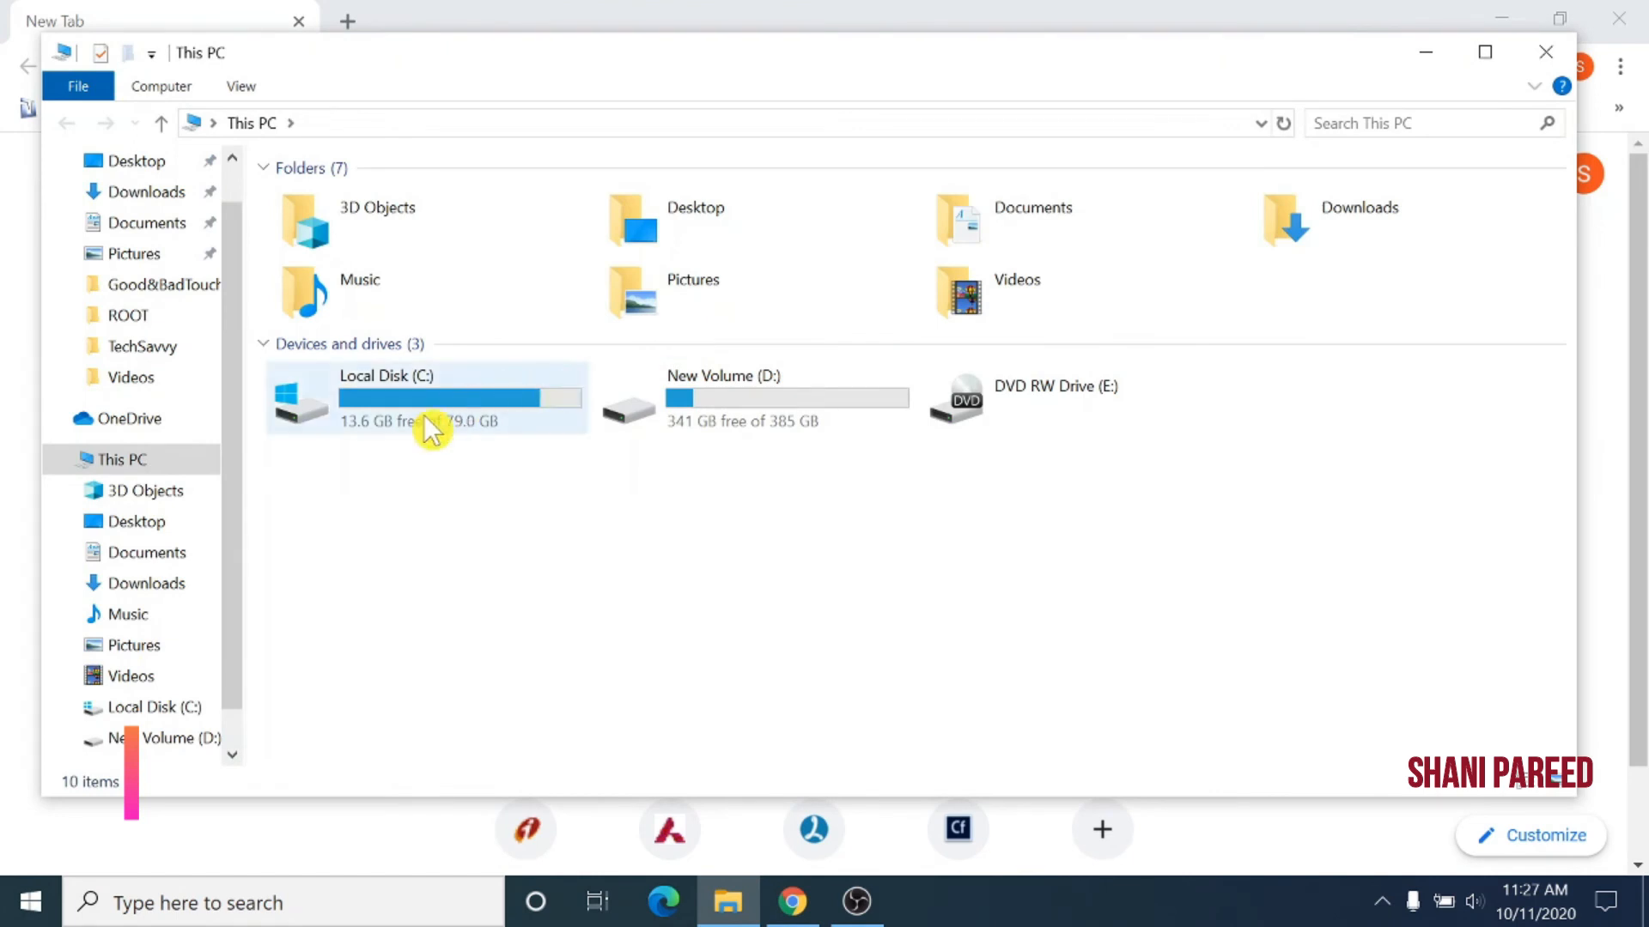
Open Local Disk (C:) and delete the inetpub folder from its context menu.
double_click(386, 398)
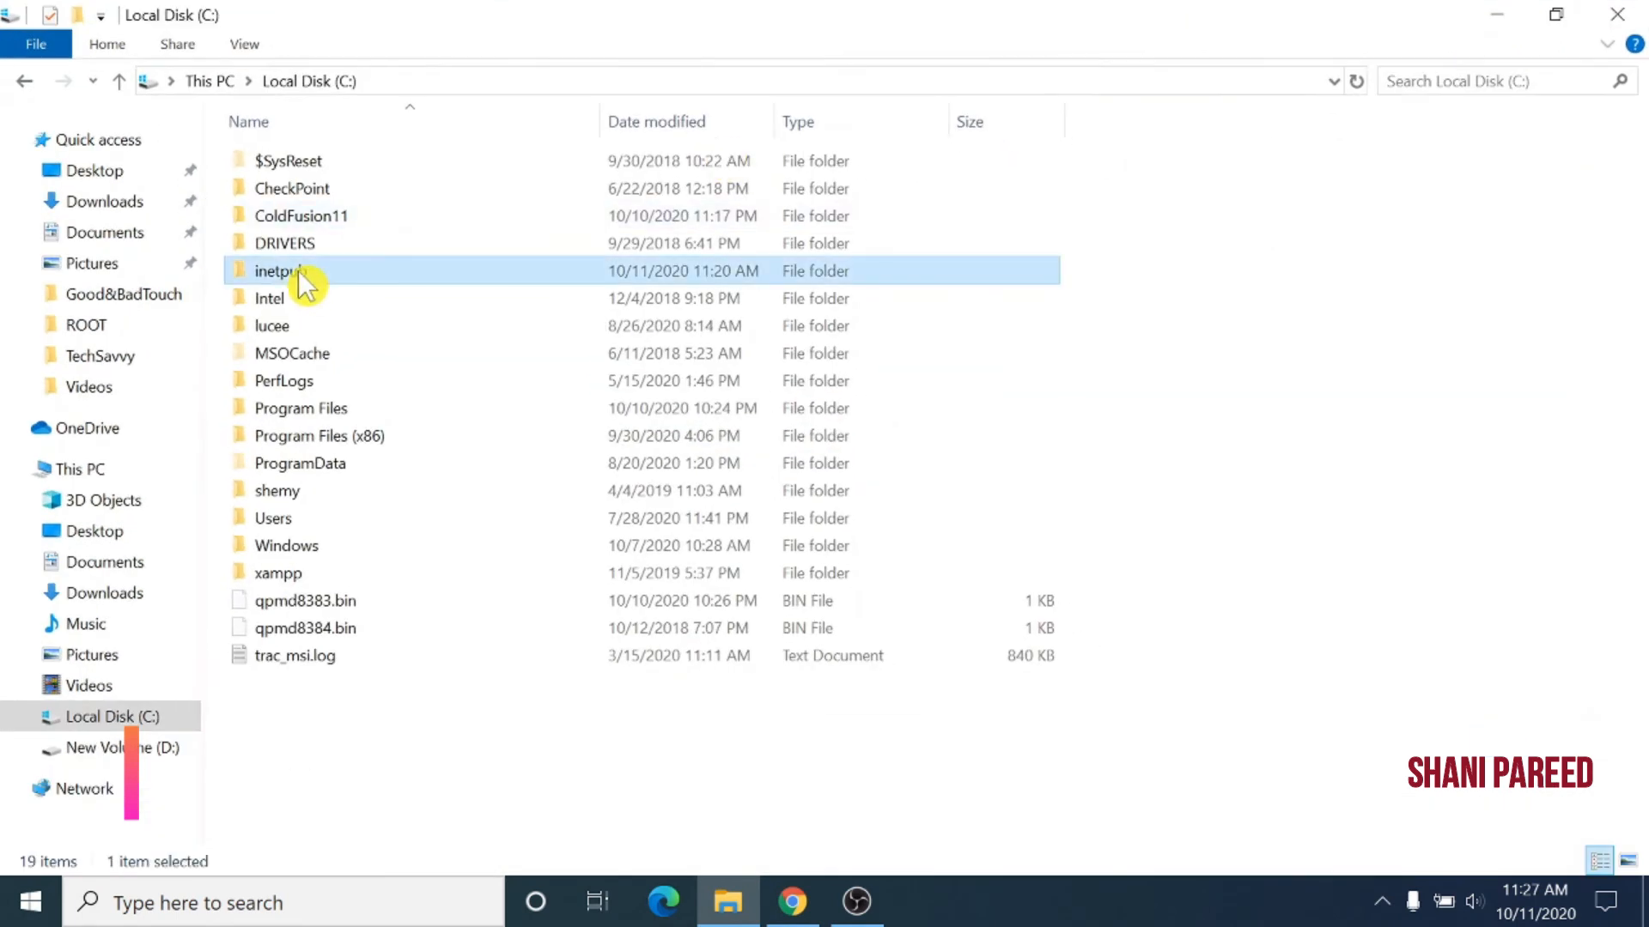
right_click(278, 271)
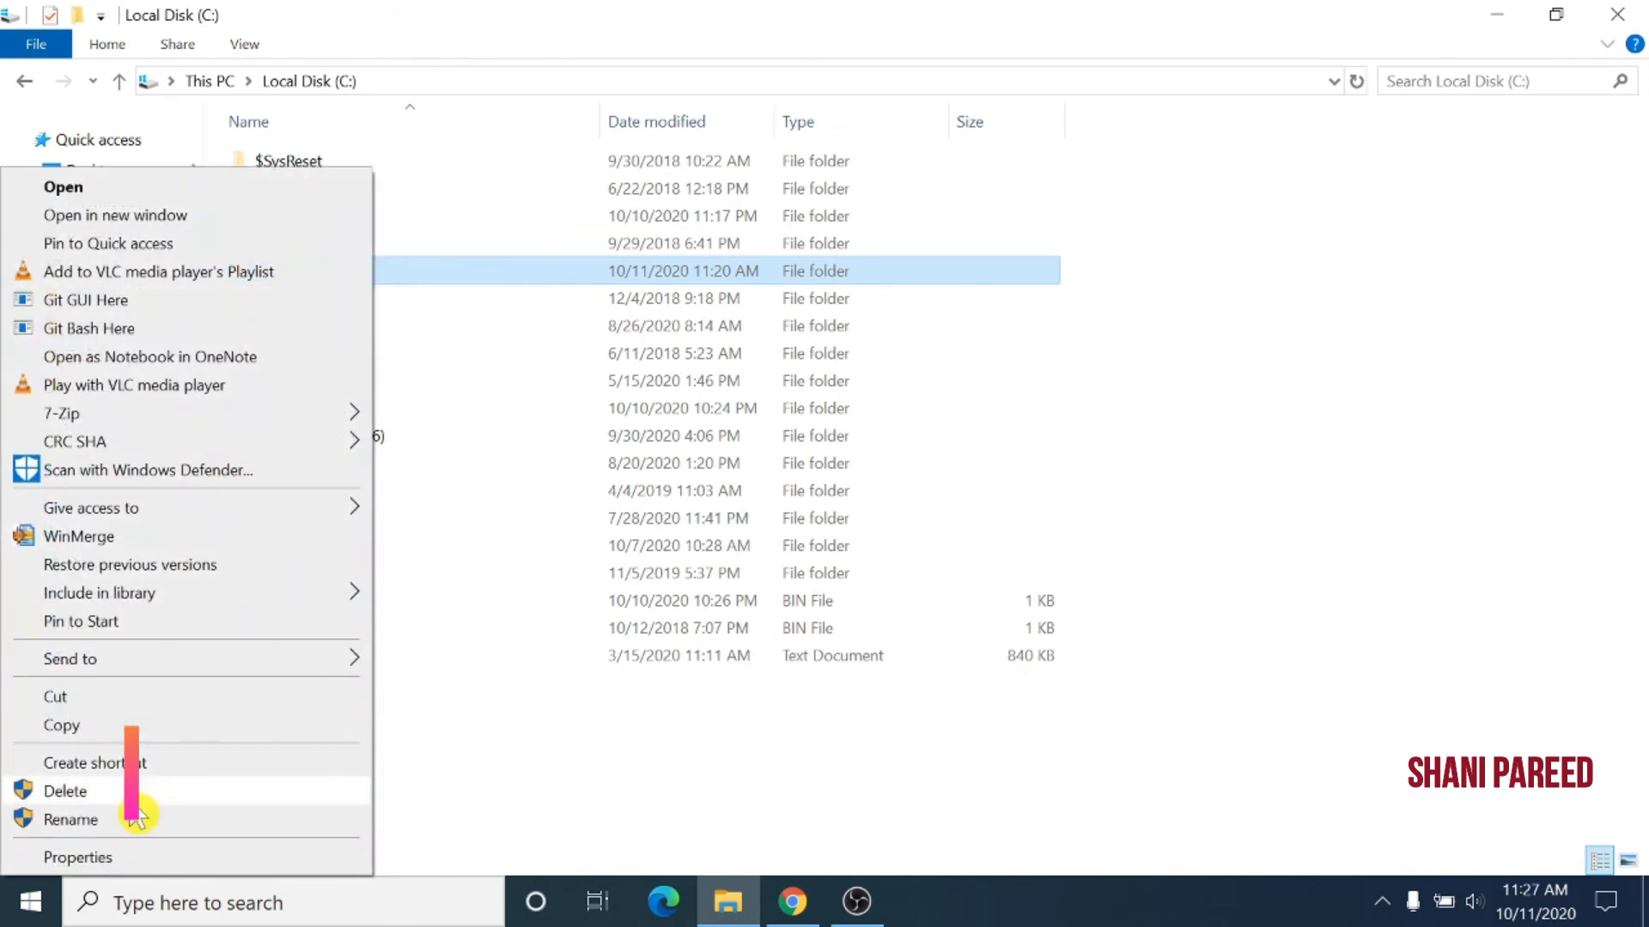
click(66, 791)
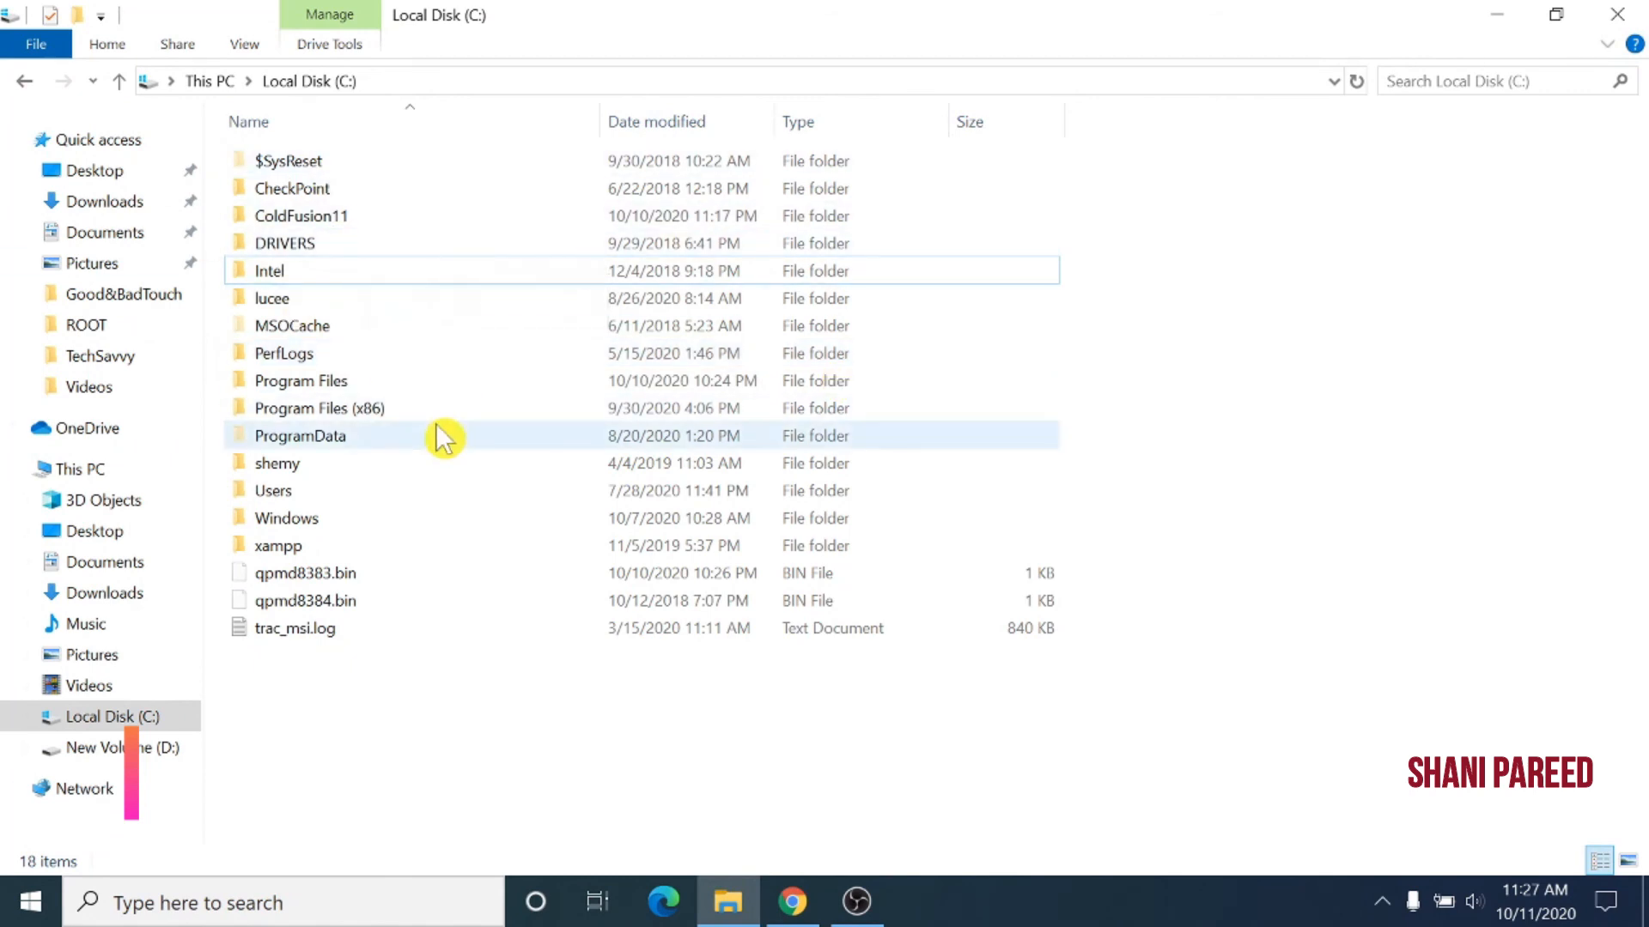
mouse_move(441, 435)
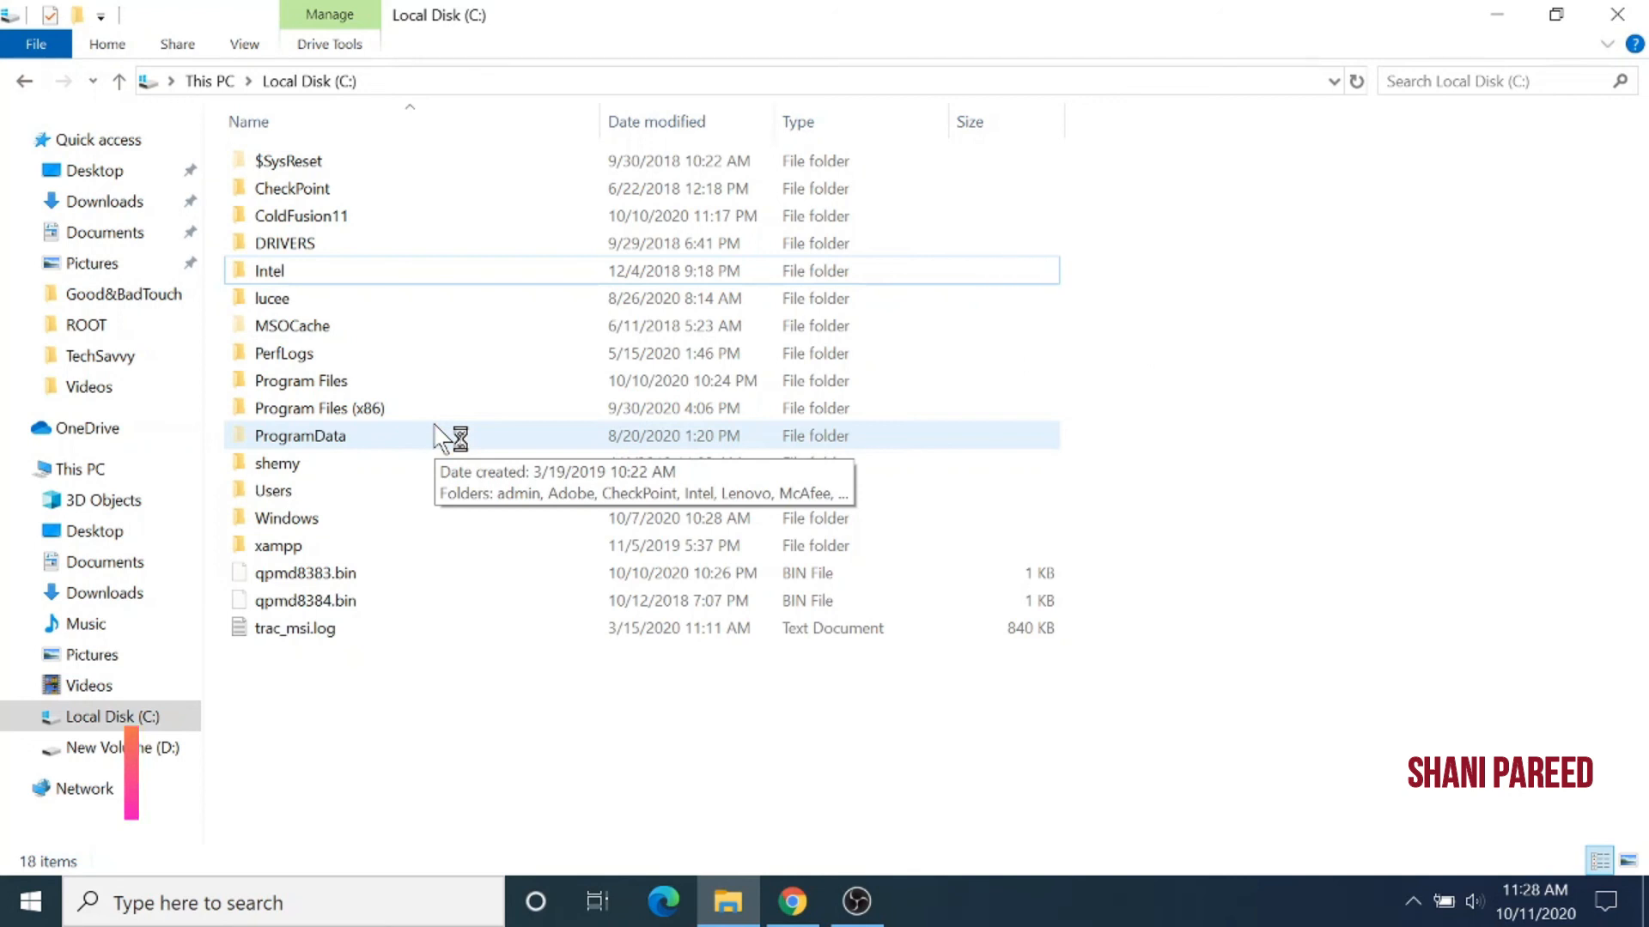
mouse_move(441, 436)
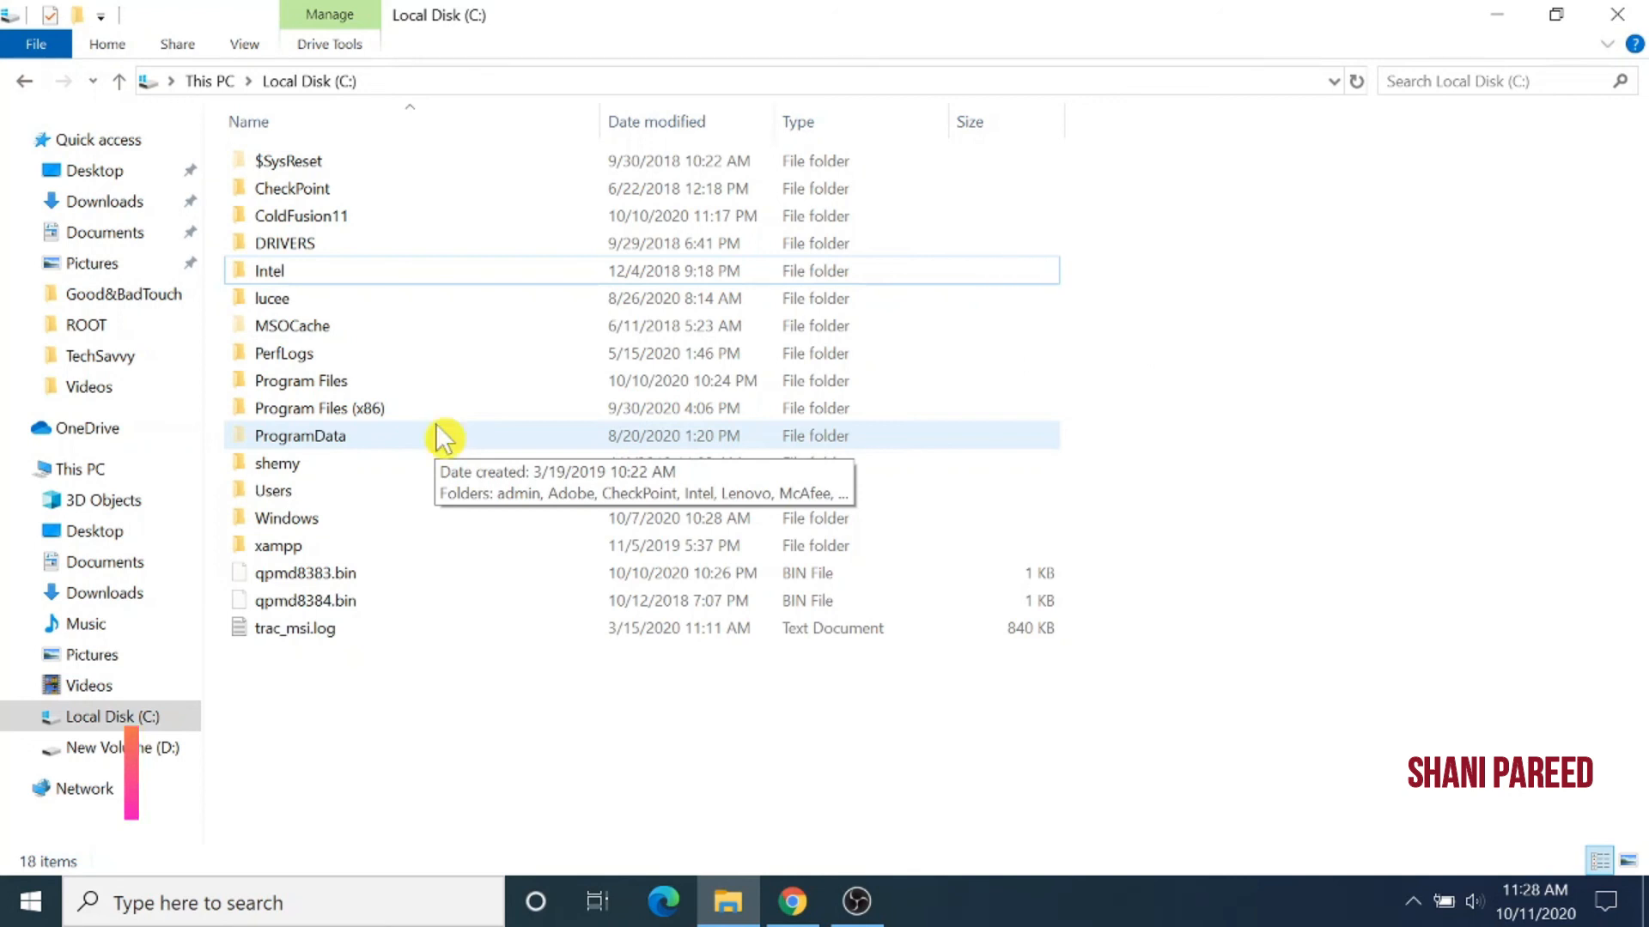